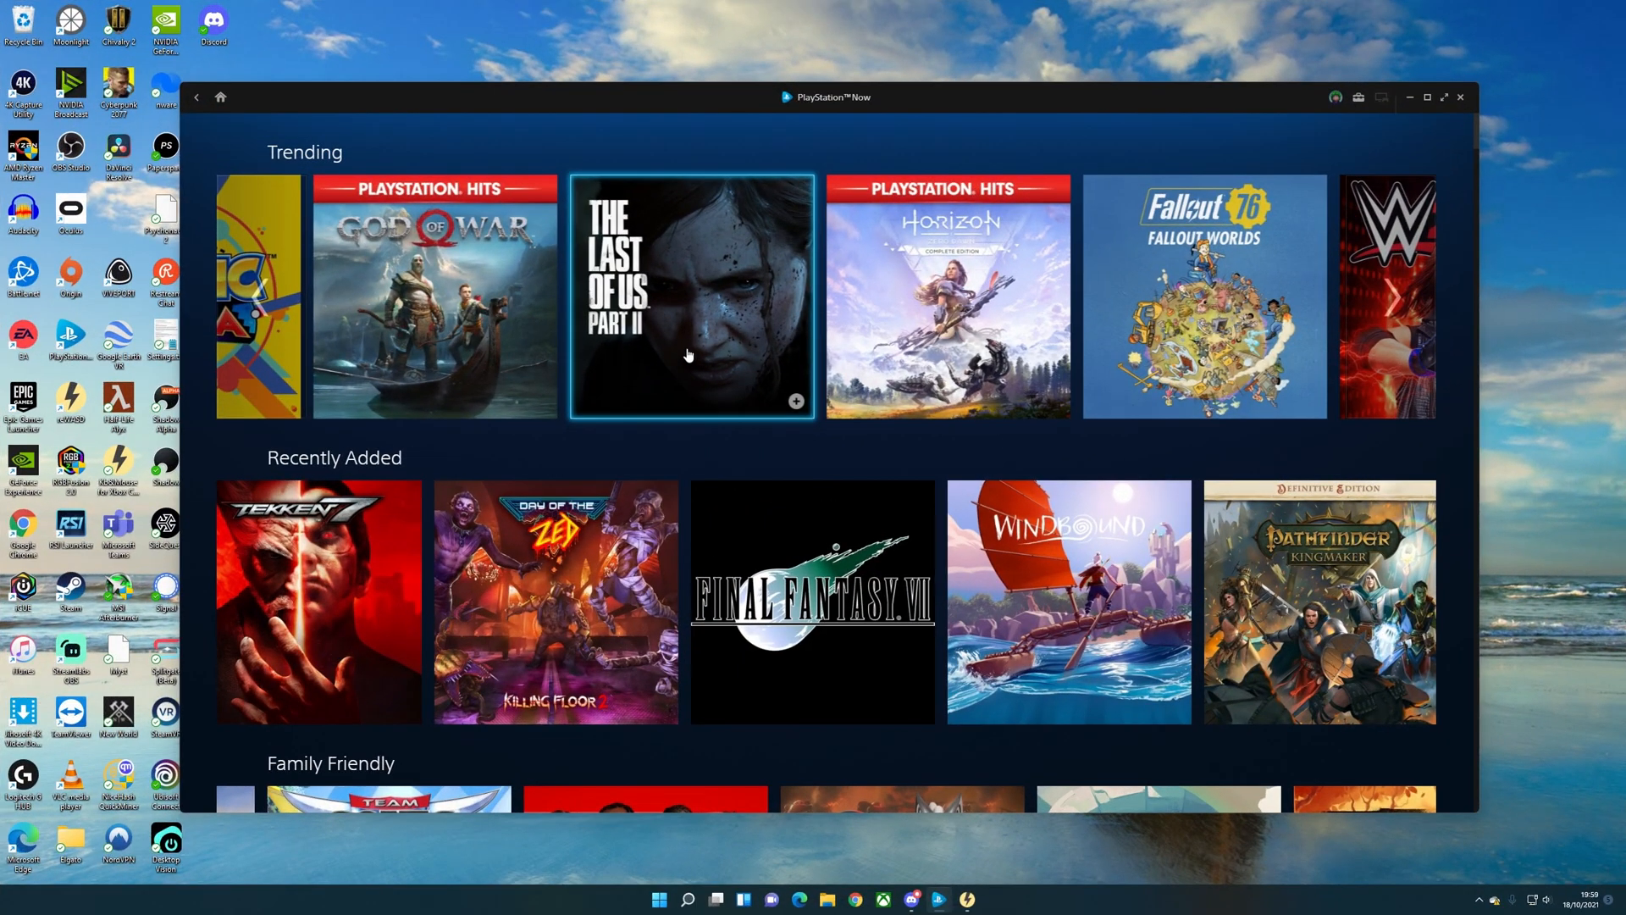
- Launch The Last of Us Part II from Trending, reaching the controller-required prompt
click(691, 295)
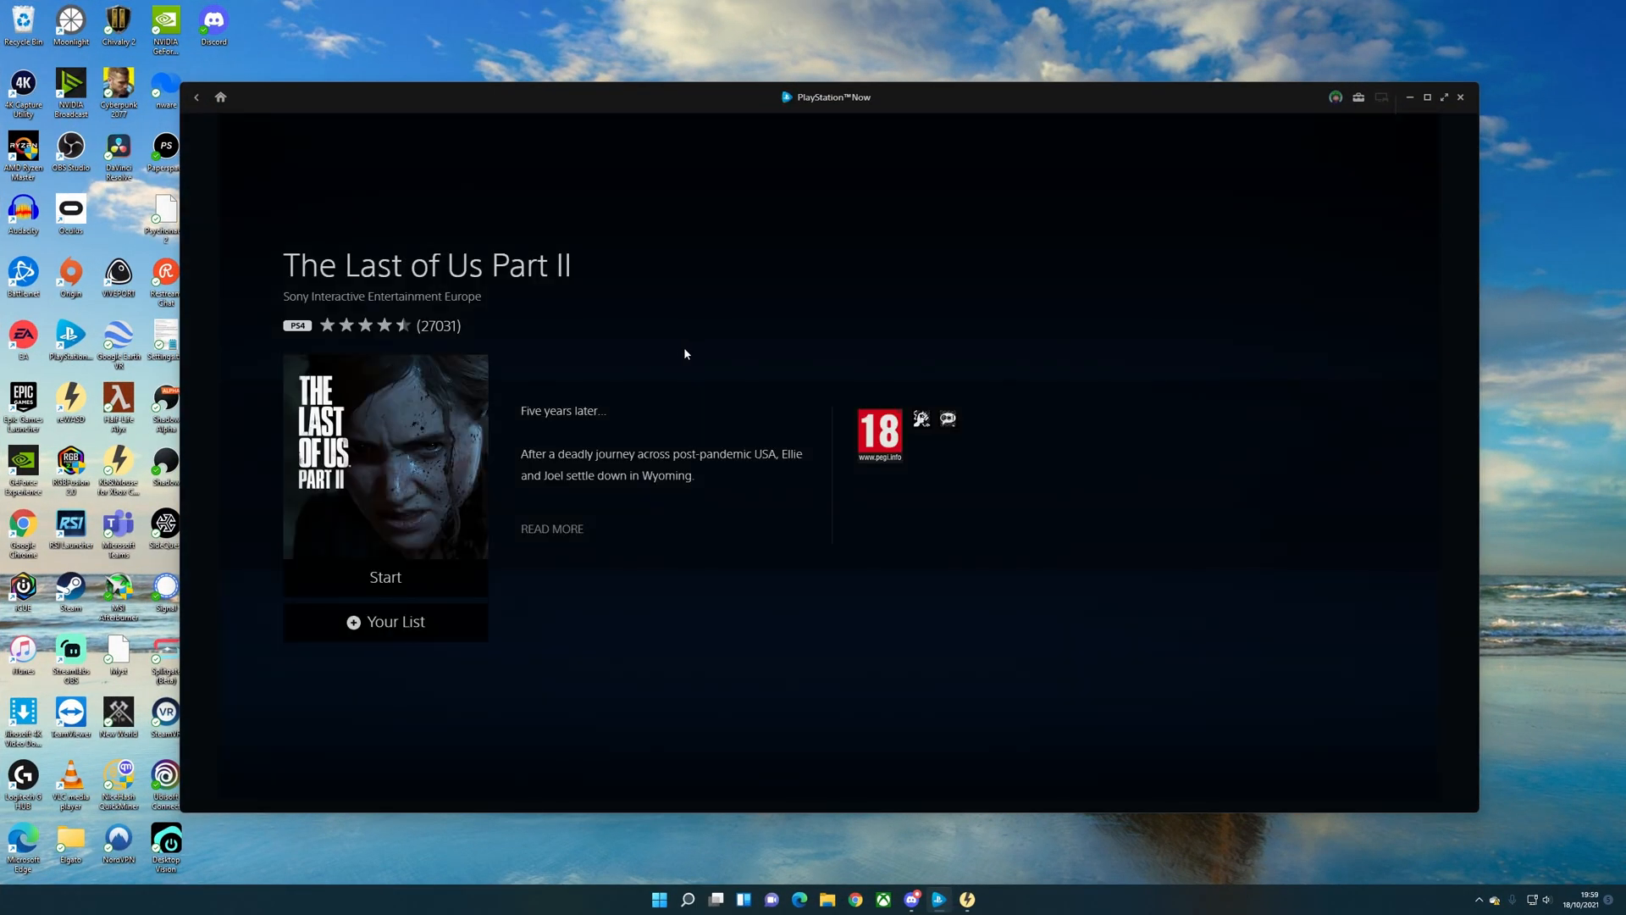
click(384, 576)
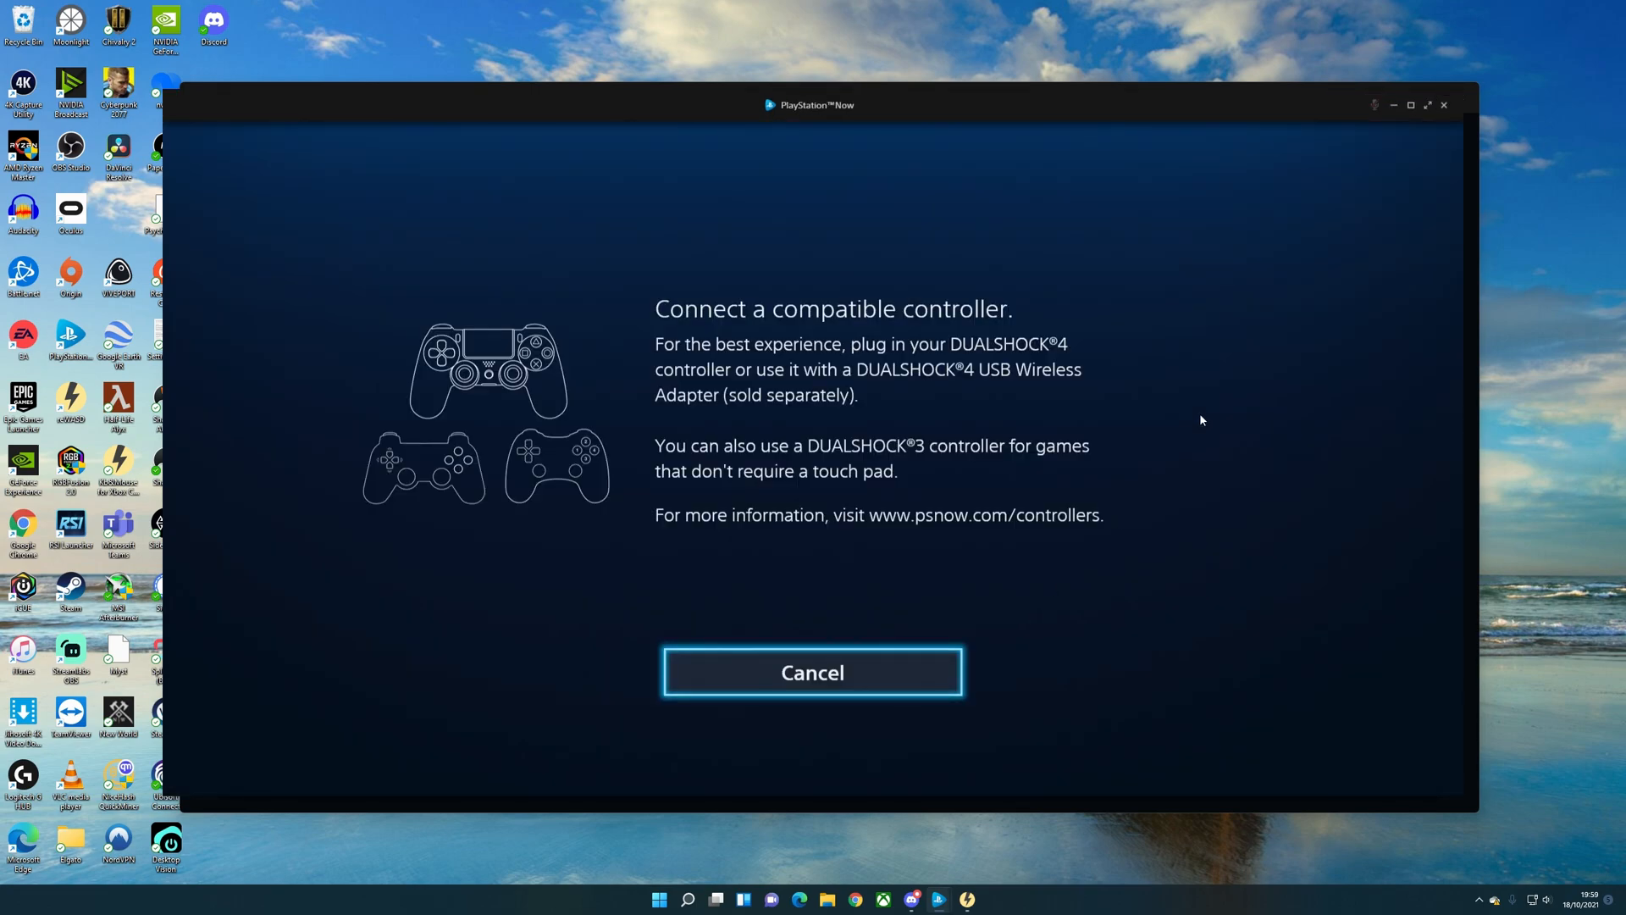
mouse_move(1108, 871)
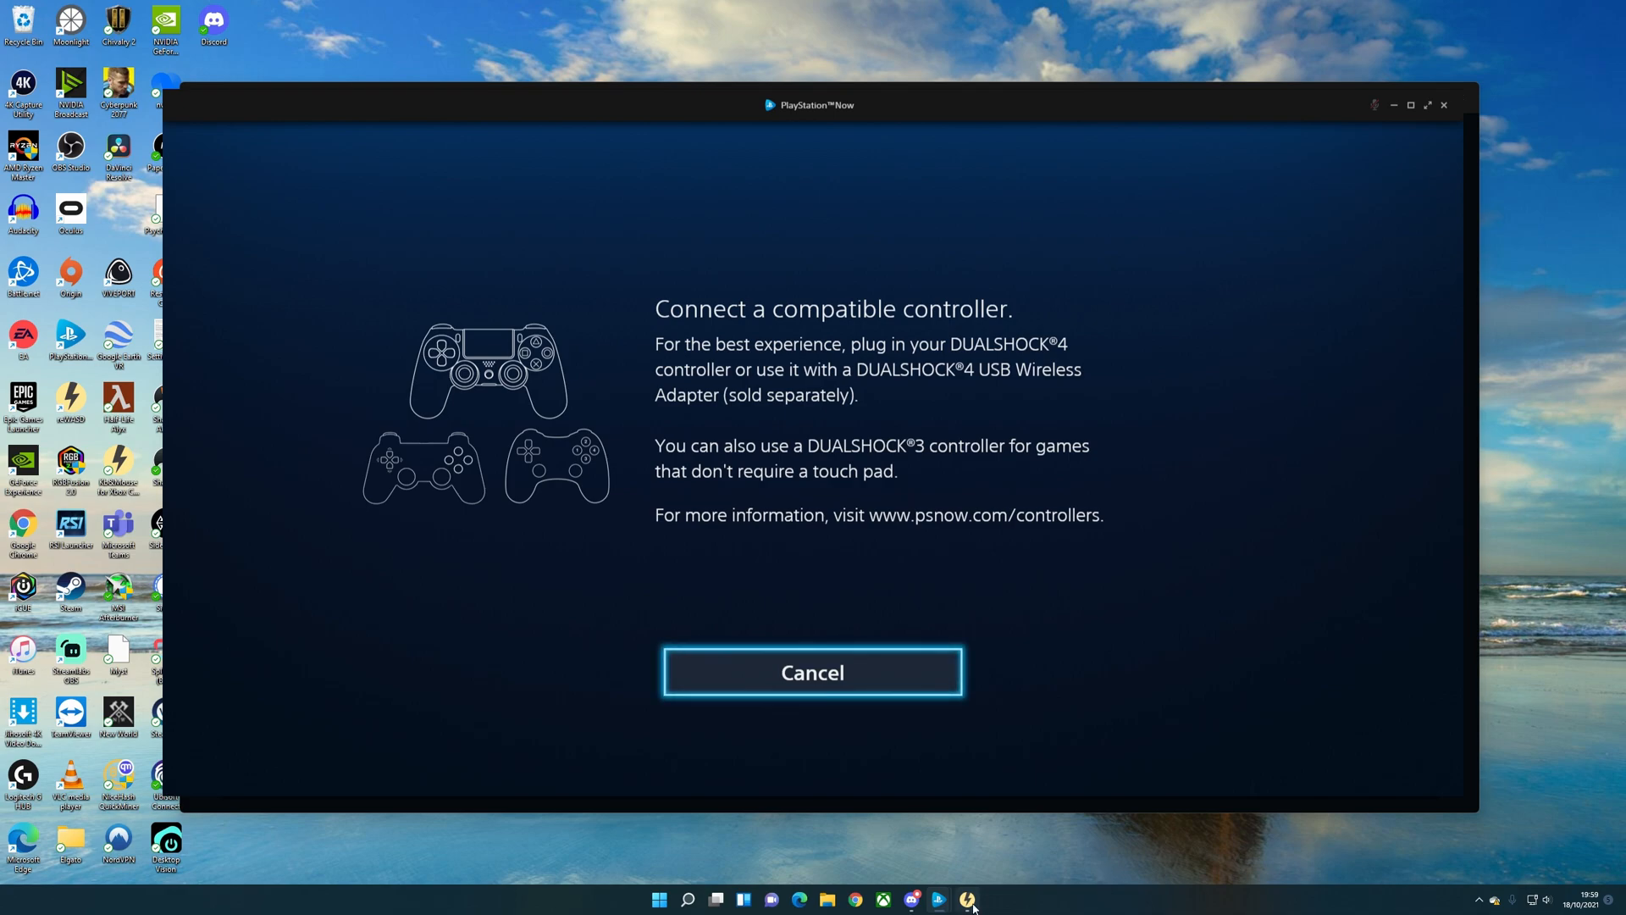
- Enable detection mode with the notice suppressed and select the CORSAIR K70 keyboard
click(965, 898)
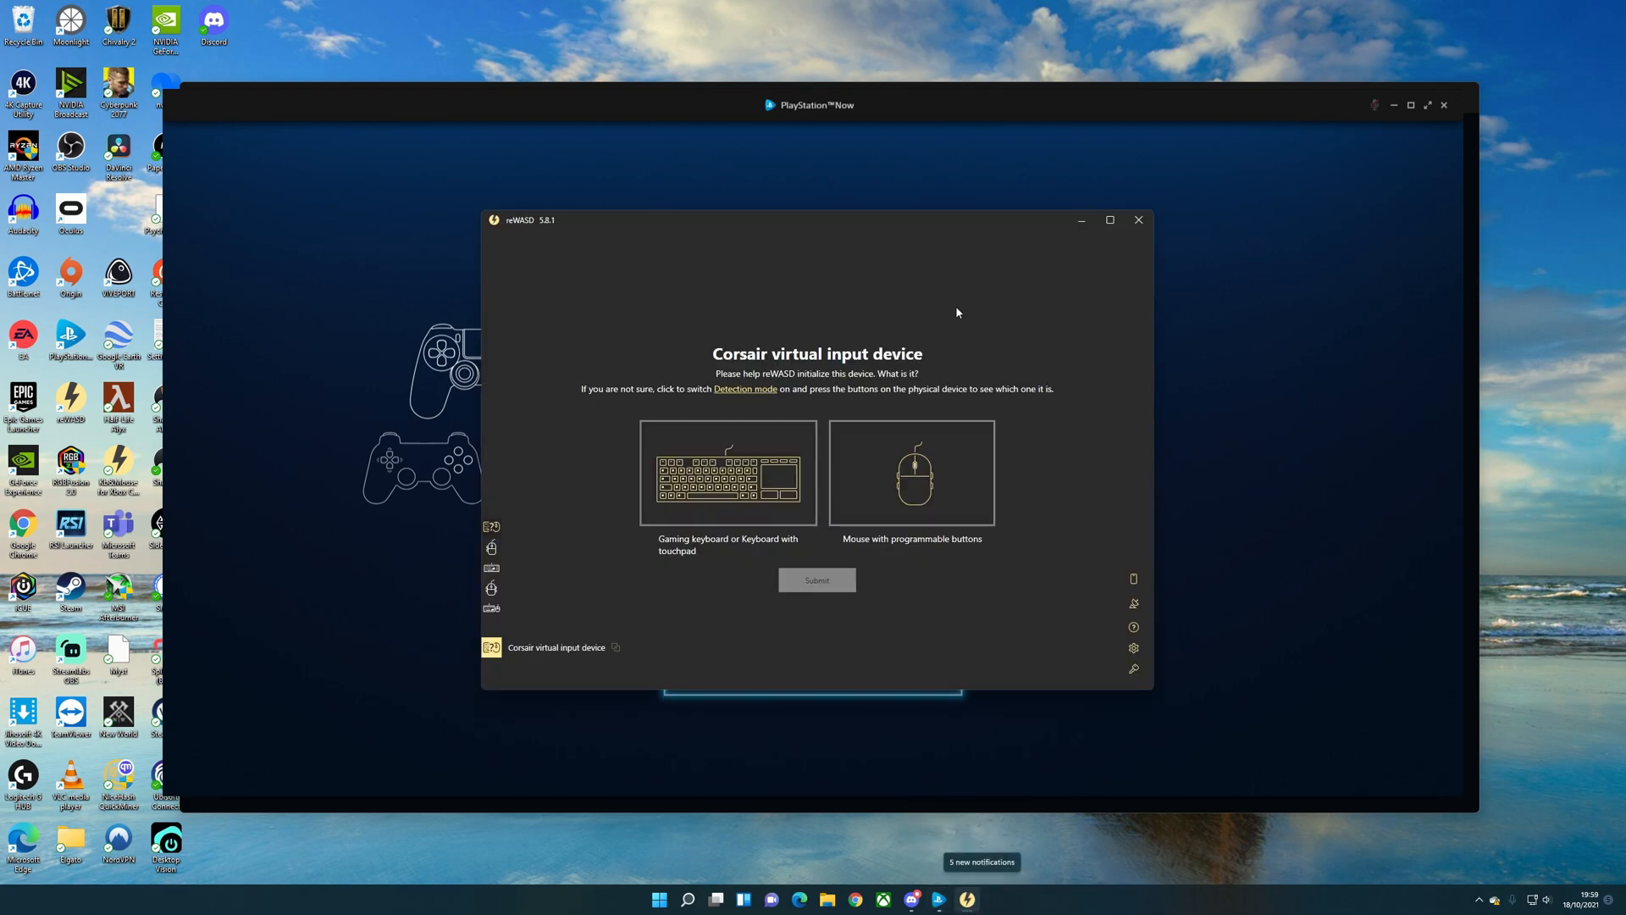
click(745, 390)
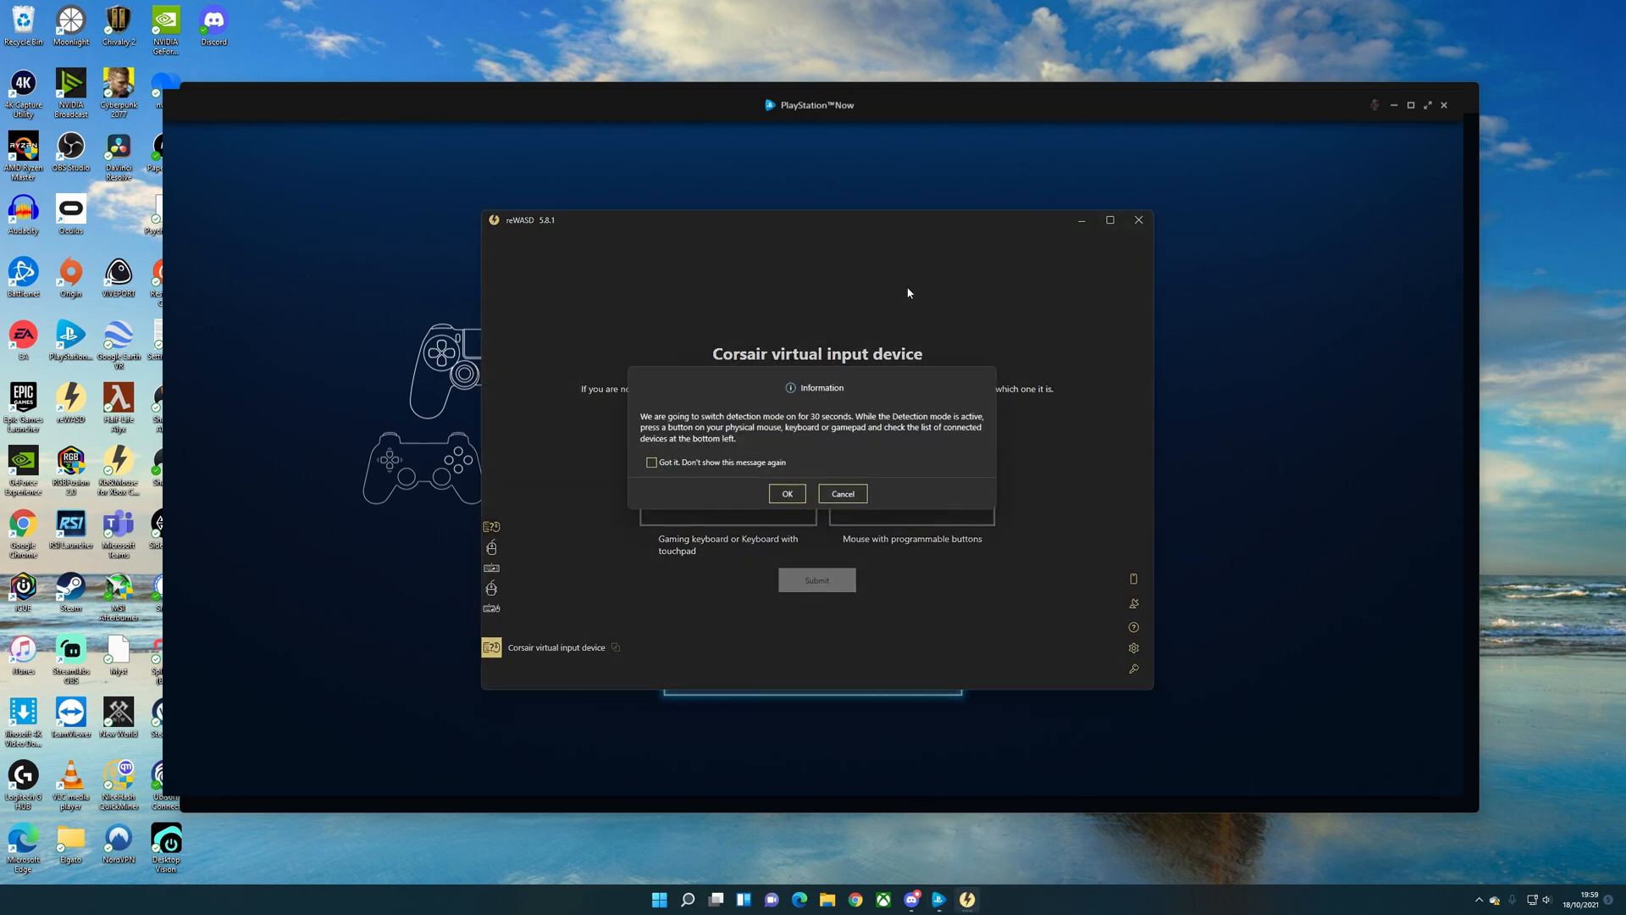
click(651, 461)
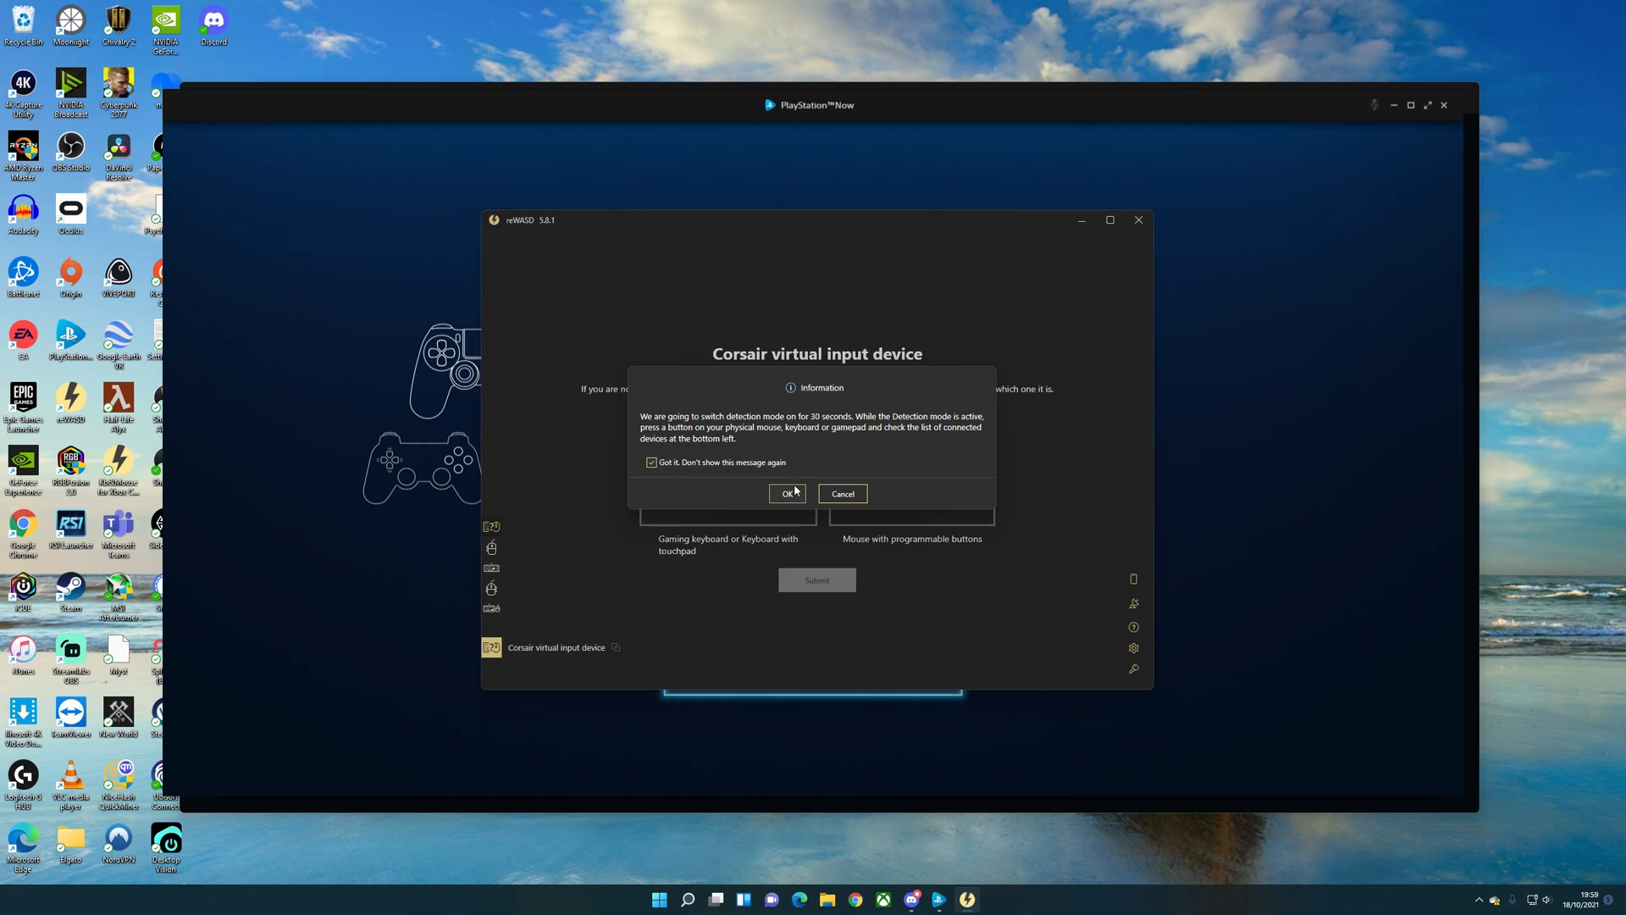
click(786, 493)
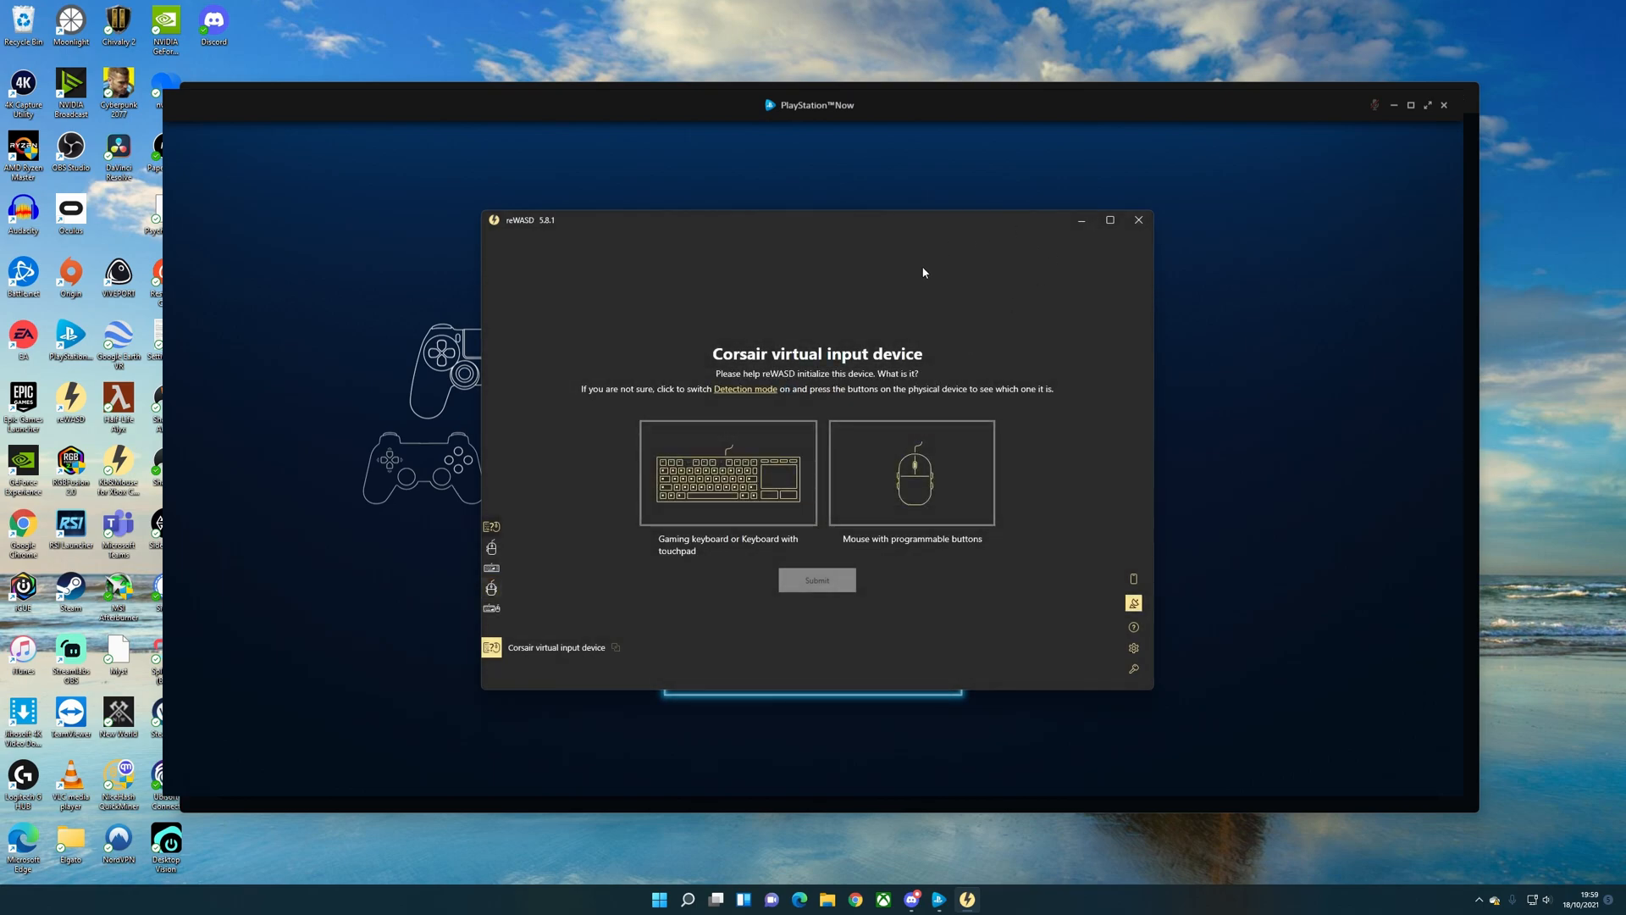
mouse_move(503, 598)
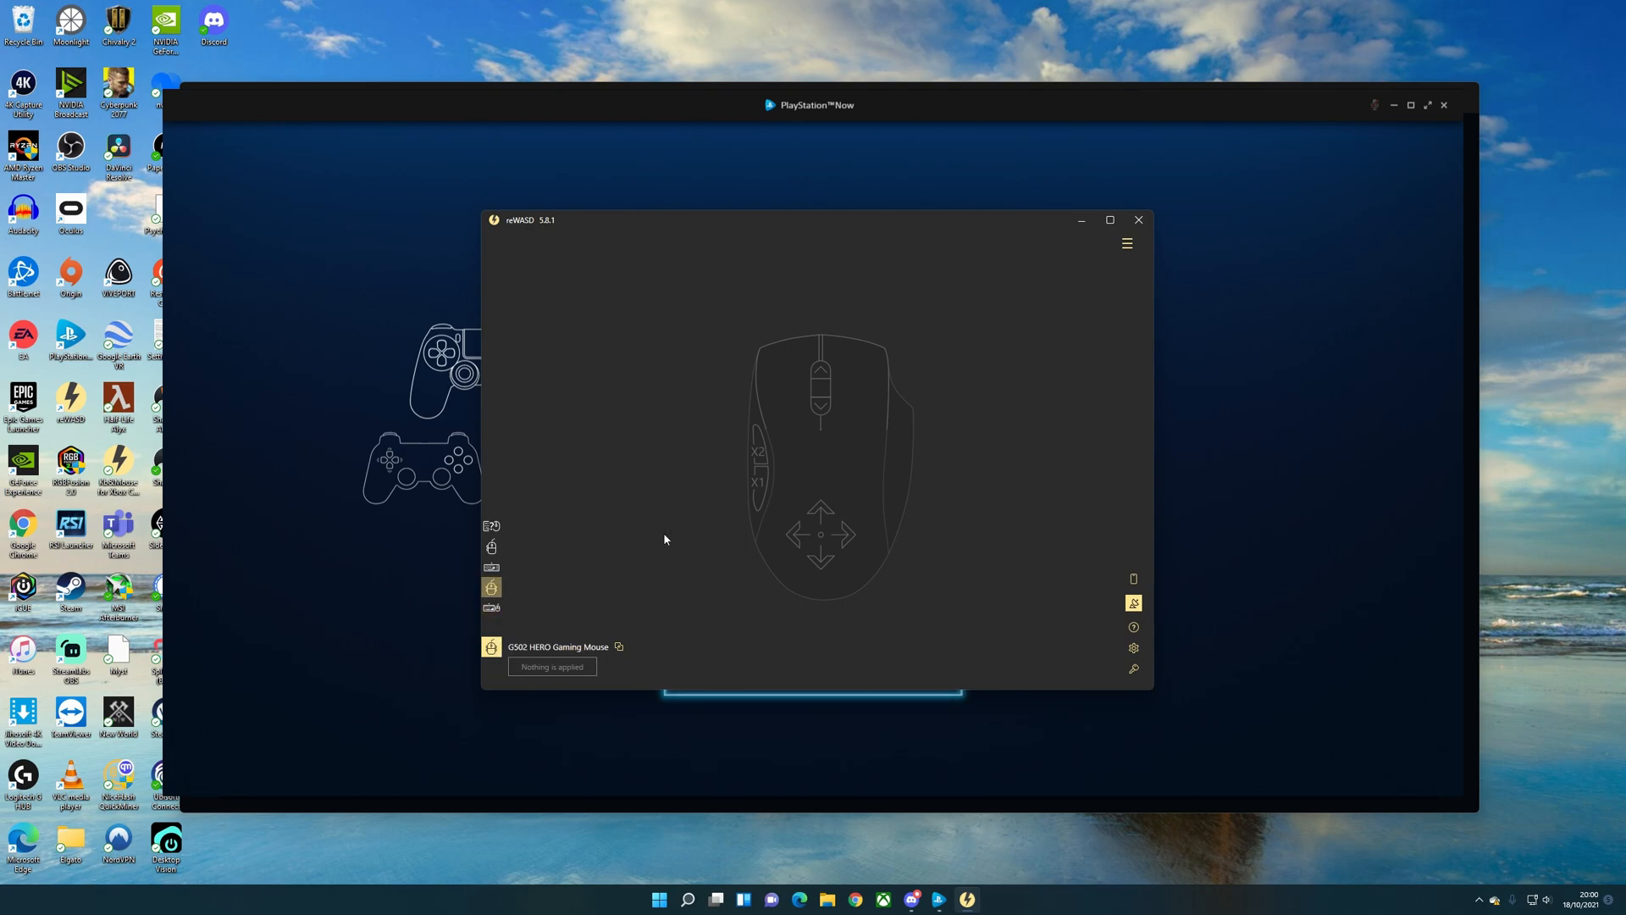
click(491, 606)
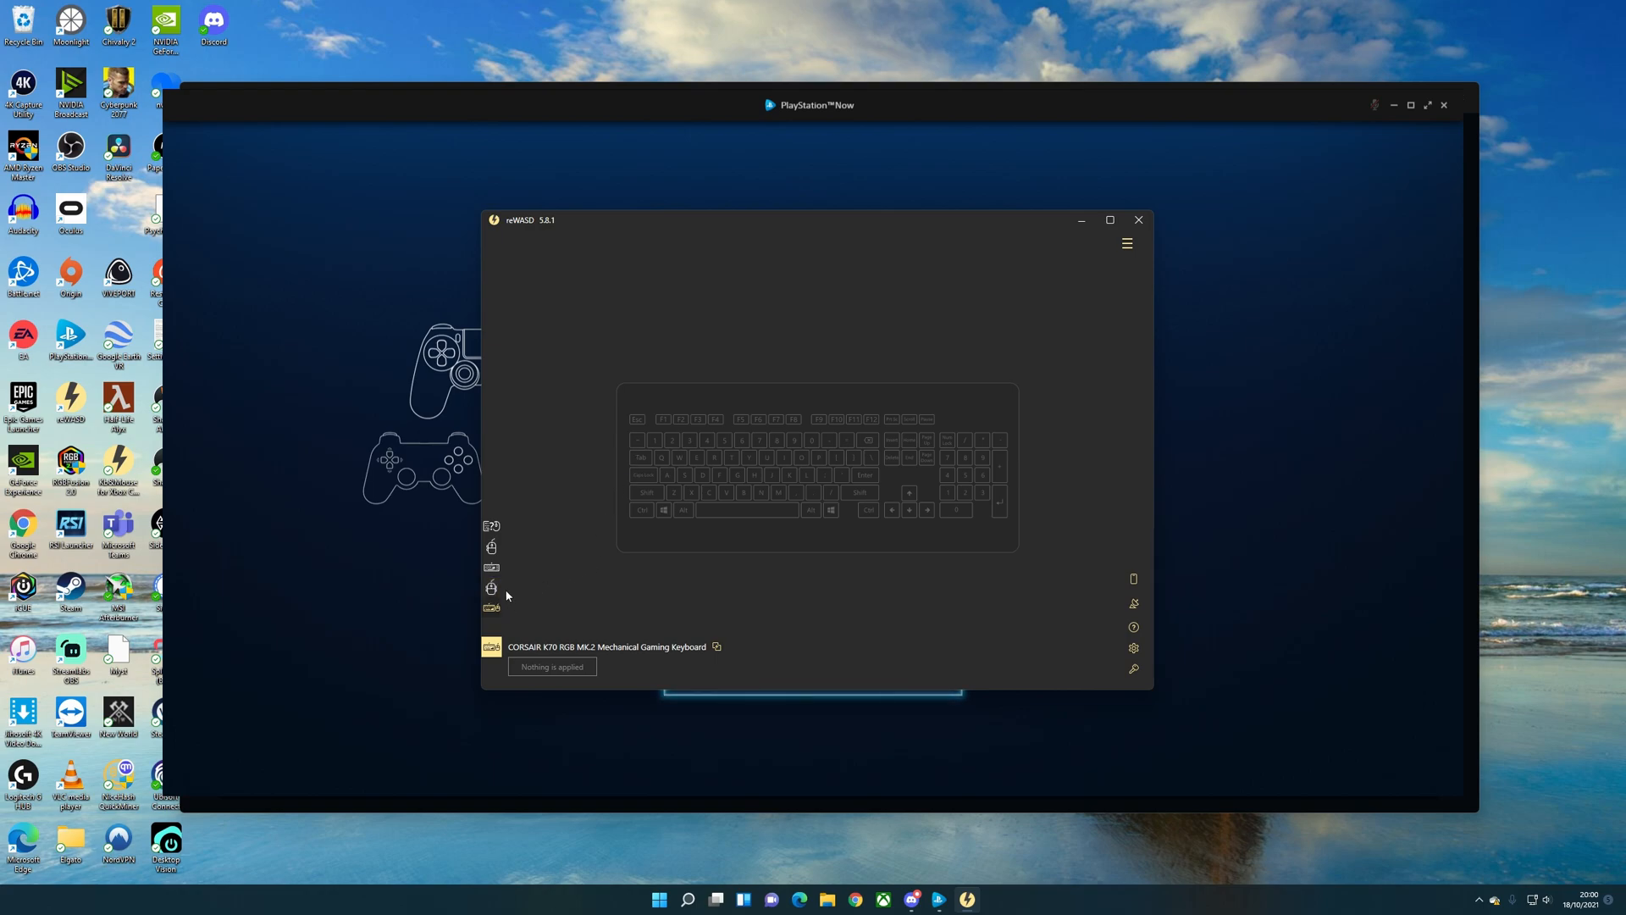
mouse_move(716, 645)
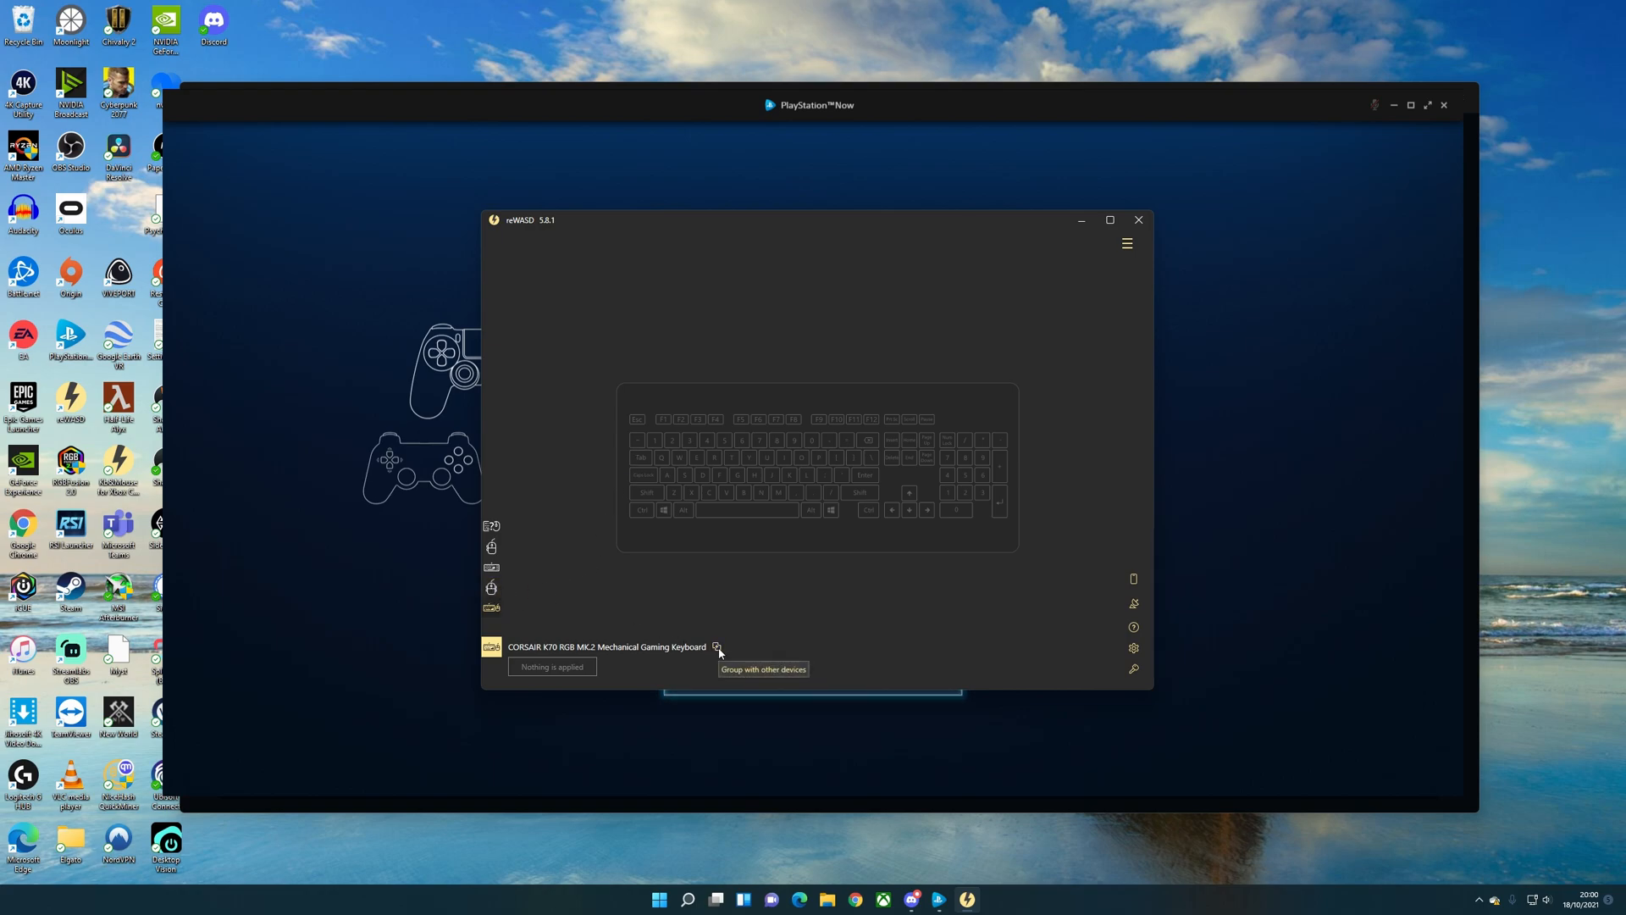
mouse_move(503, 630)
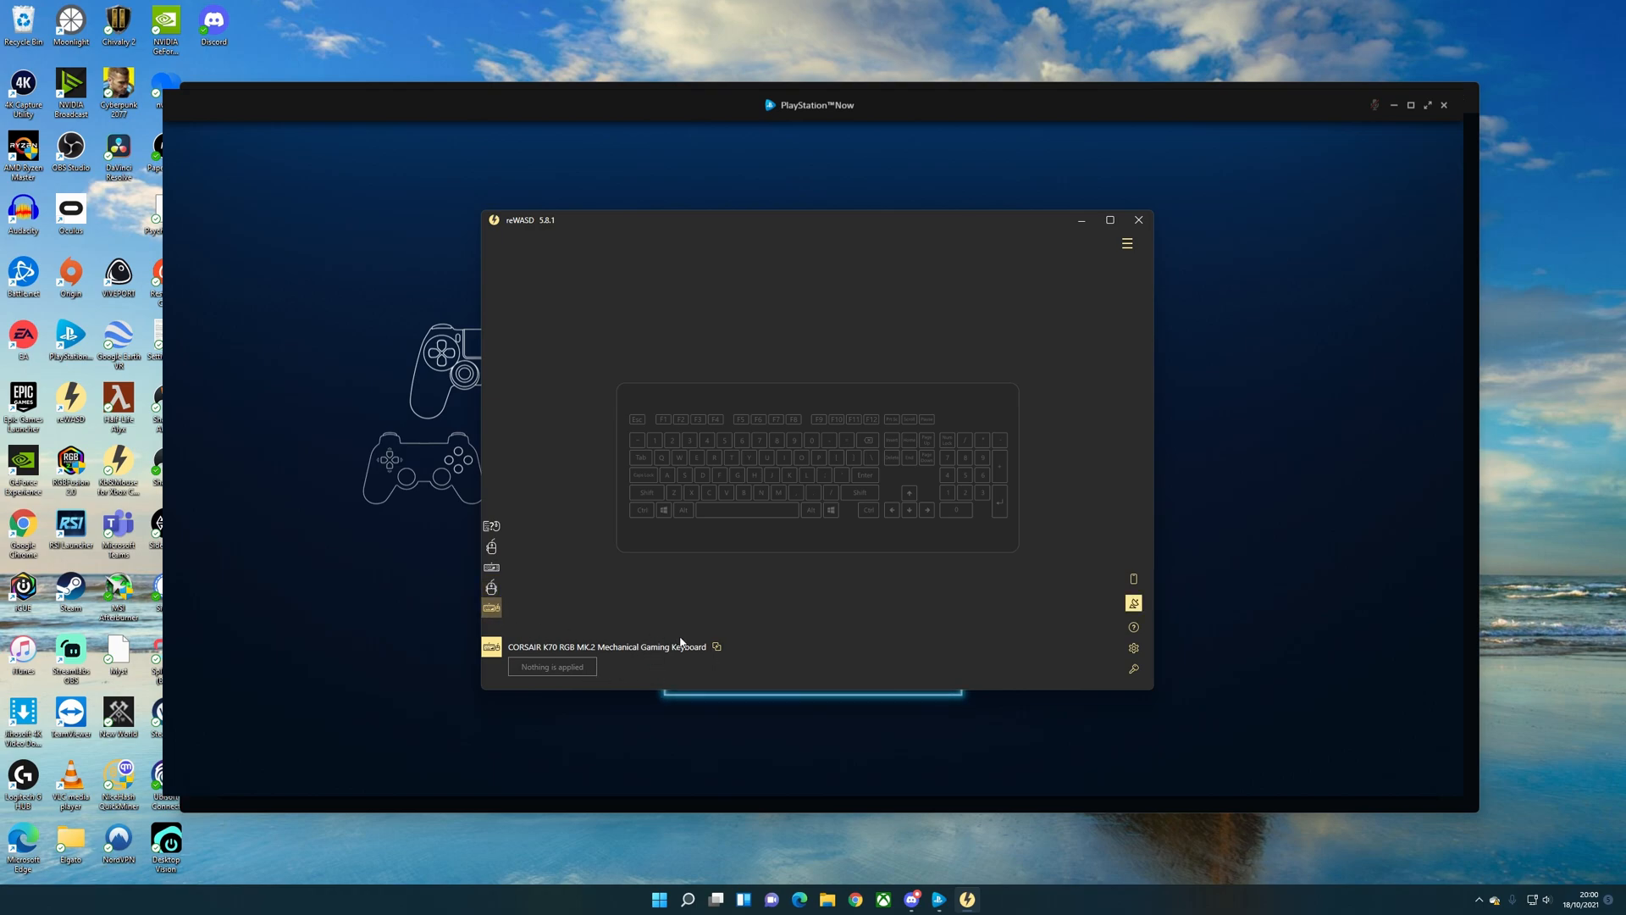
mouse_move(859, 590)
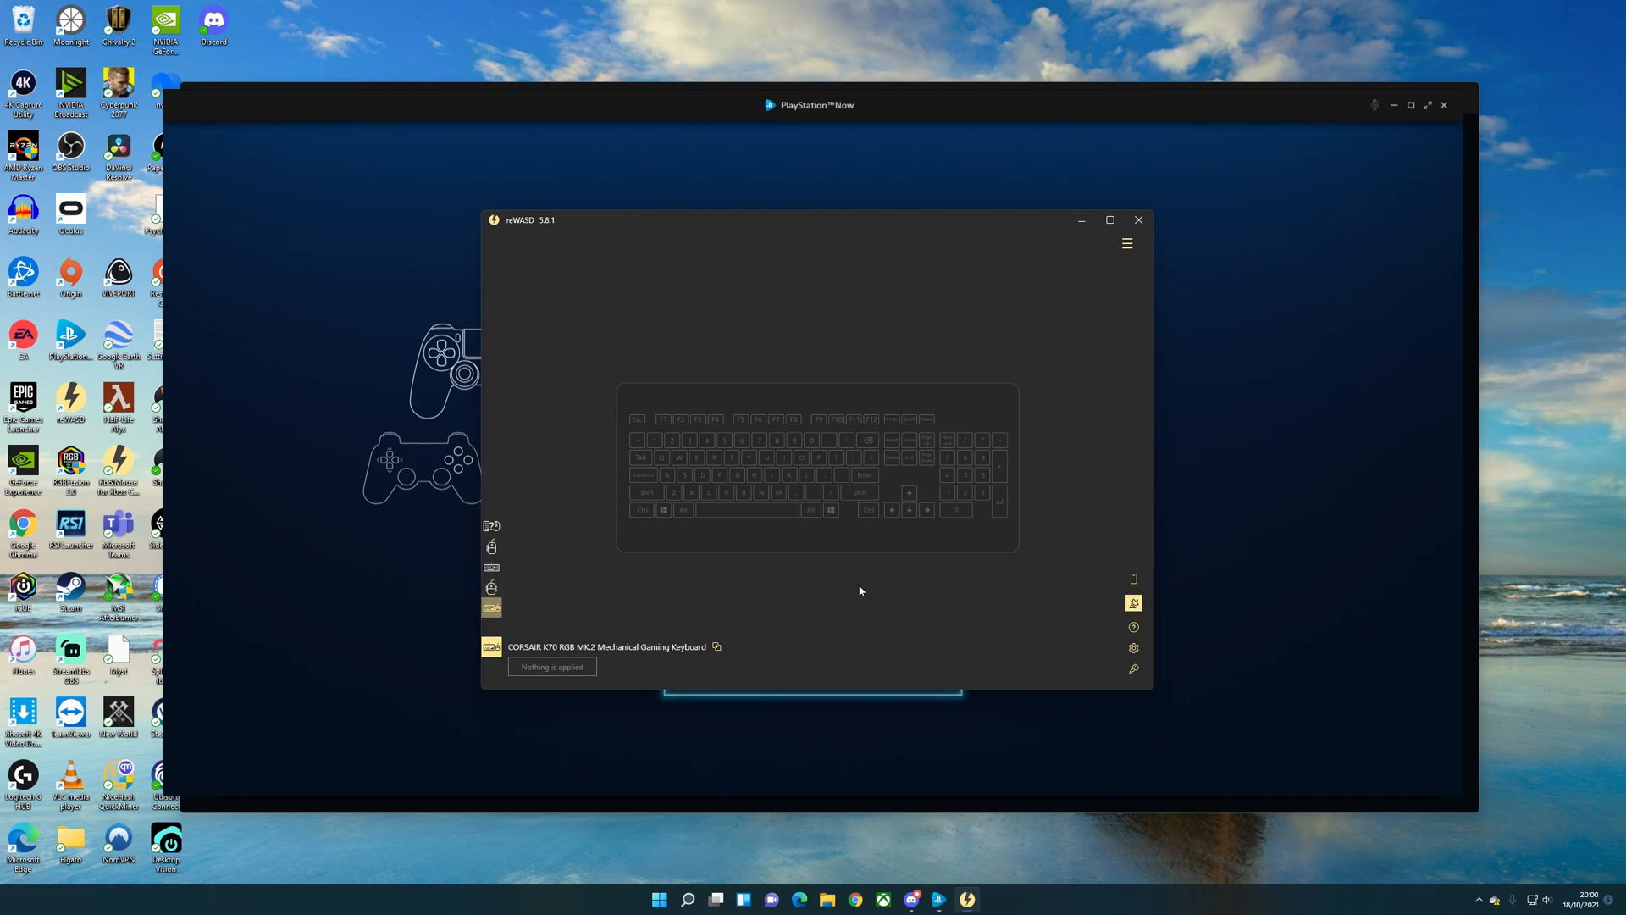
mouse_move(681, 603)
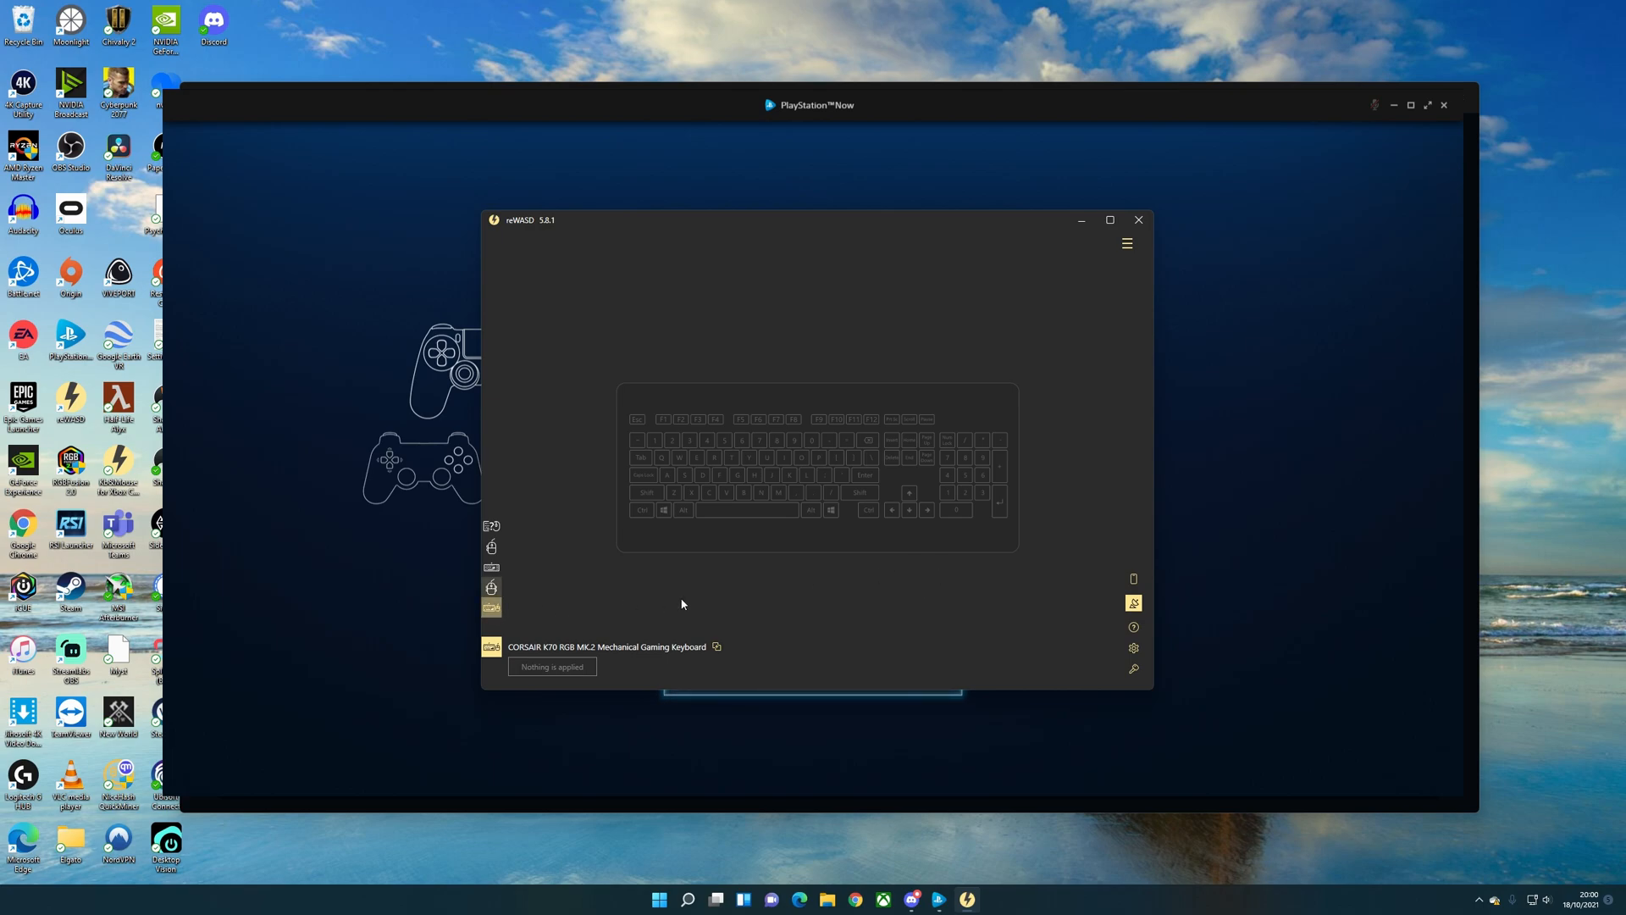
- Group the K70 keyboard with the G502 HERO Gaming Mouse as one device
click(715, 647)
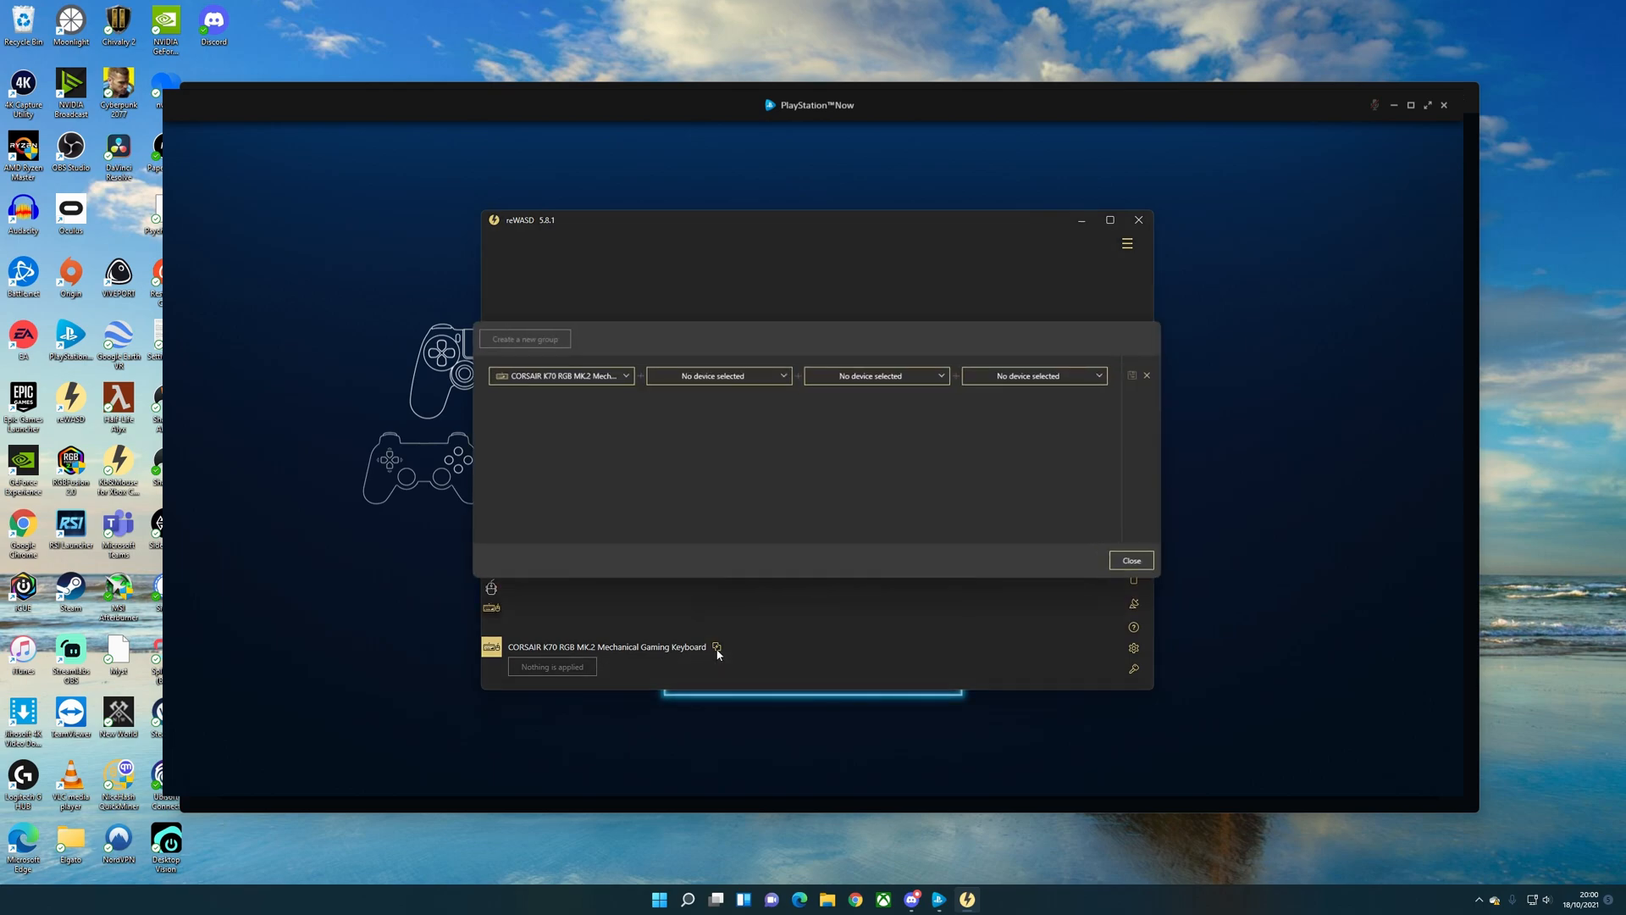
click(716, 377)
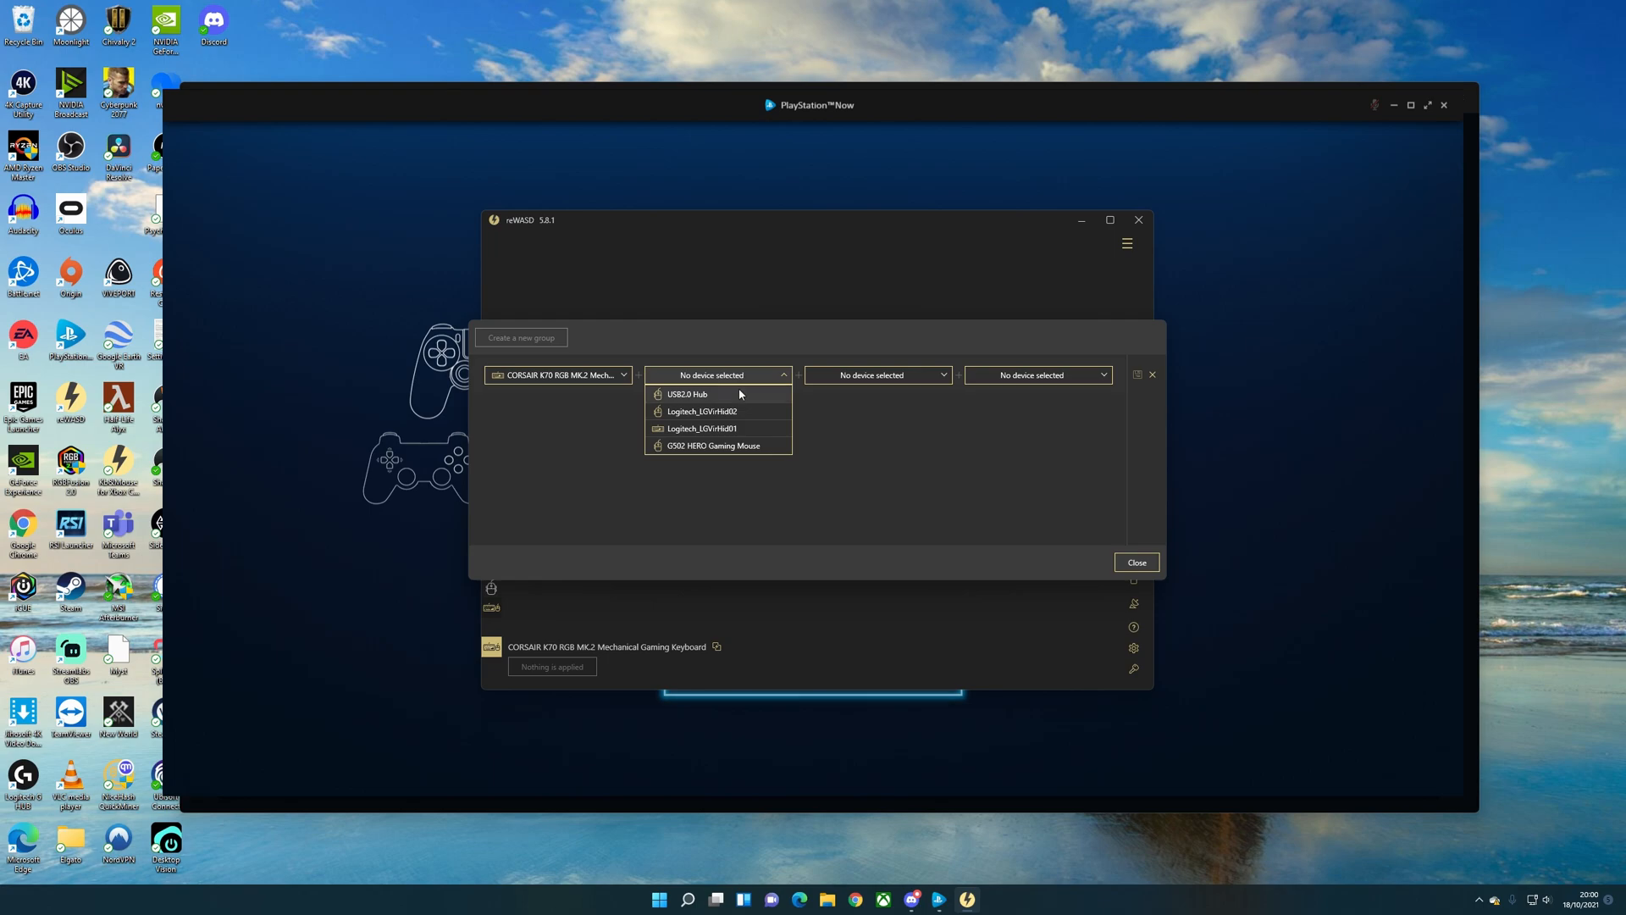
mouse_move(766, 447)
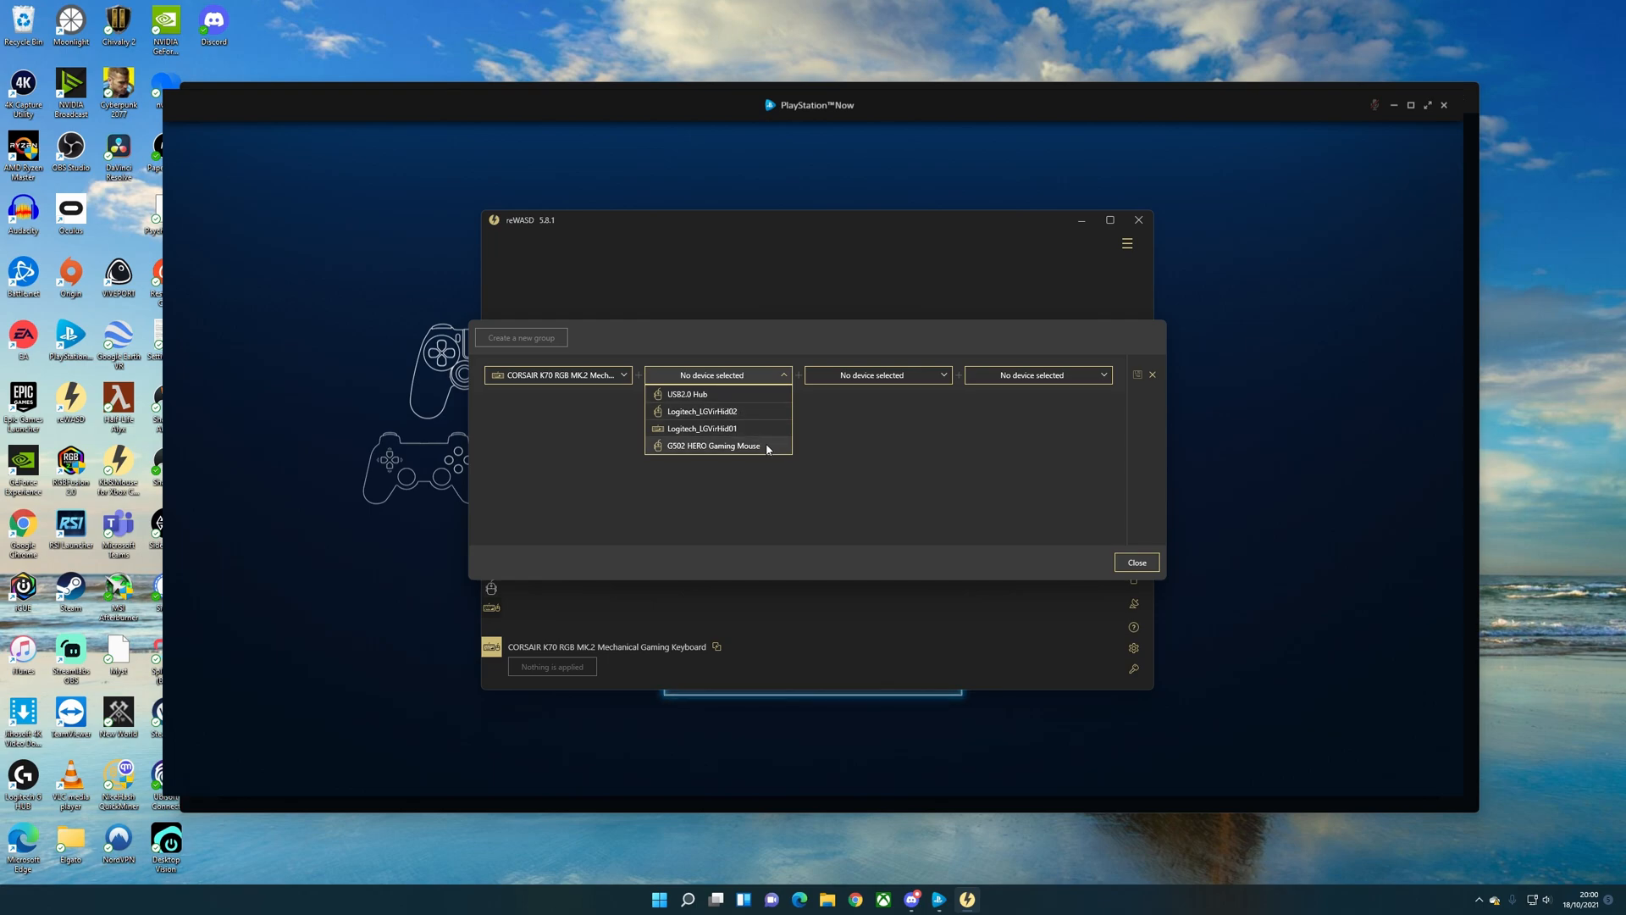
click(709, 446)
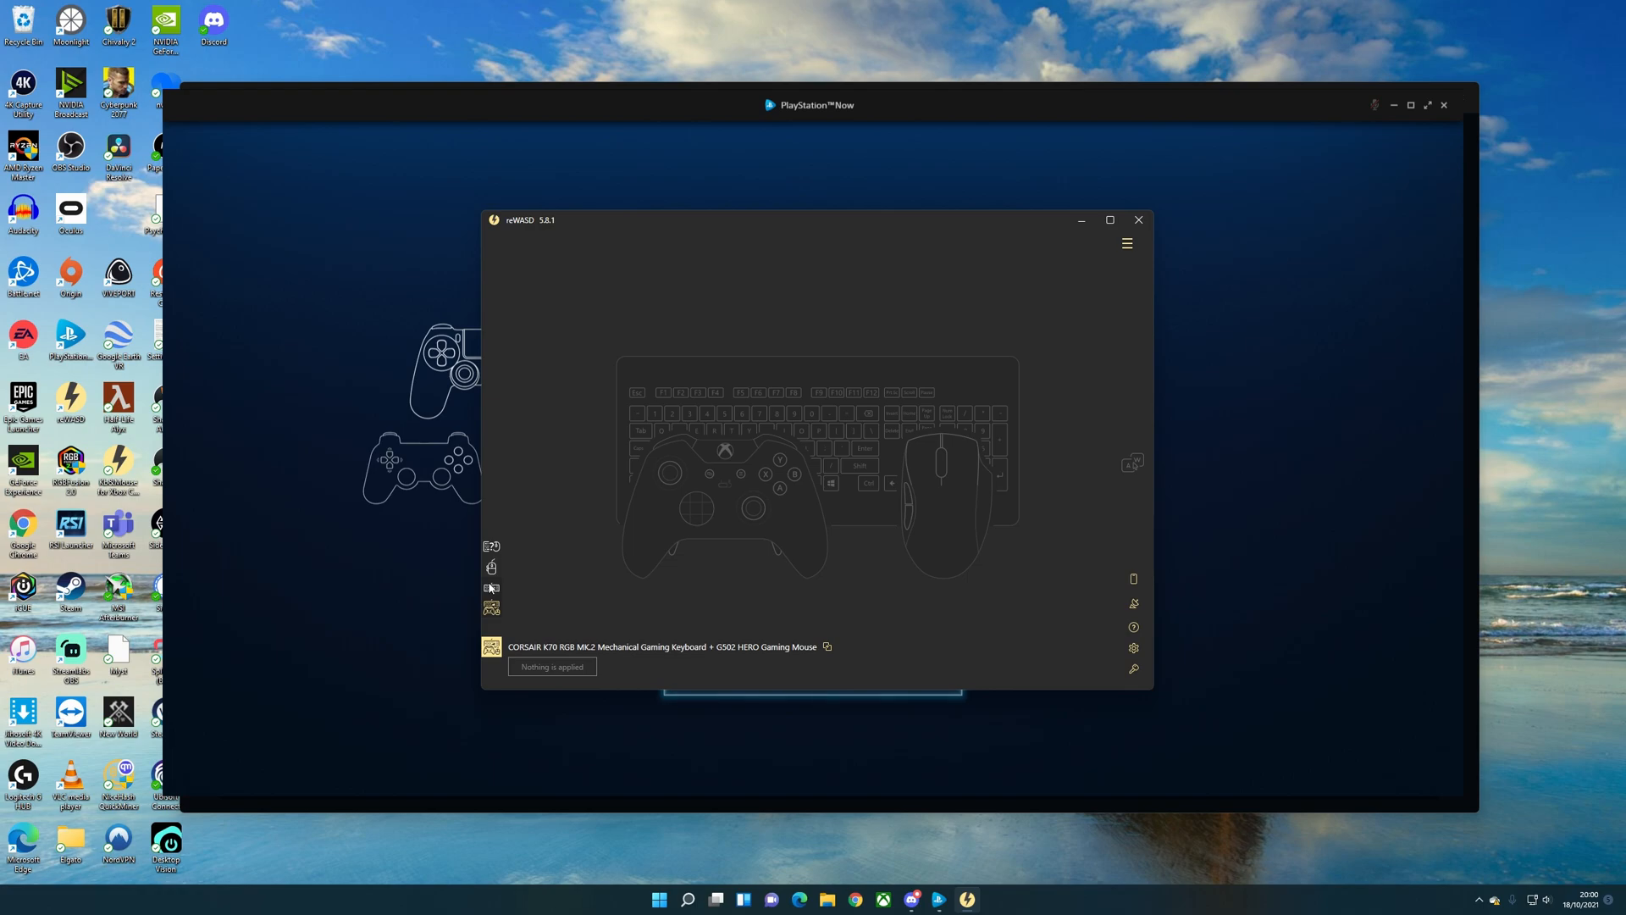
mouse_move(910, 349)
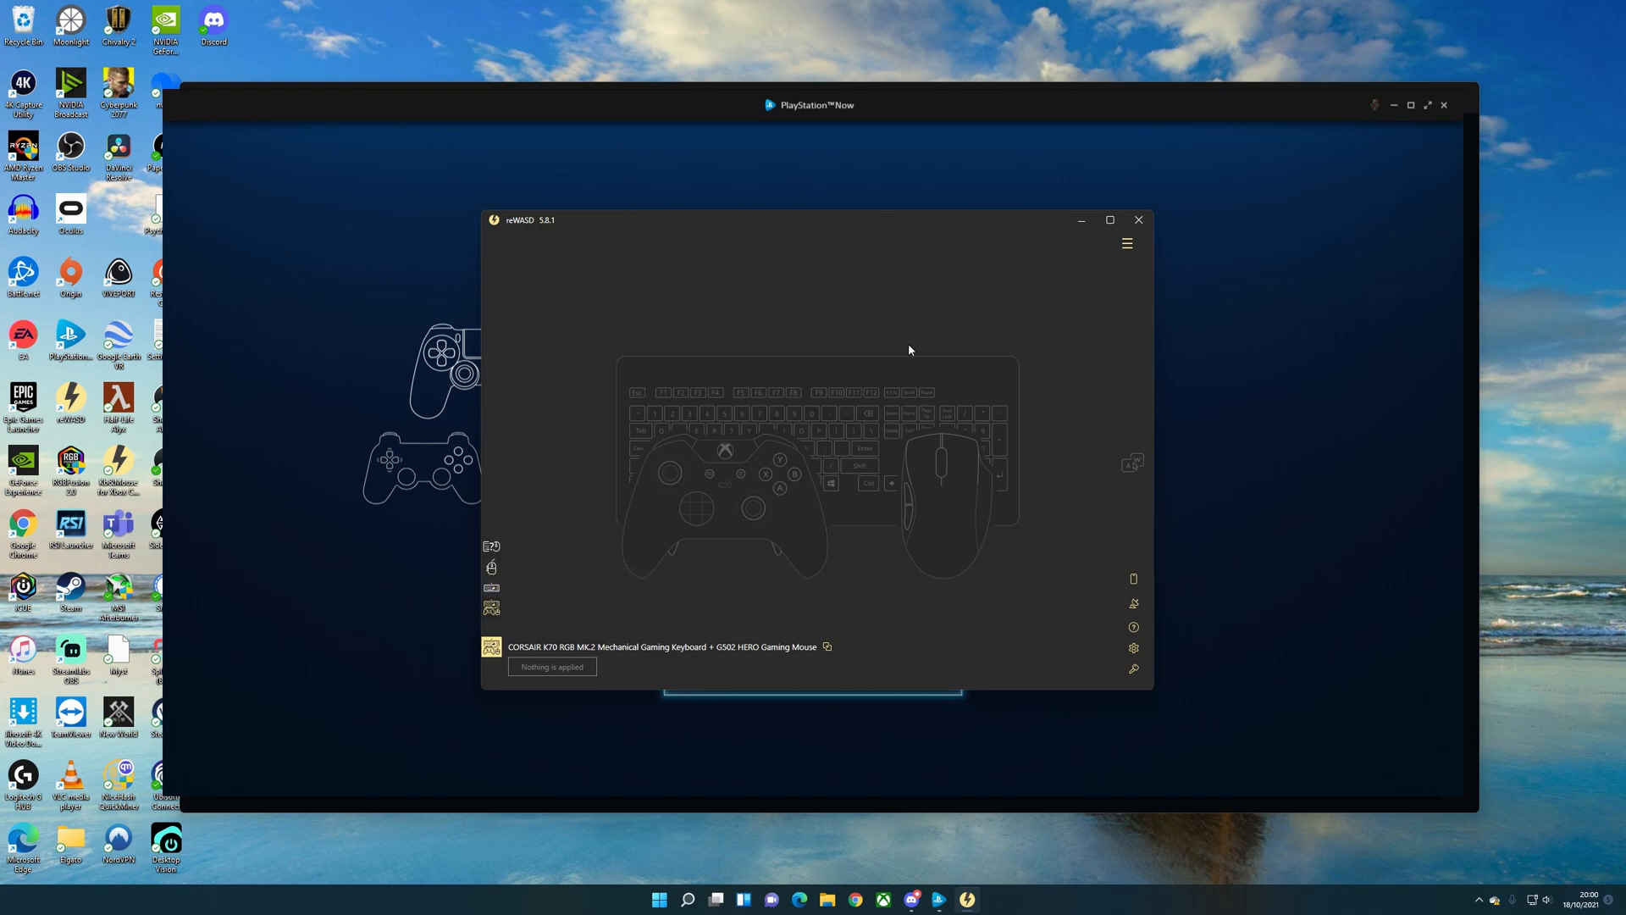
mouse_move(551, 667)
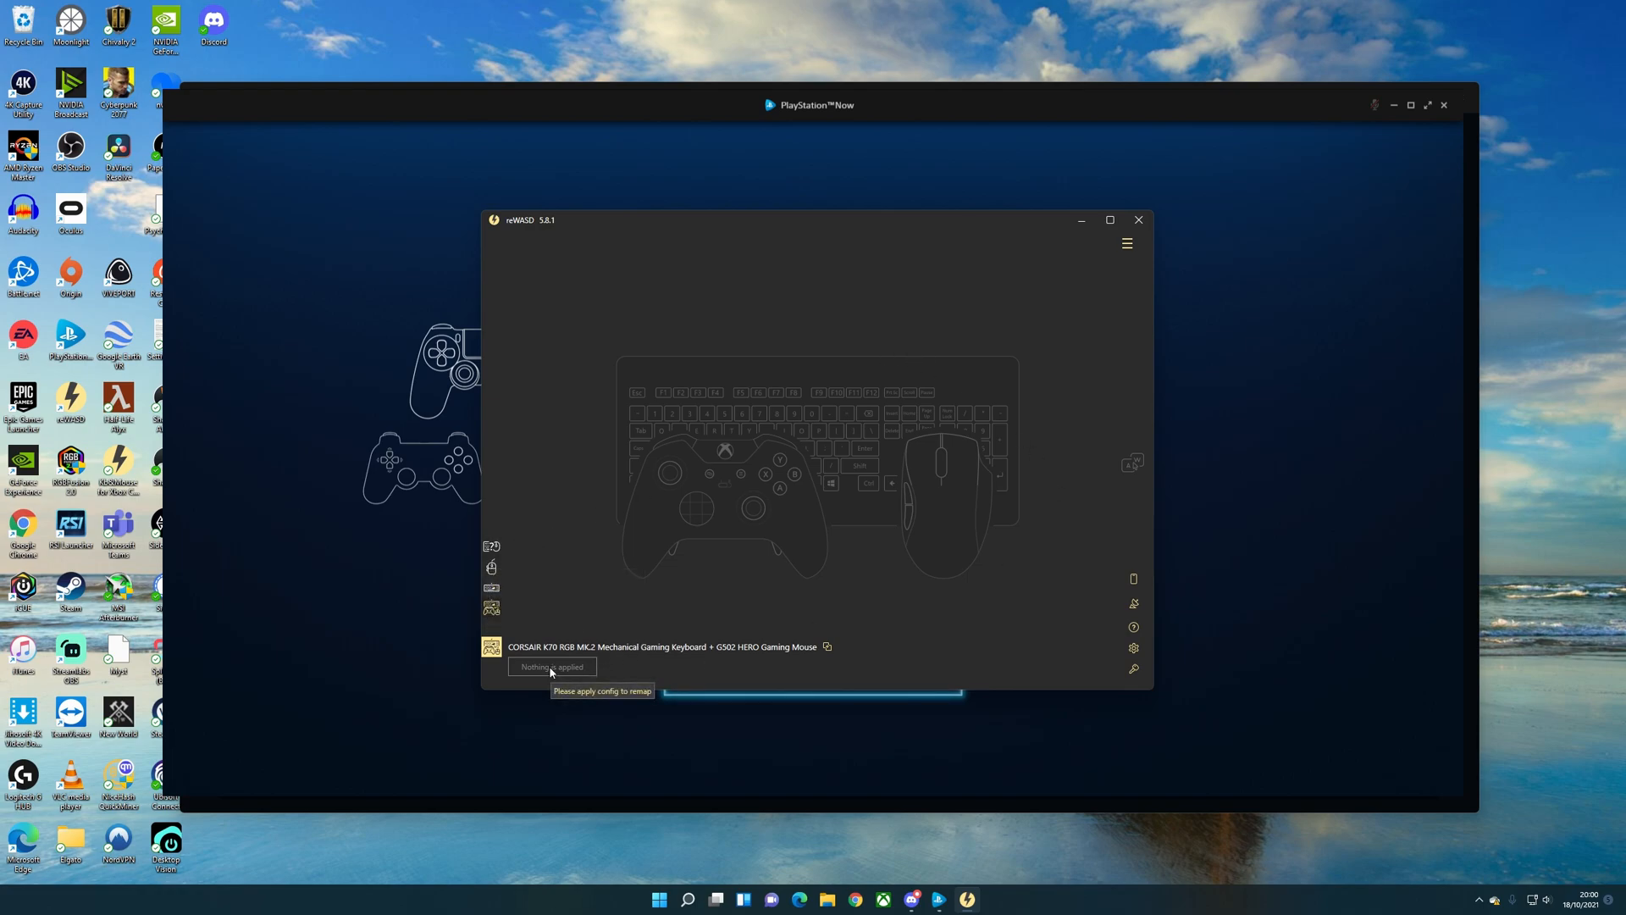
mouse_move(850, 461)
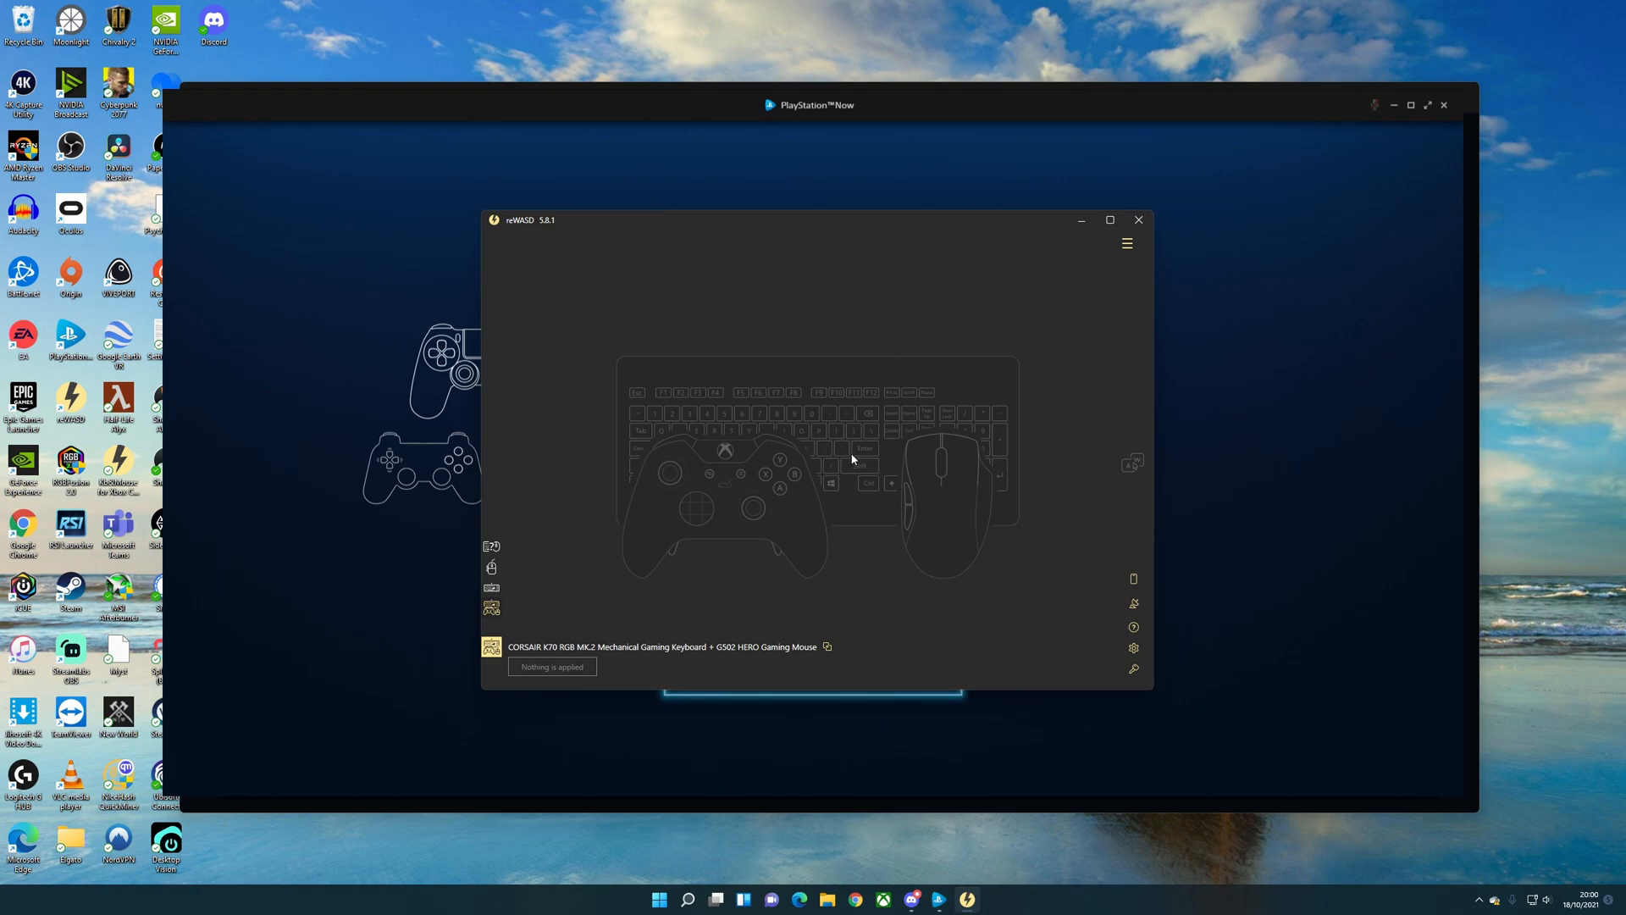
mouse_move(750, 641)
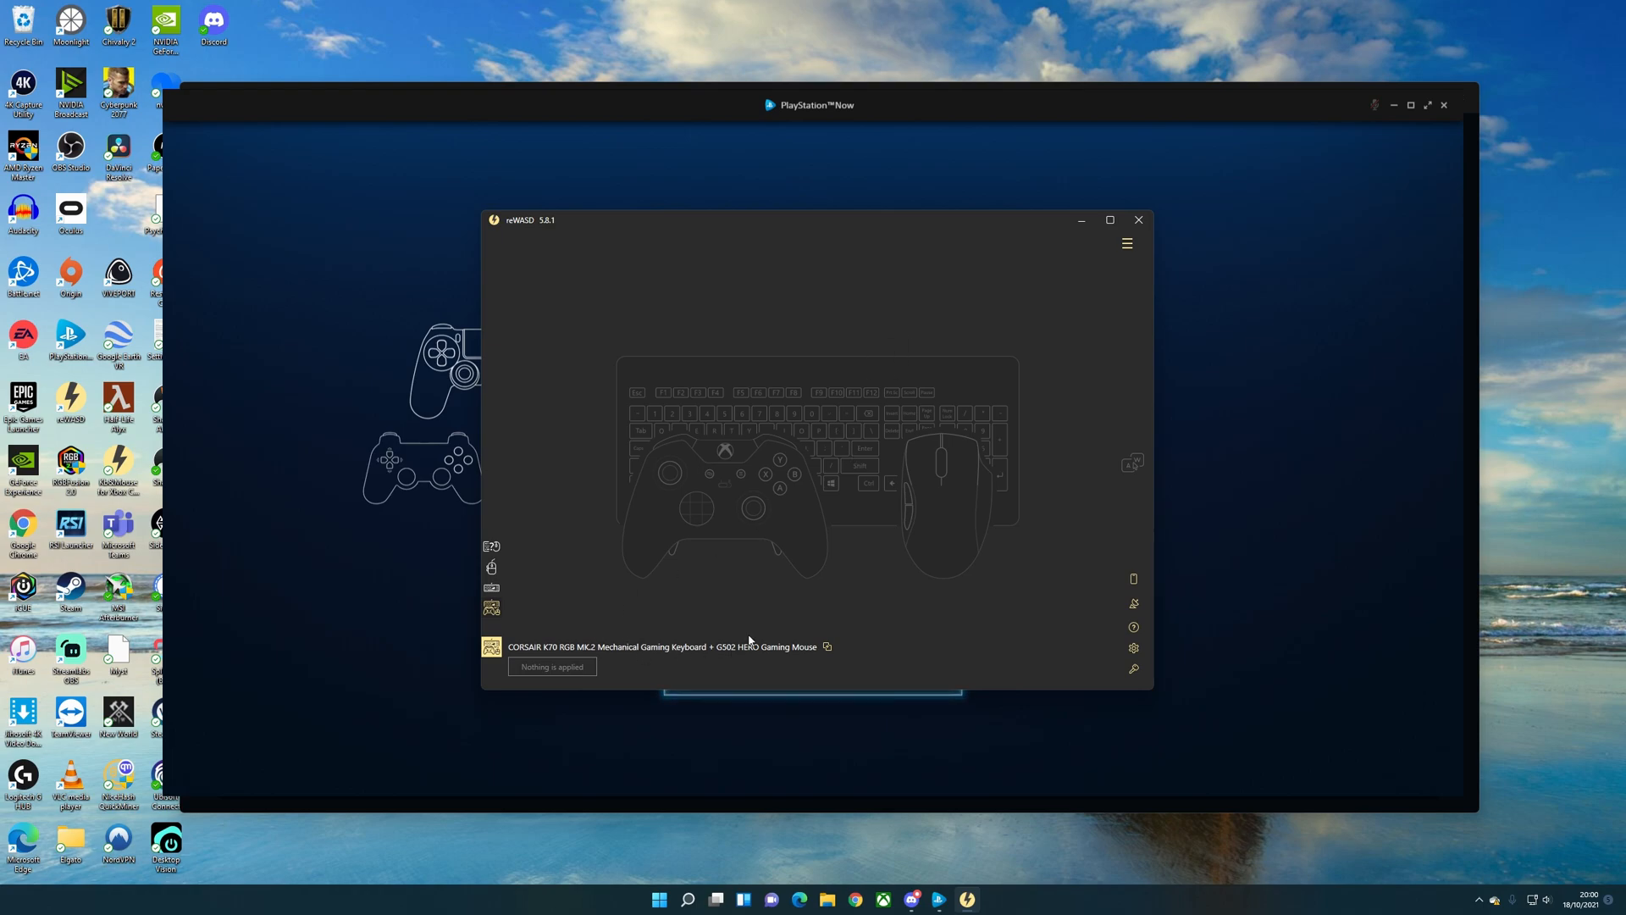
click(1128, 242)
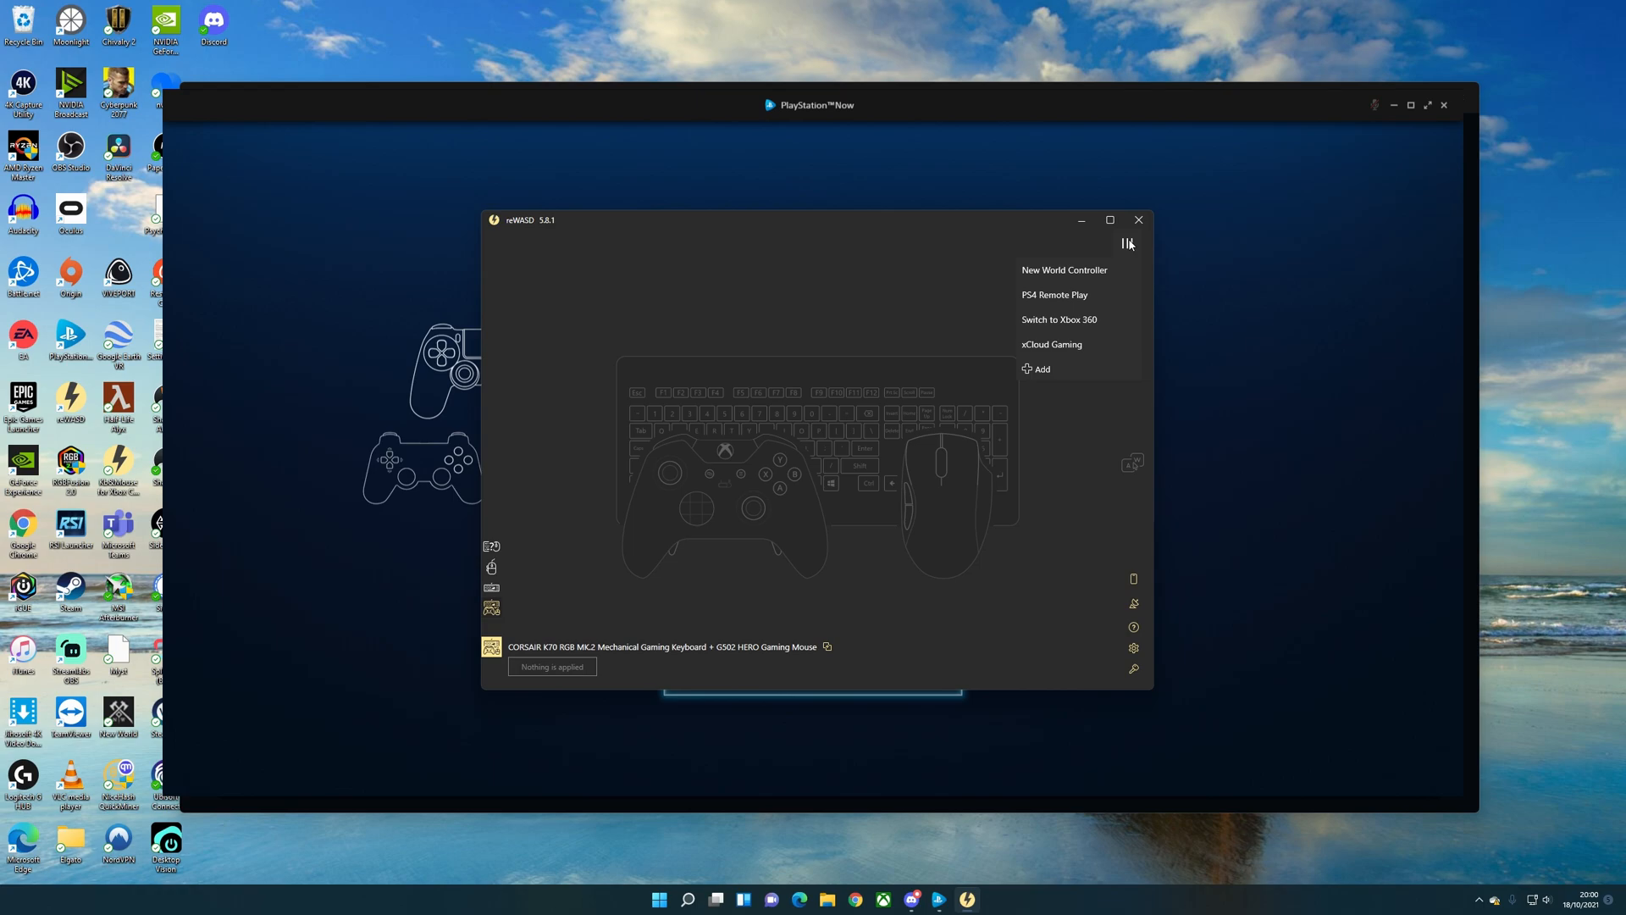
mouse_move(1077, 294)
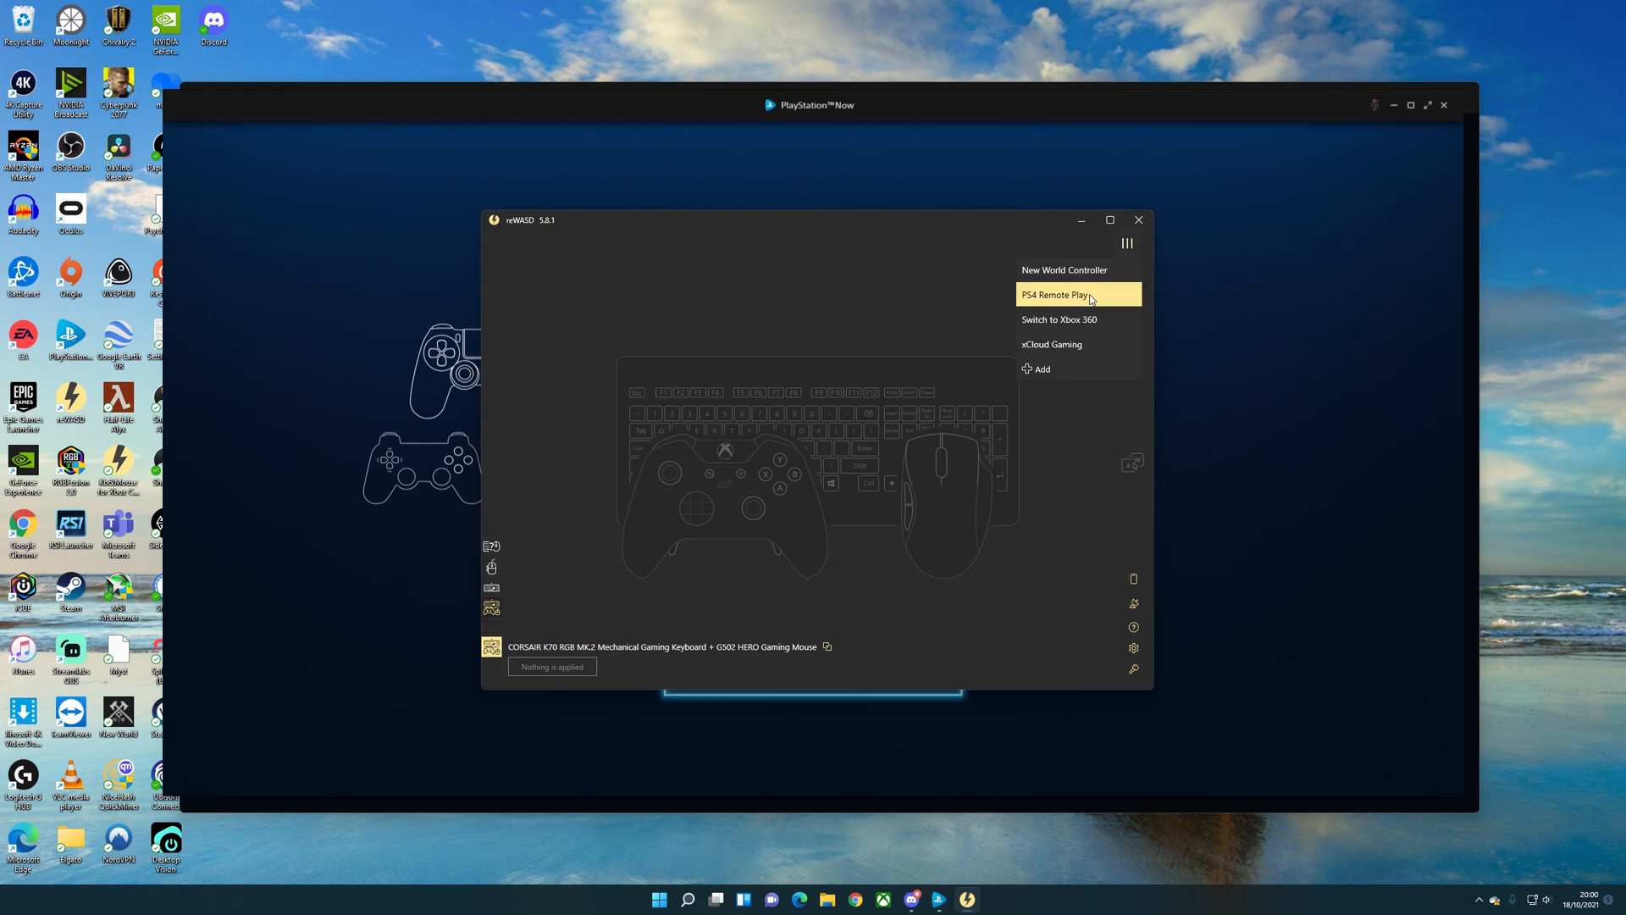
click(1054, 295)
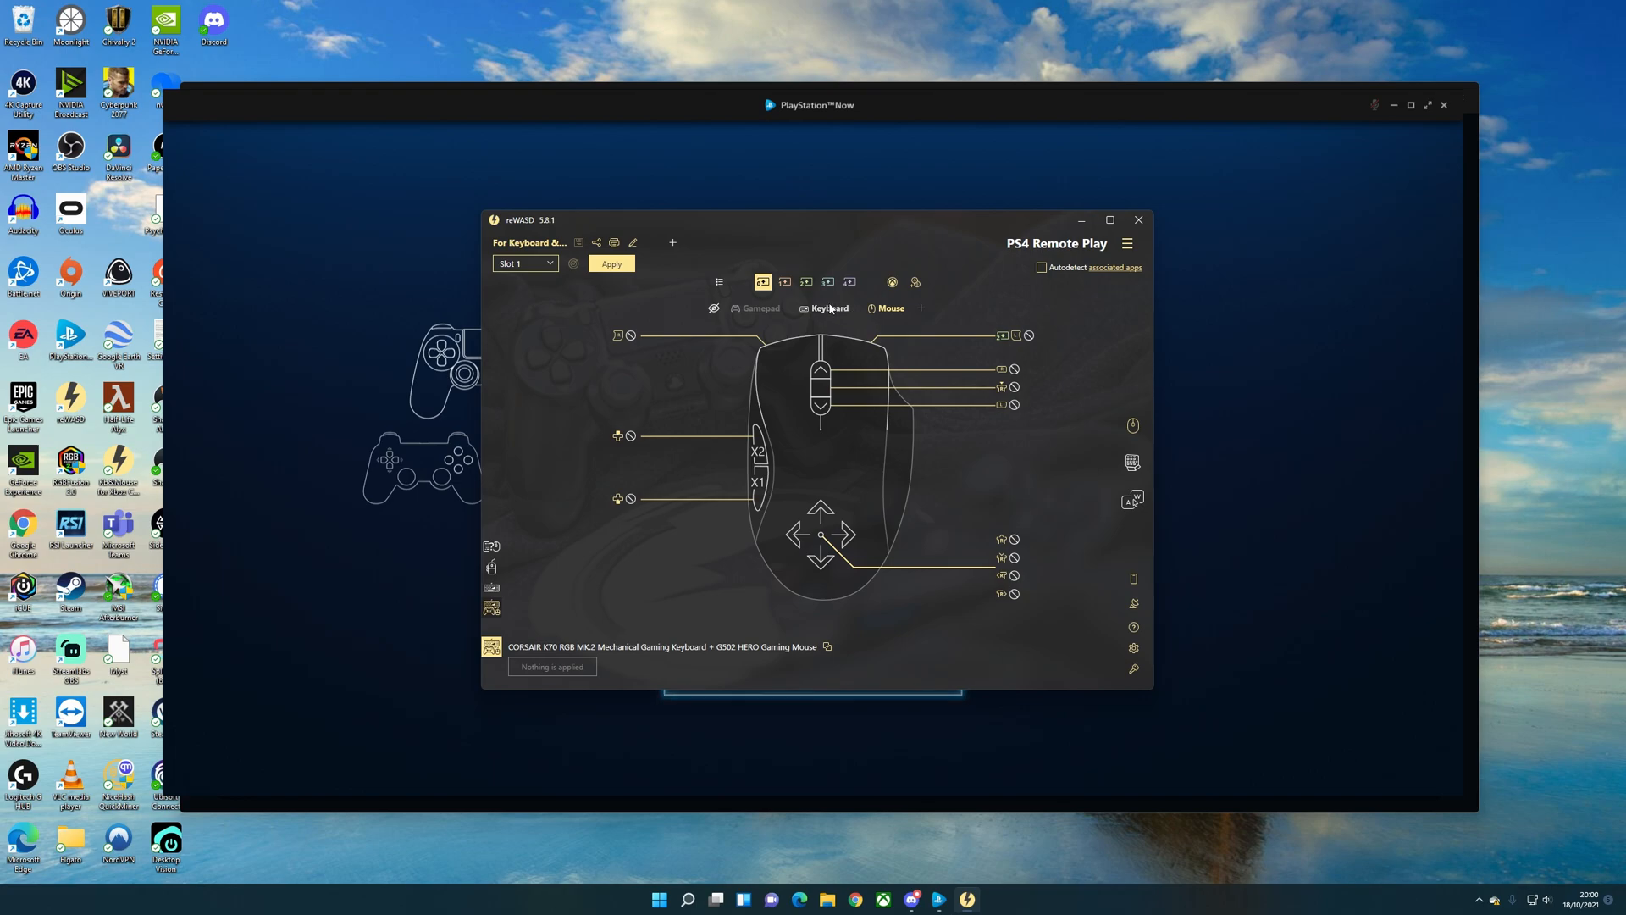
mouse_move(1016, 482)
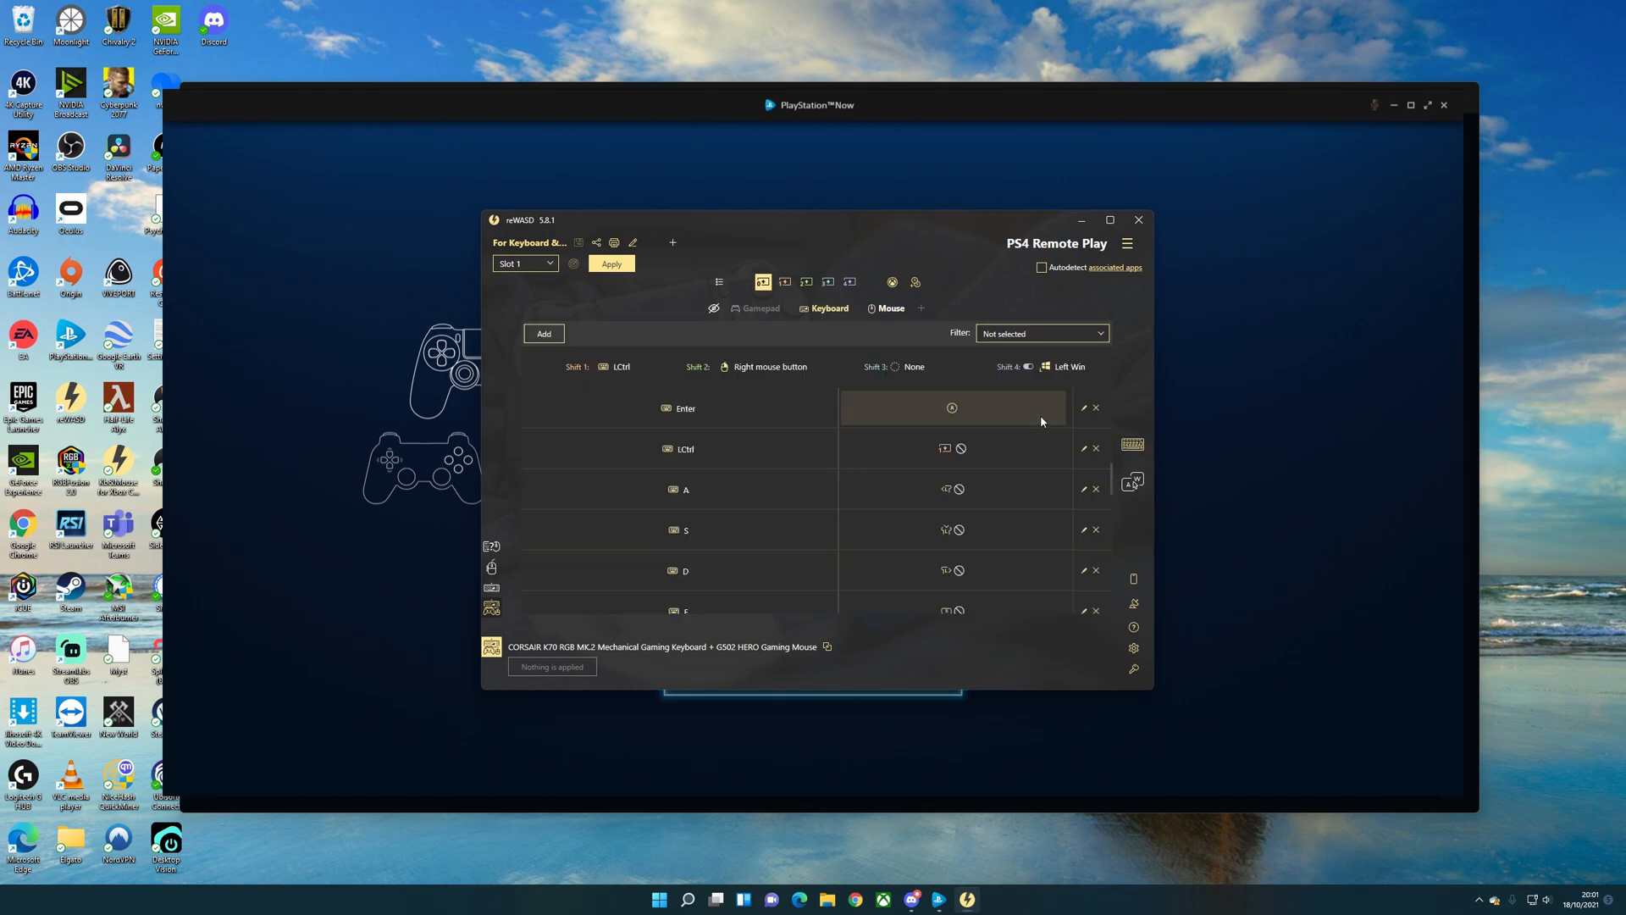
scroll(down, 3)
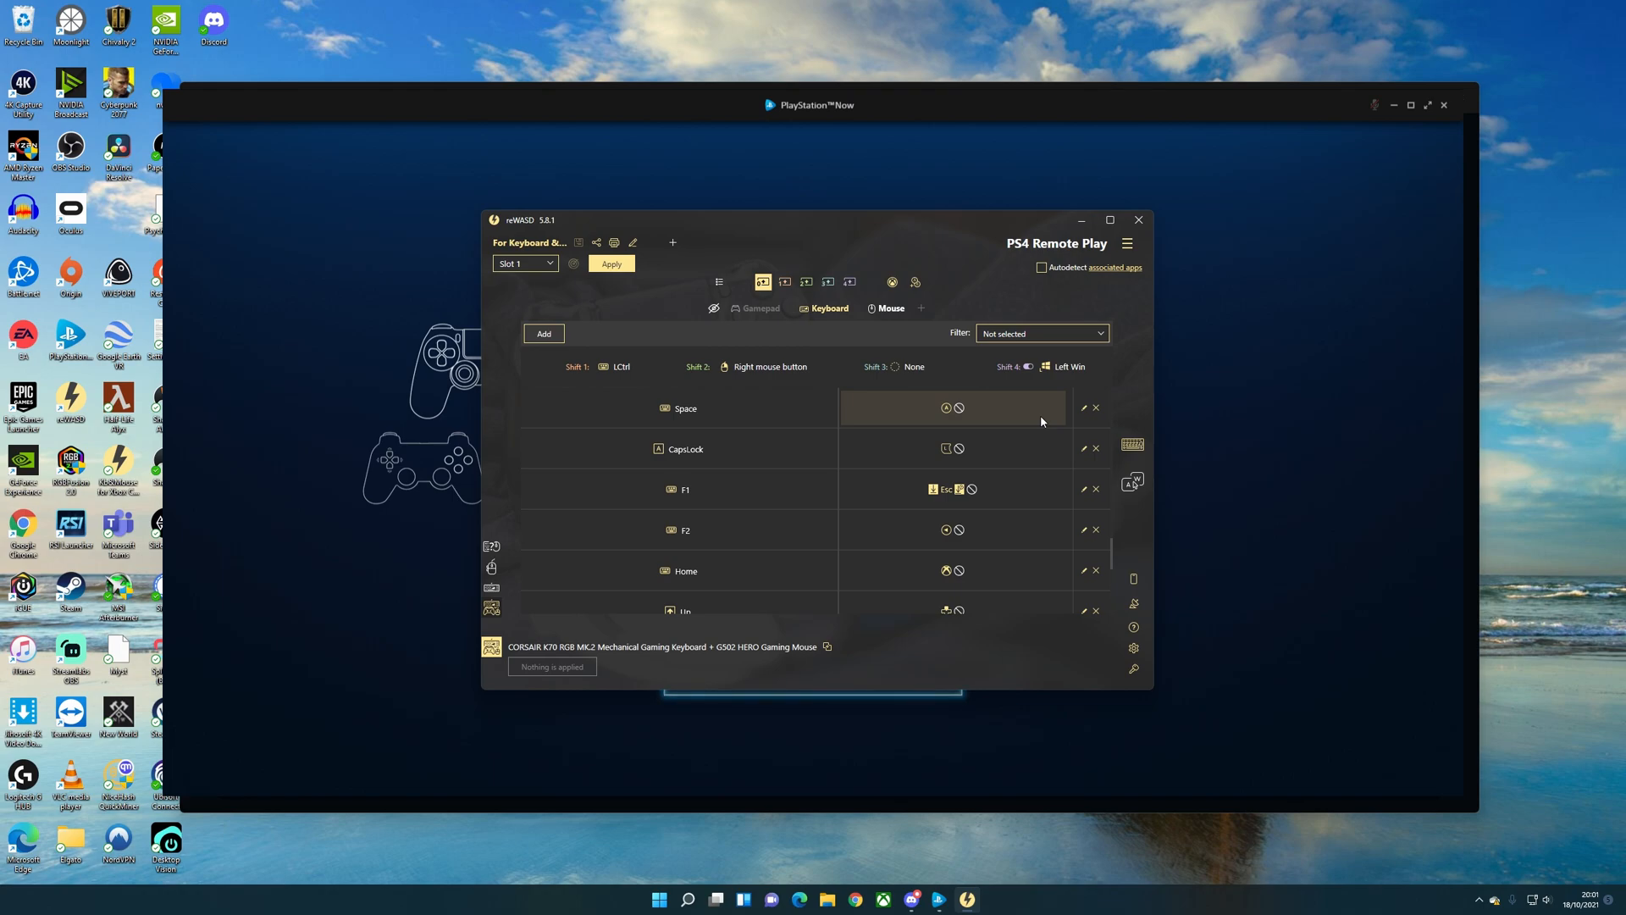
scroll(down, 3)
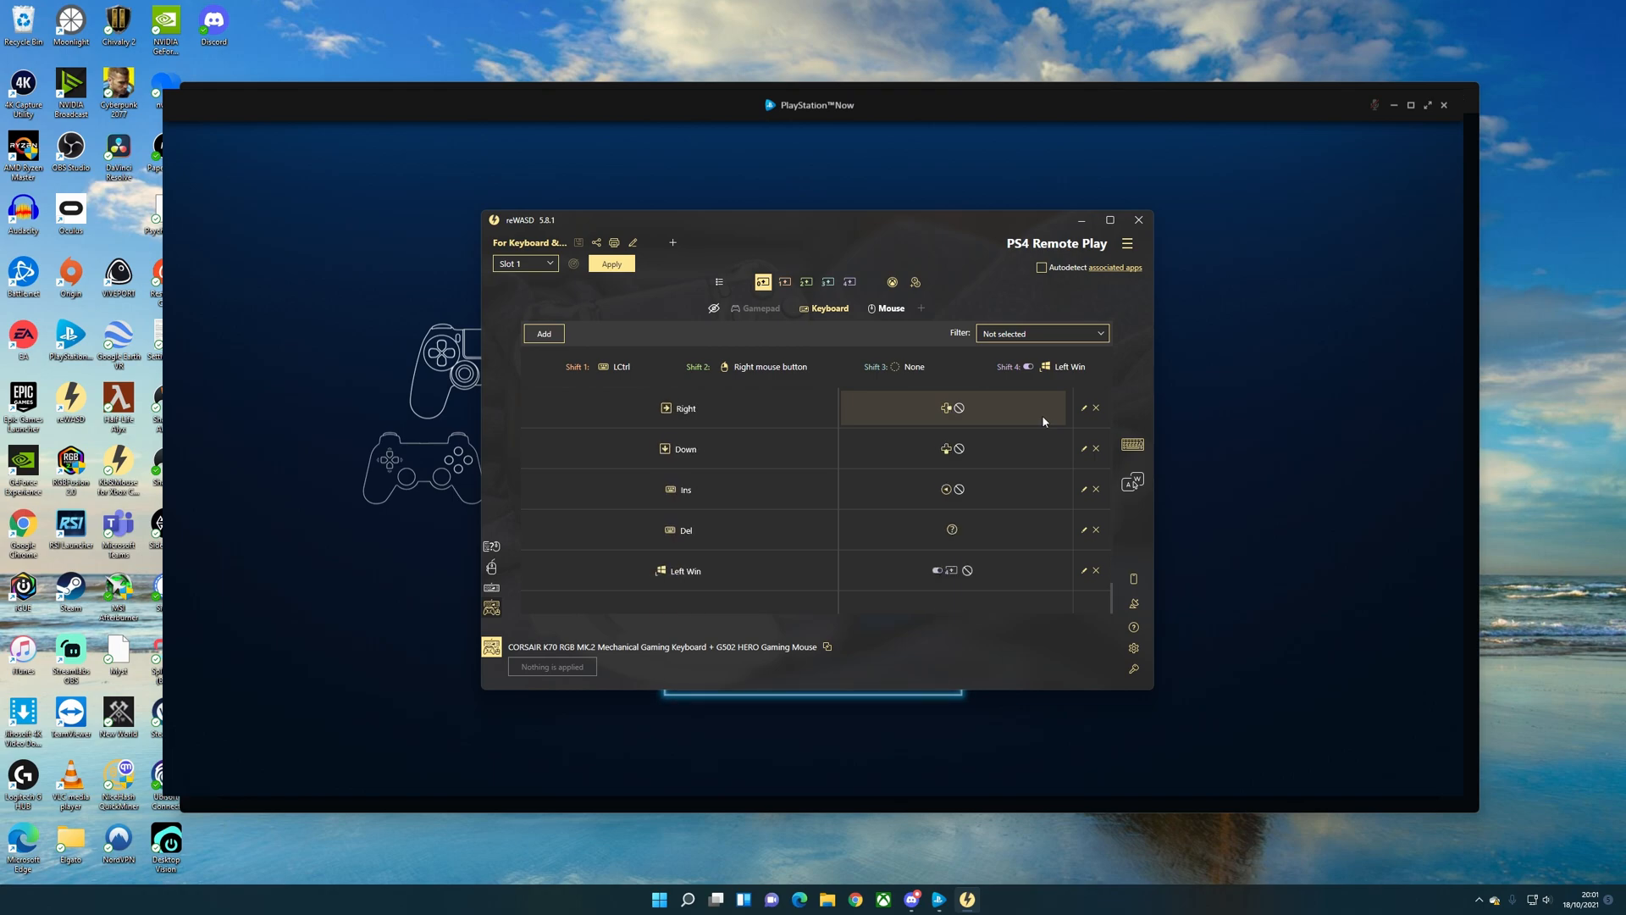
scroll(down, 3)
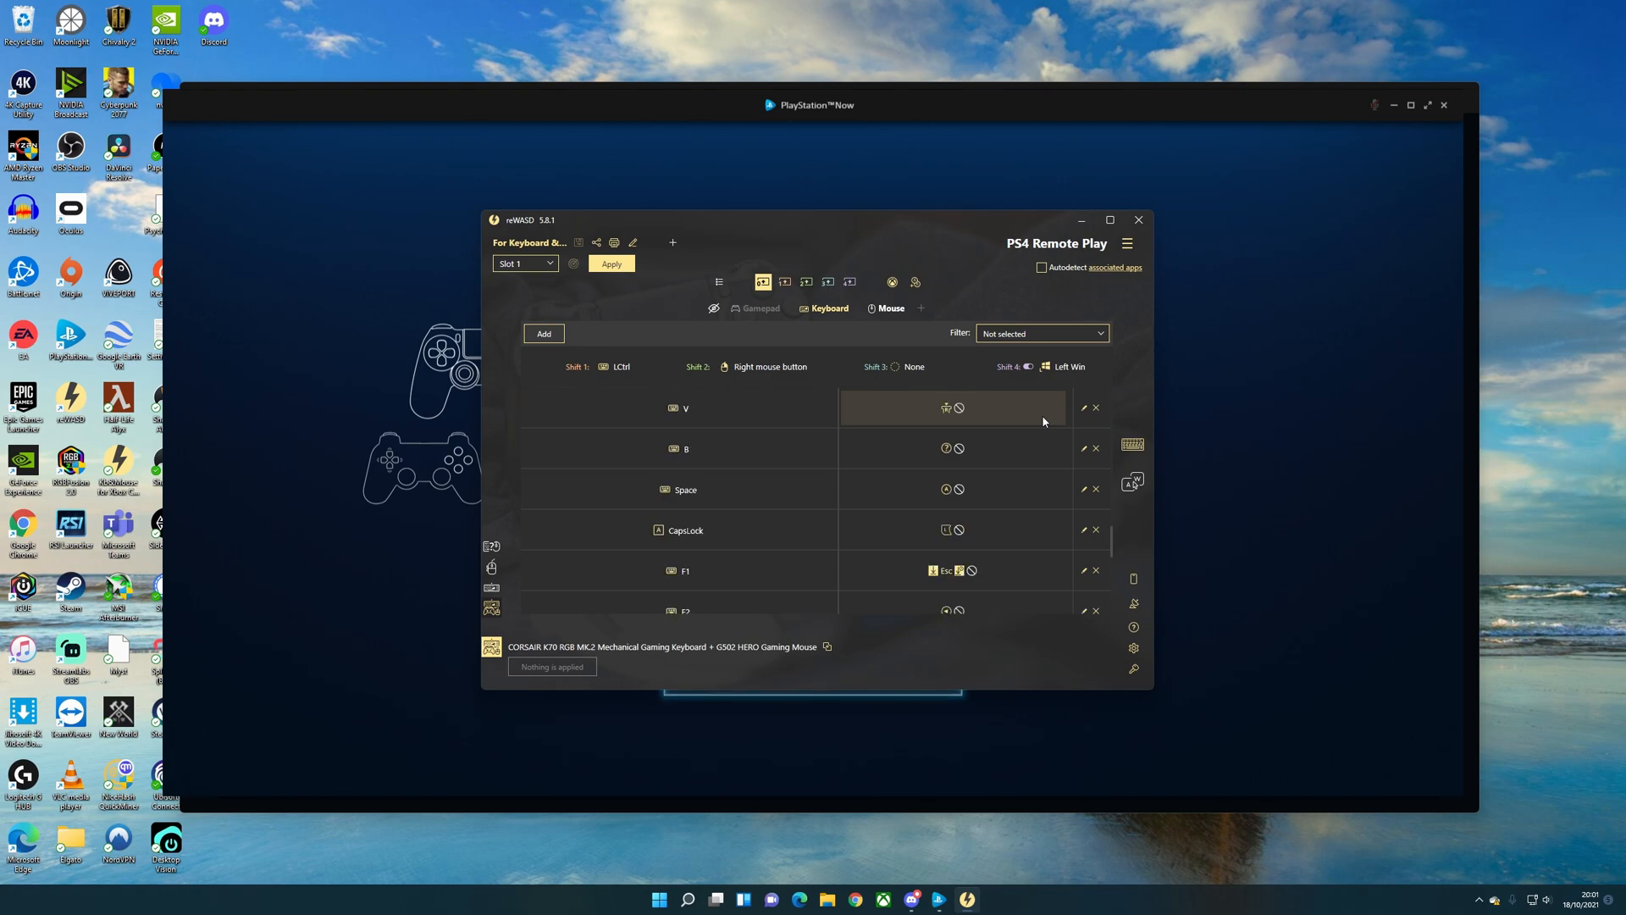
scroll(down, 3)
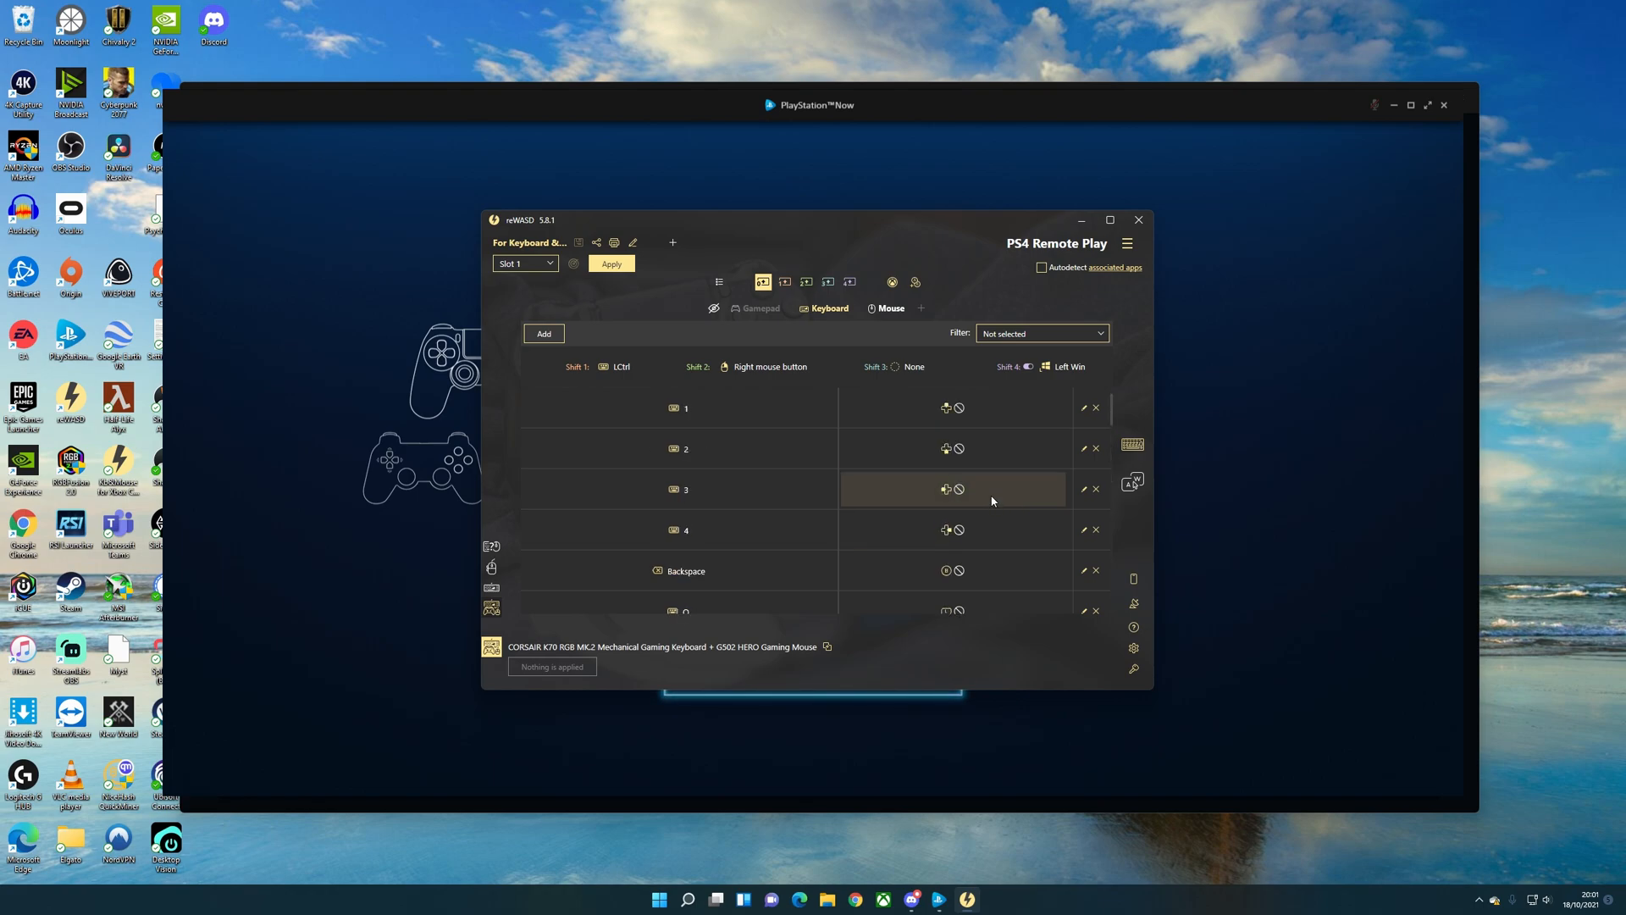
scroll(up, 3)
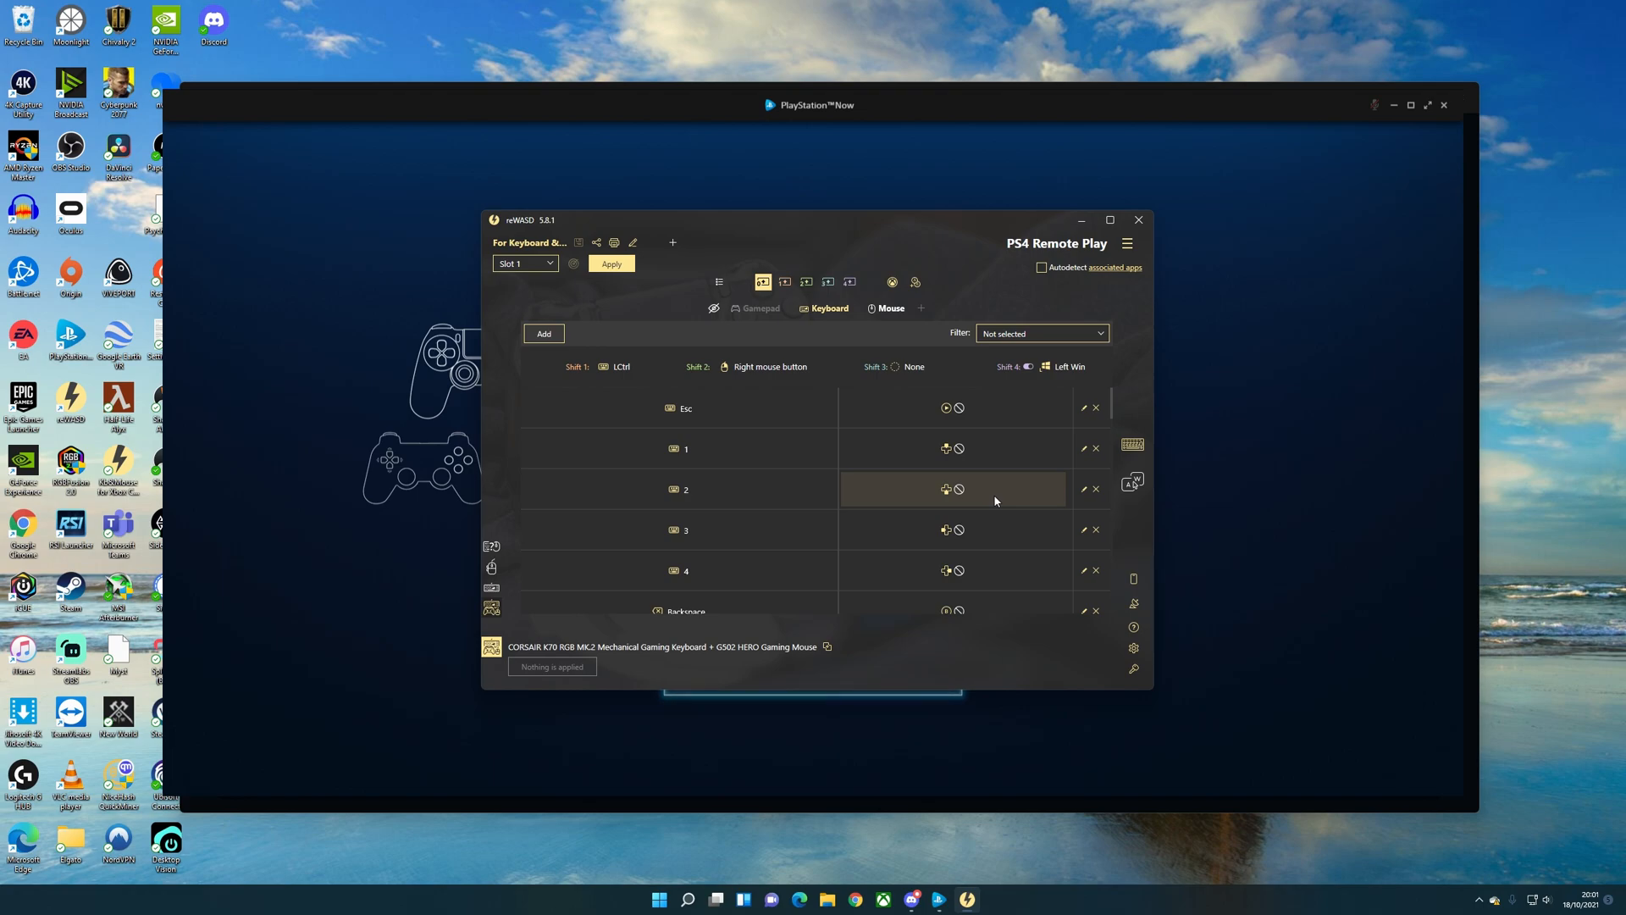
scroll(down, 3)
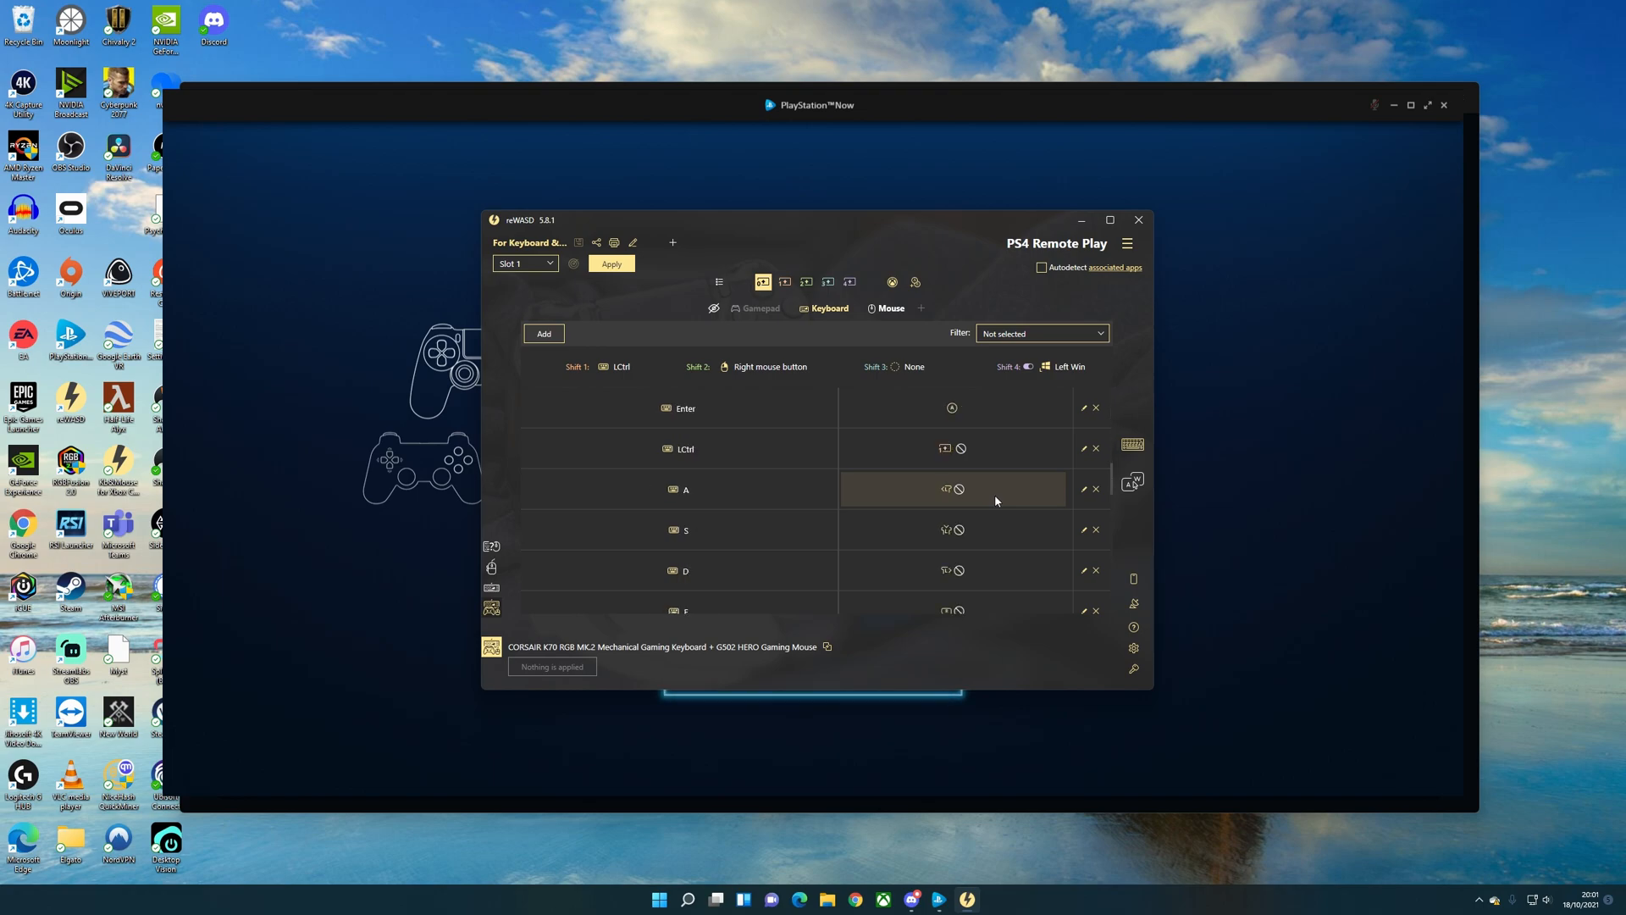
scroll(down, 3)
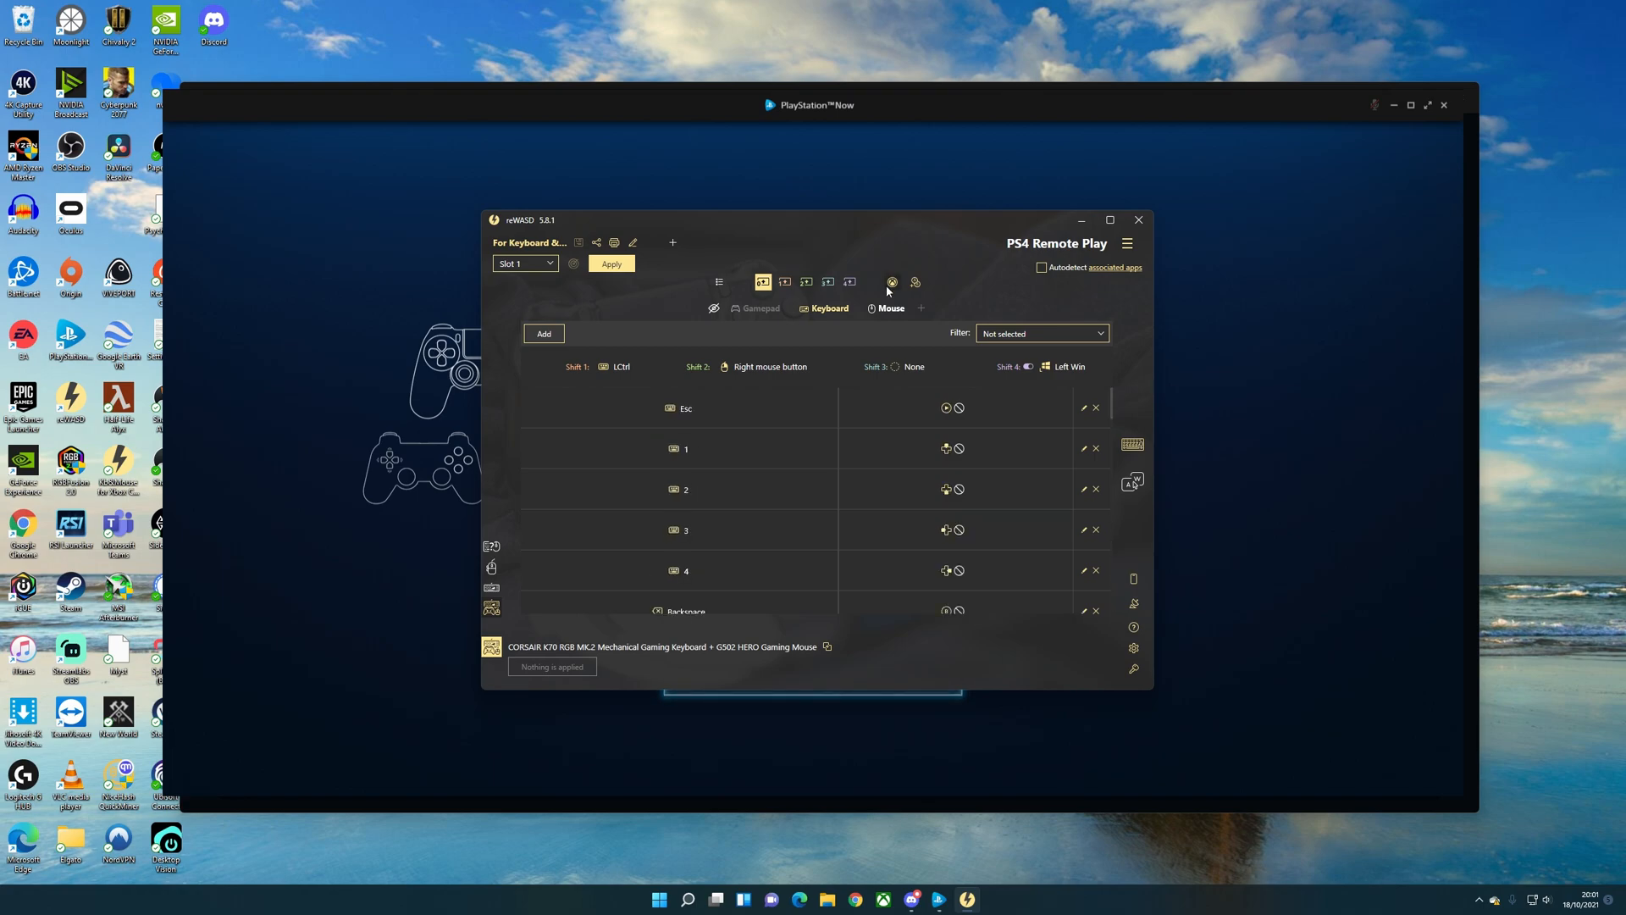
- Set the virtual gamepad type to Virtual DS4 instead of Xbox 360
click(889, 281)
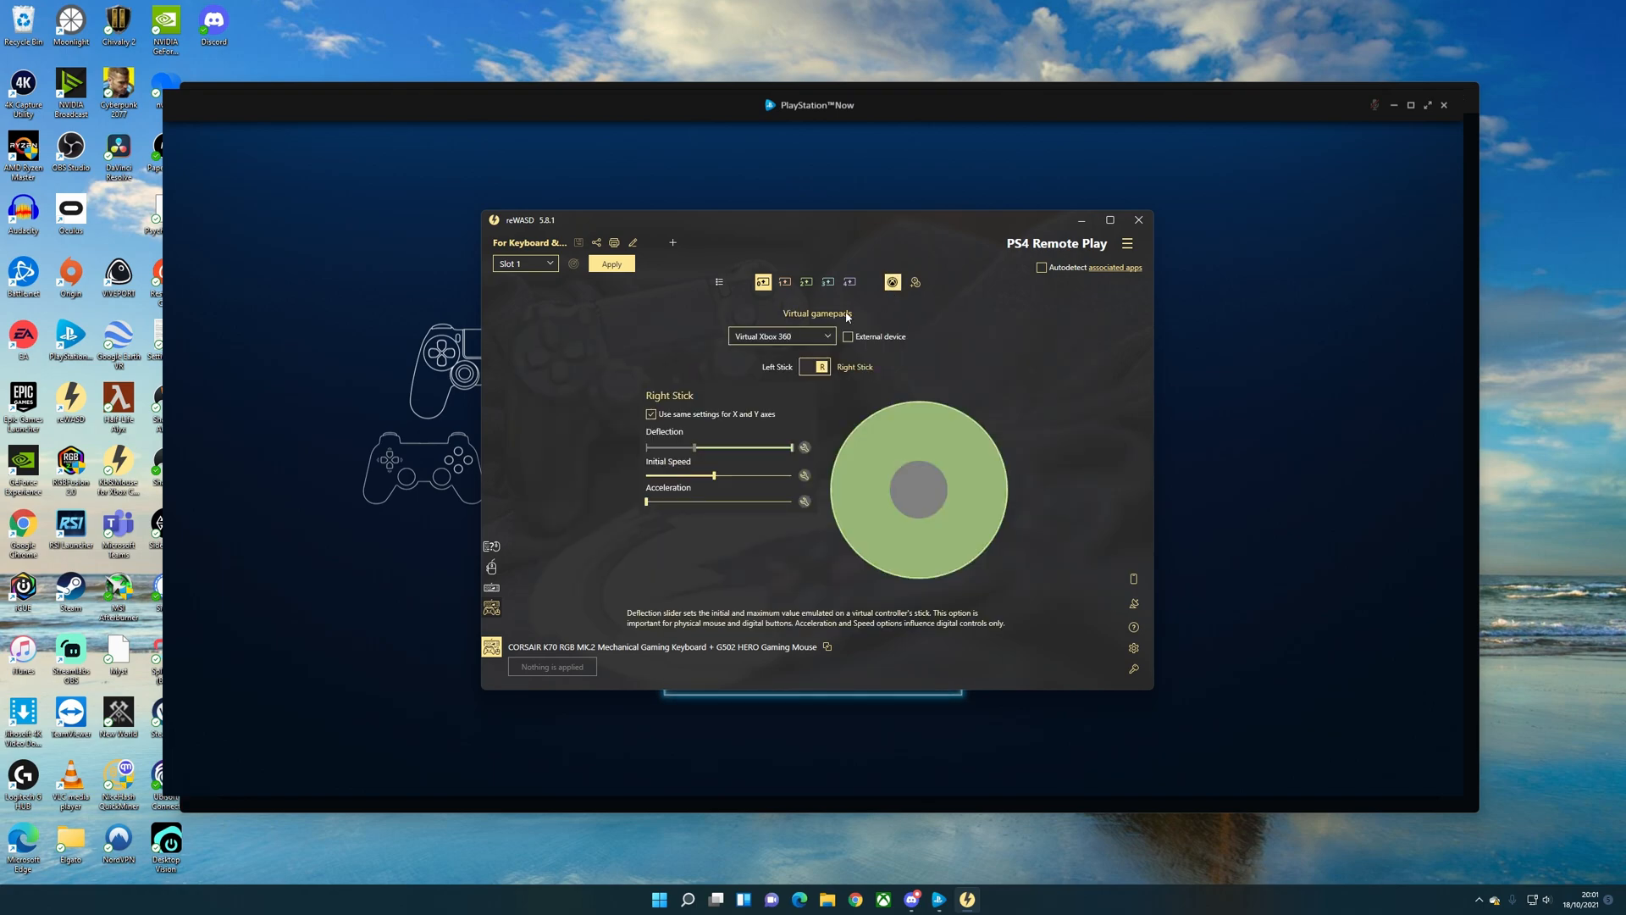
click(781, 335)
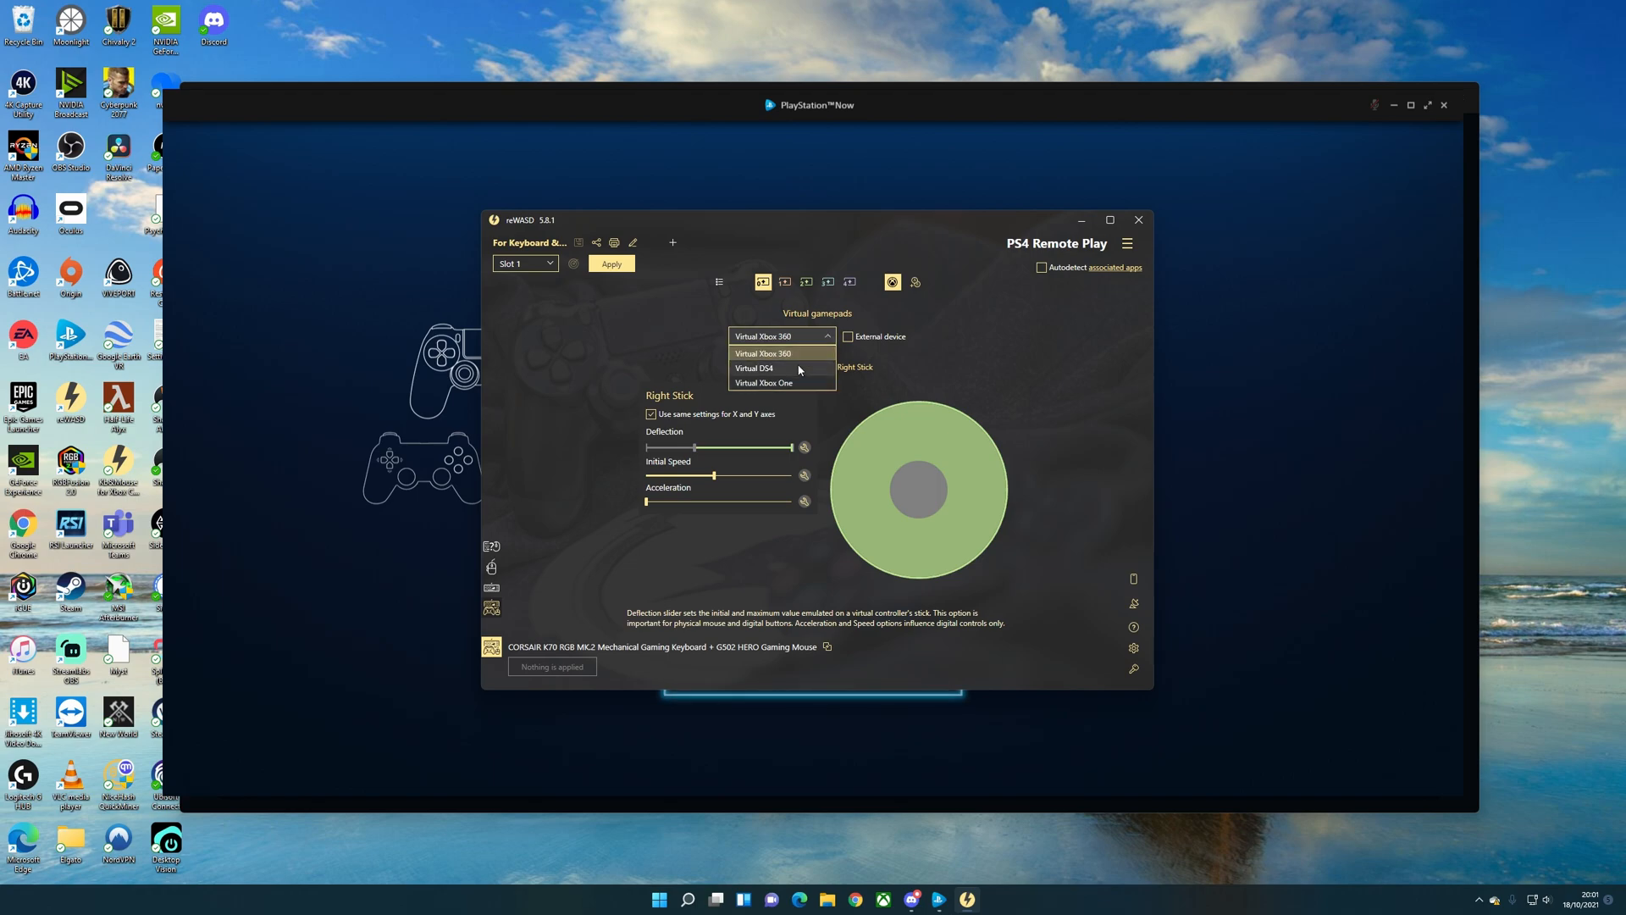
mouse_move(803, 372)
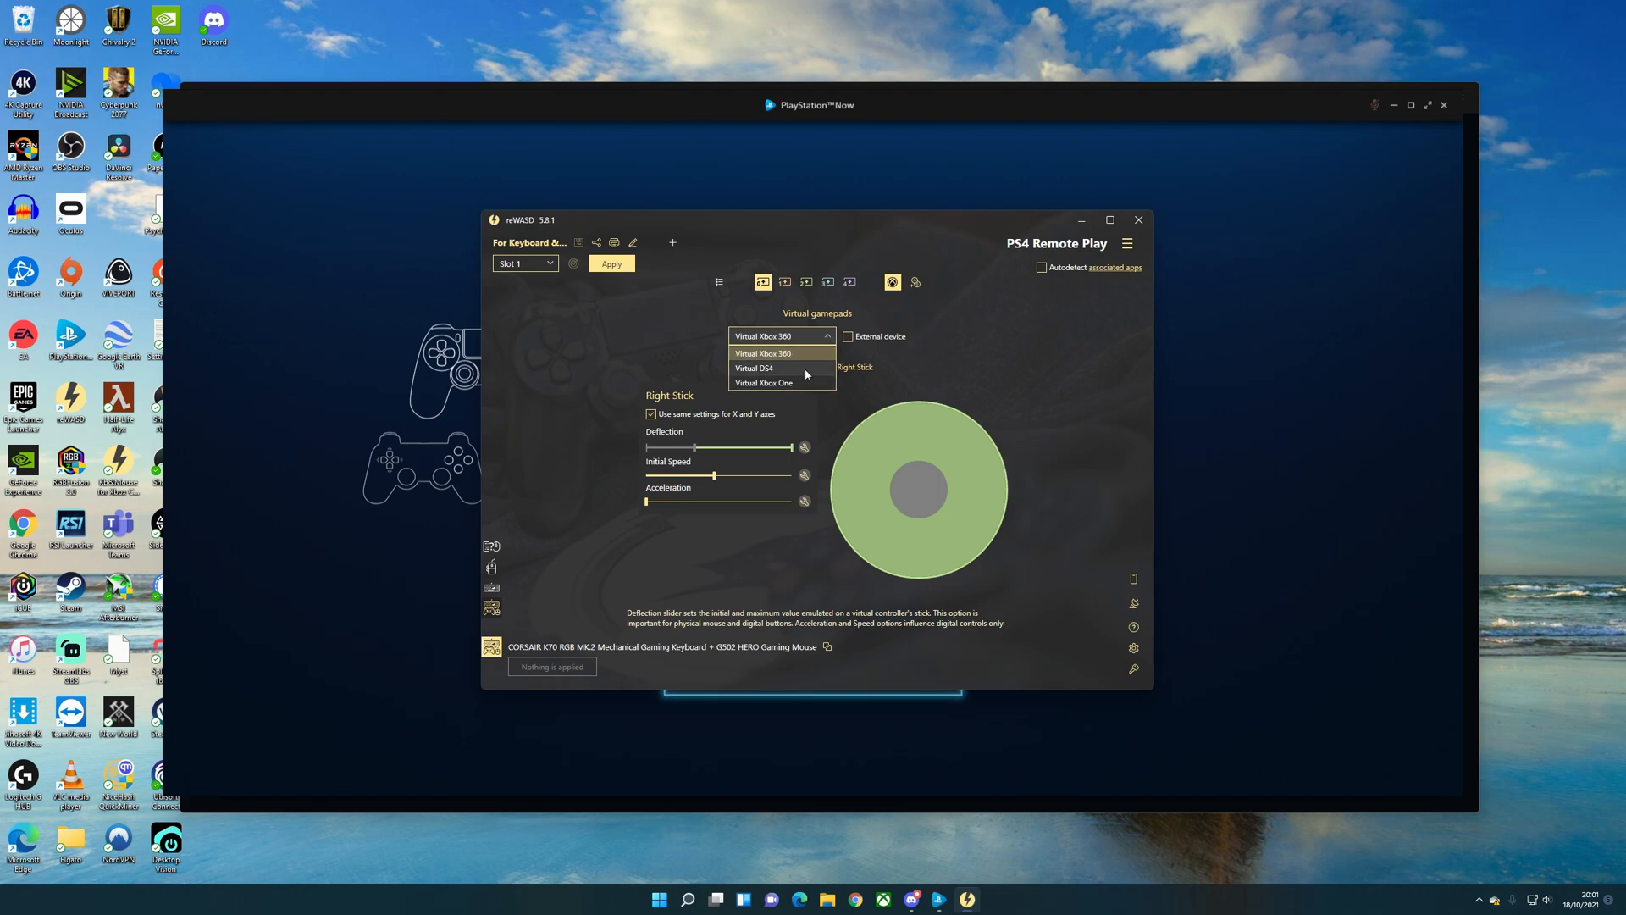
mouse_move(809, 372)
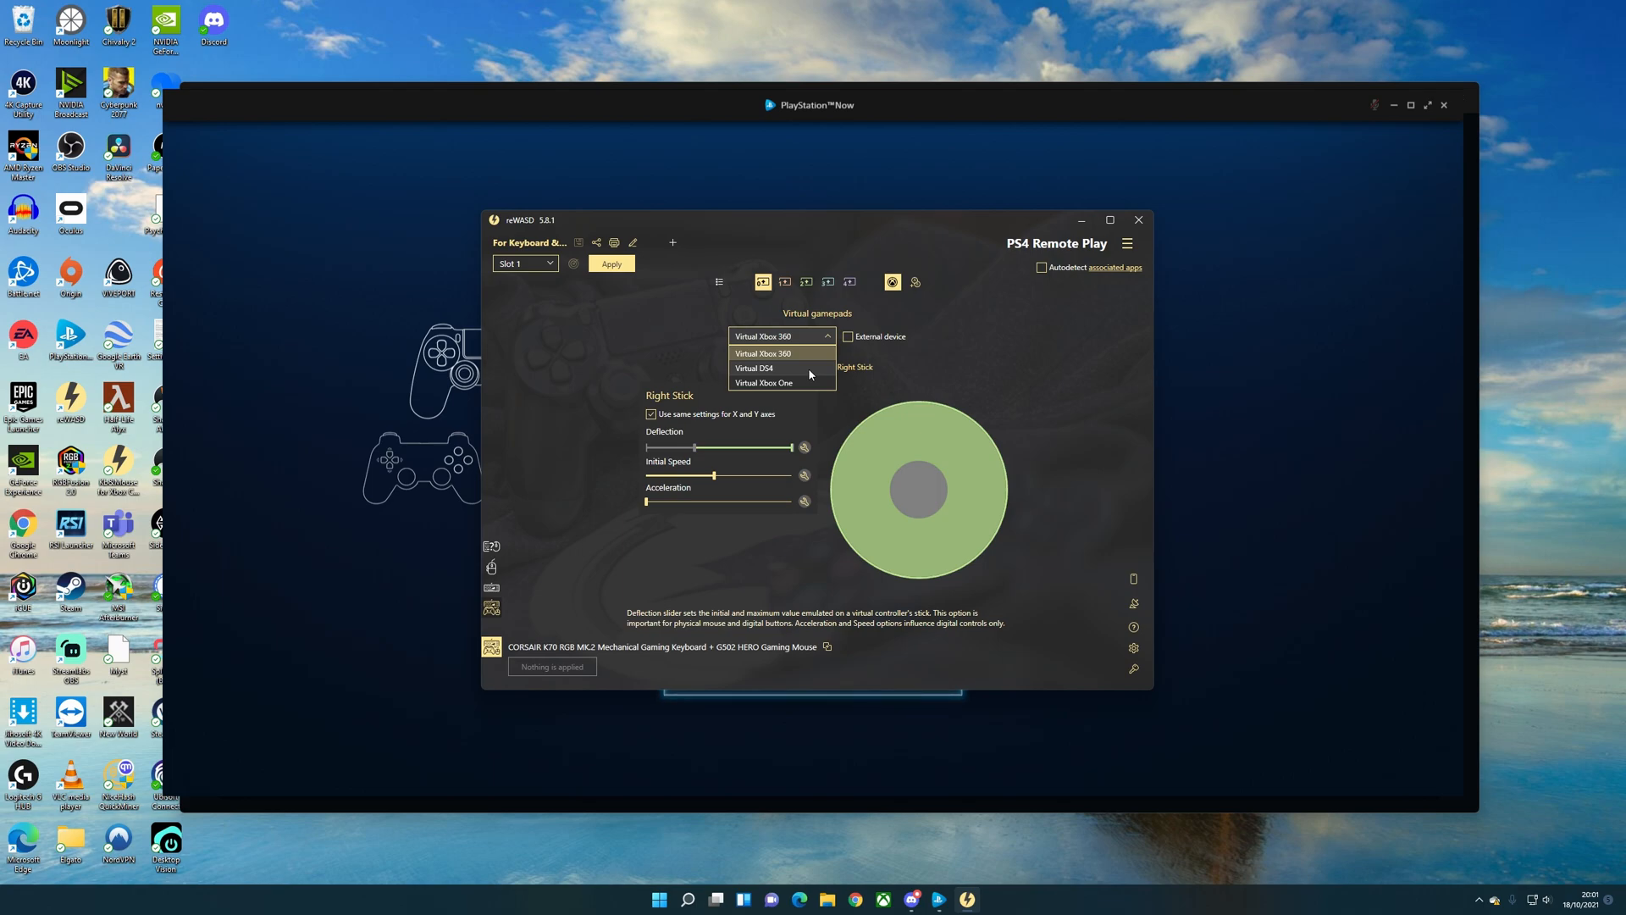
click(756, 368)
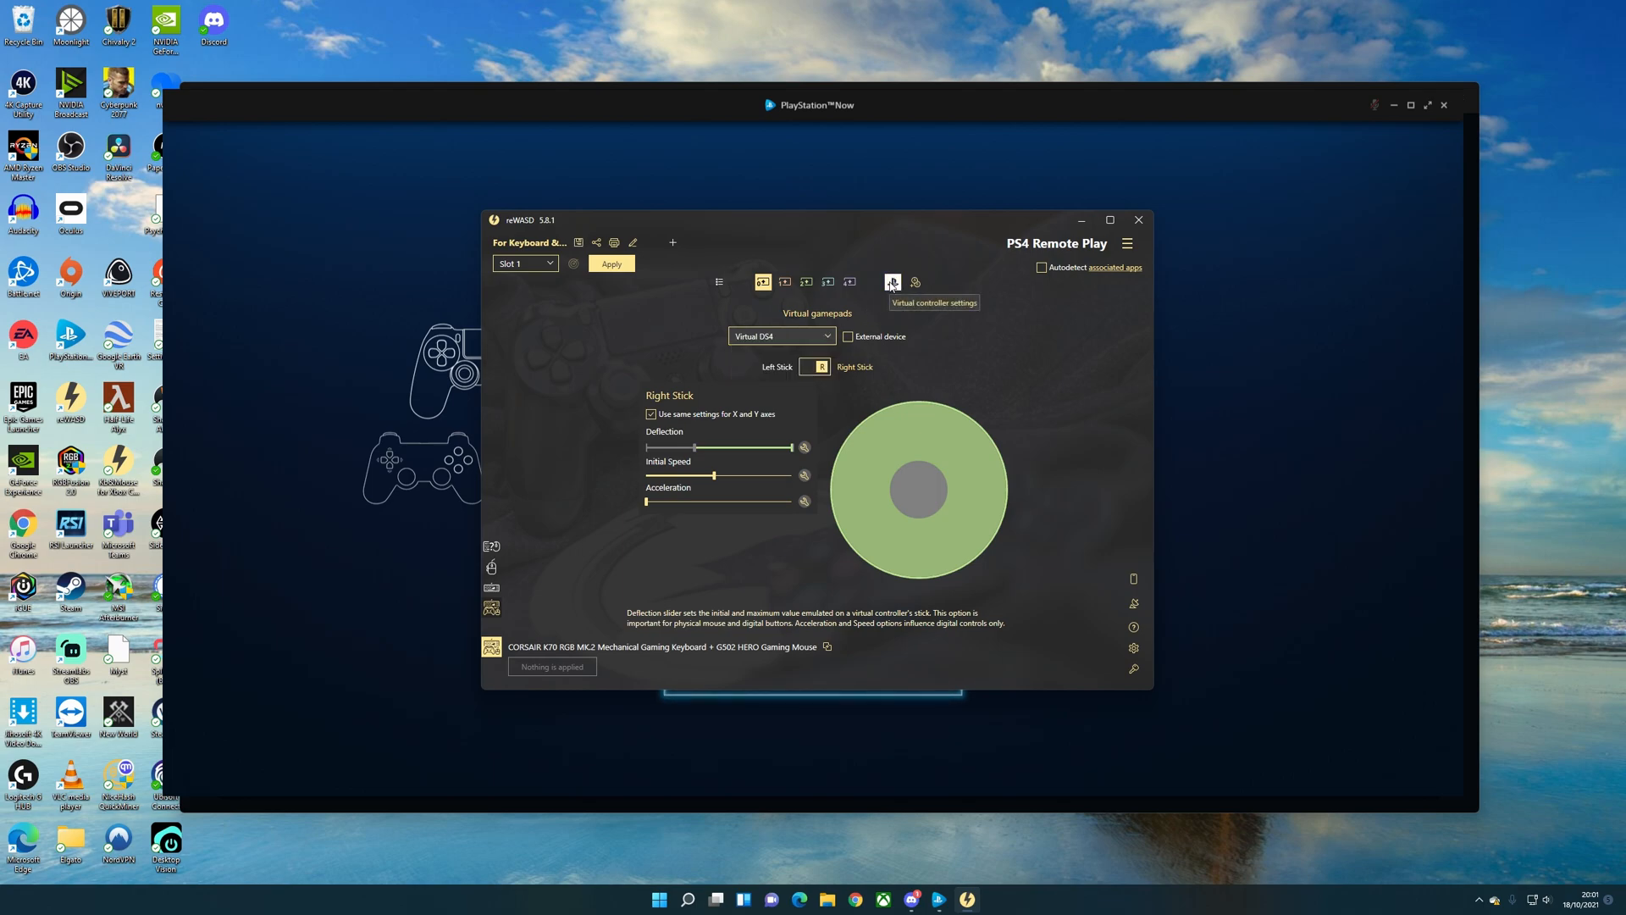
click(892, 281)
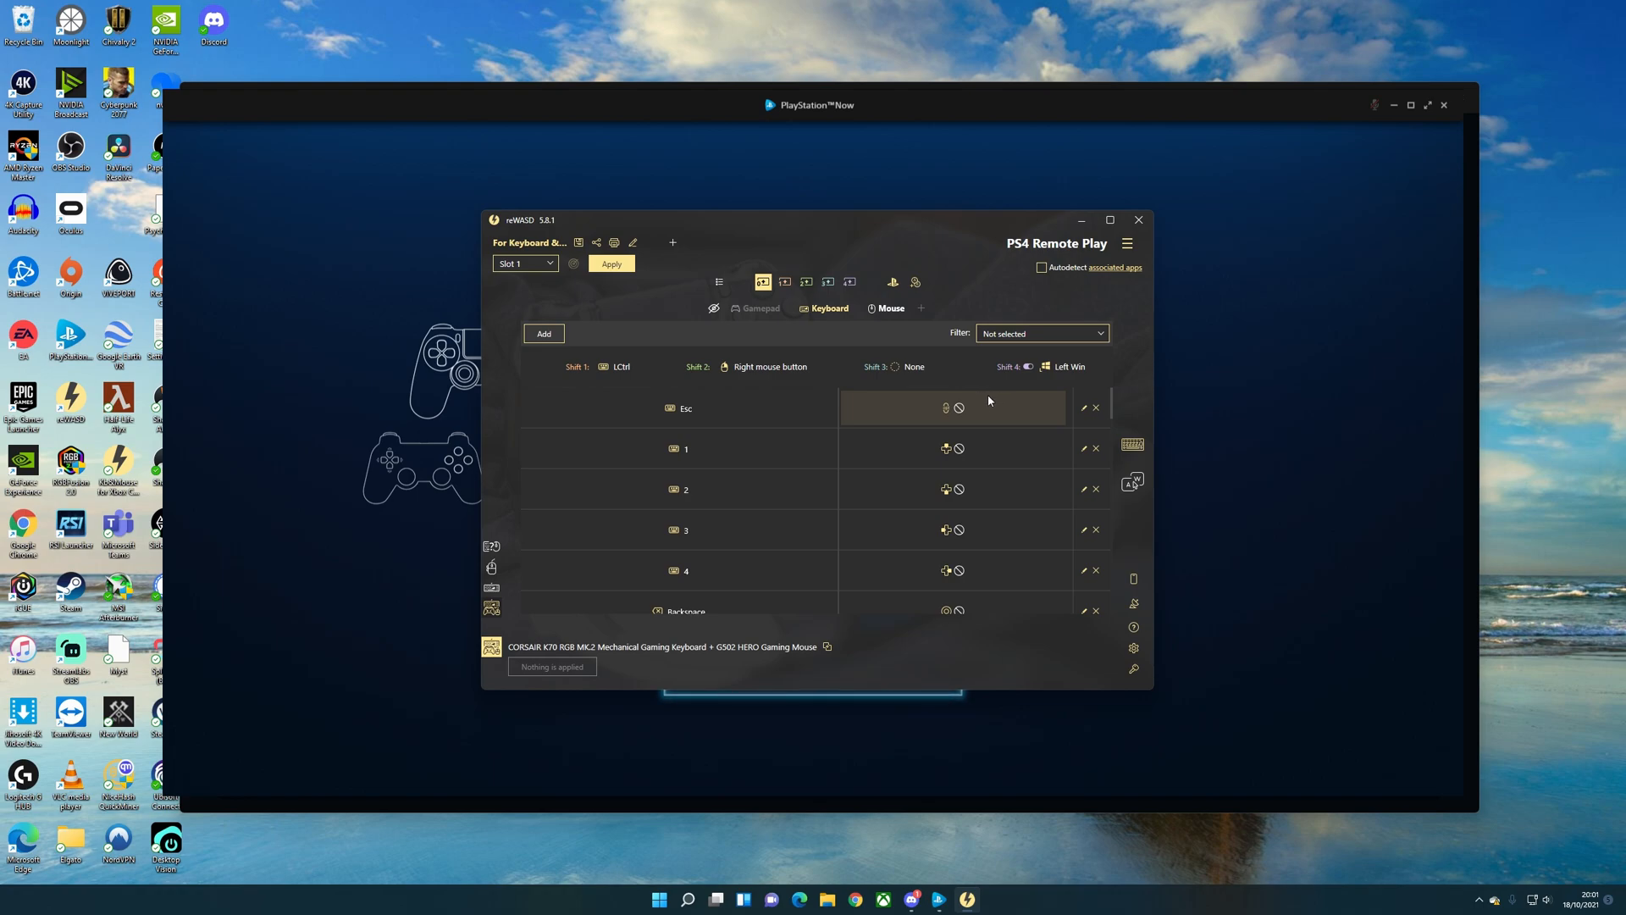
- Scroll through the PS4 Remote Play mapping list to its end
scroll(down, 3)
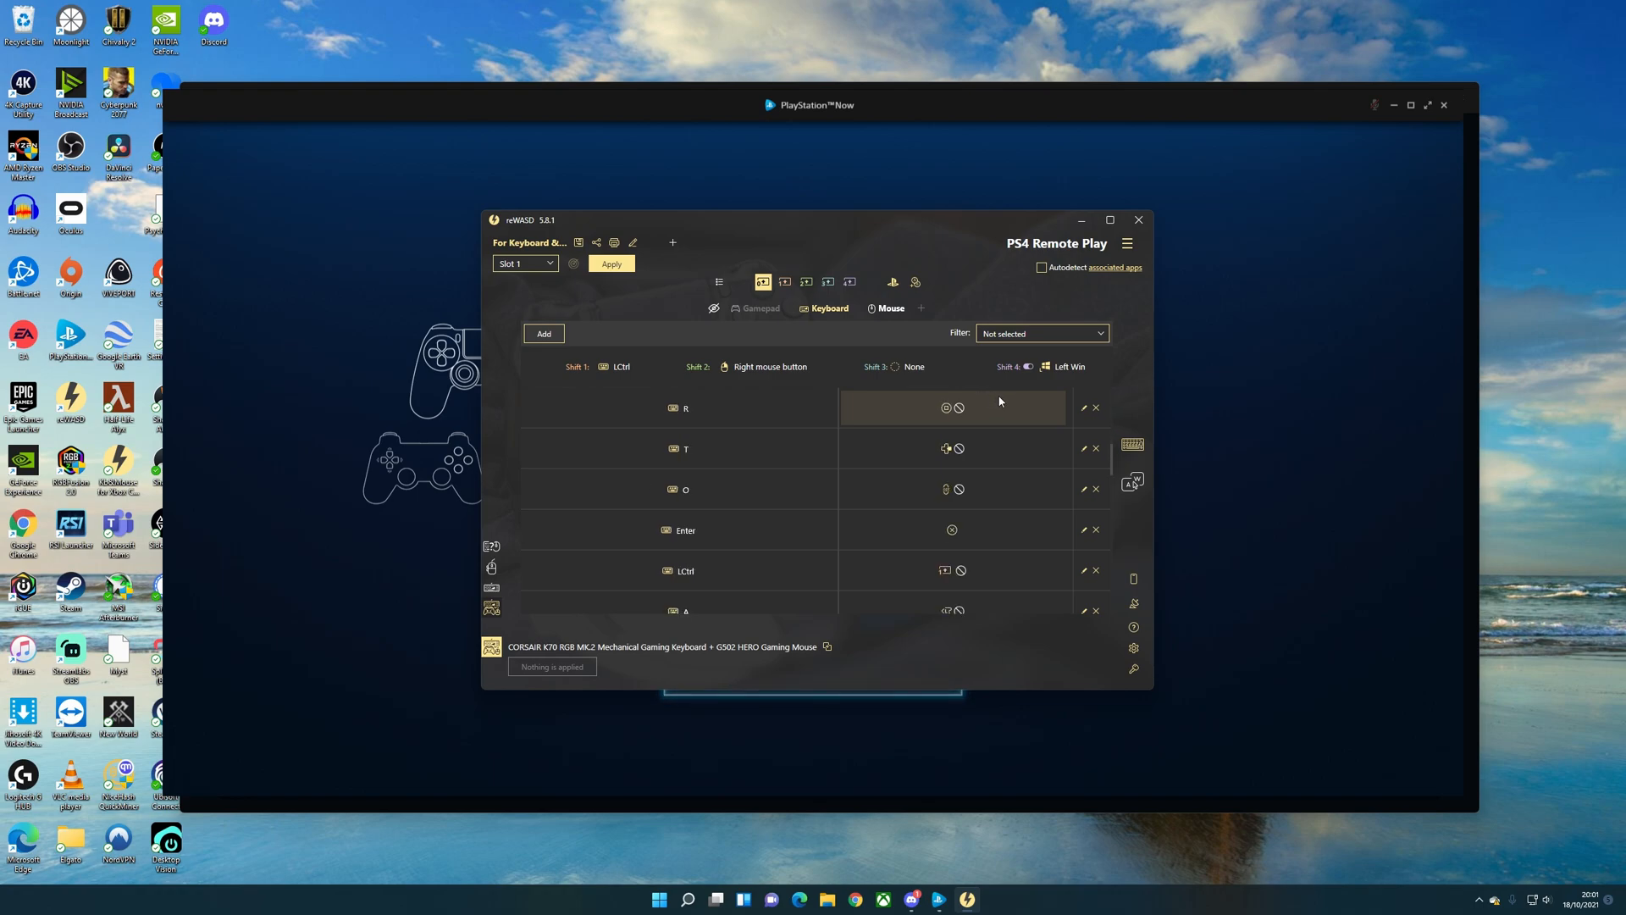
scroll(down, 3)
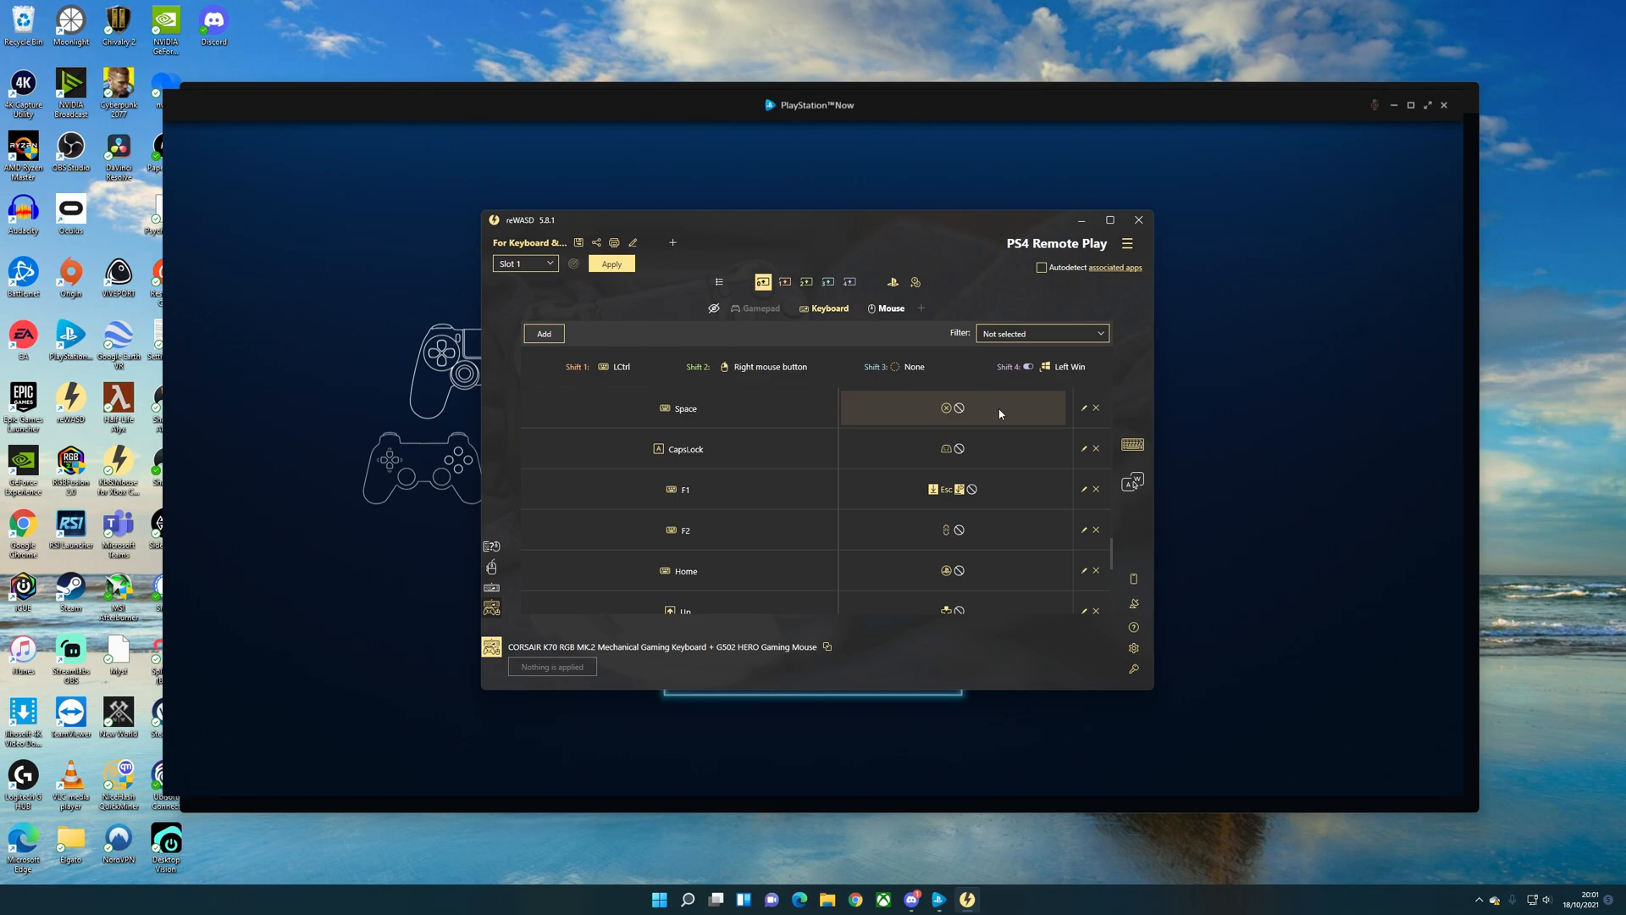
scroll(down, 3)
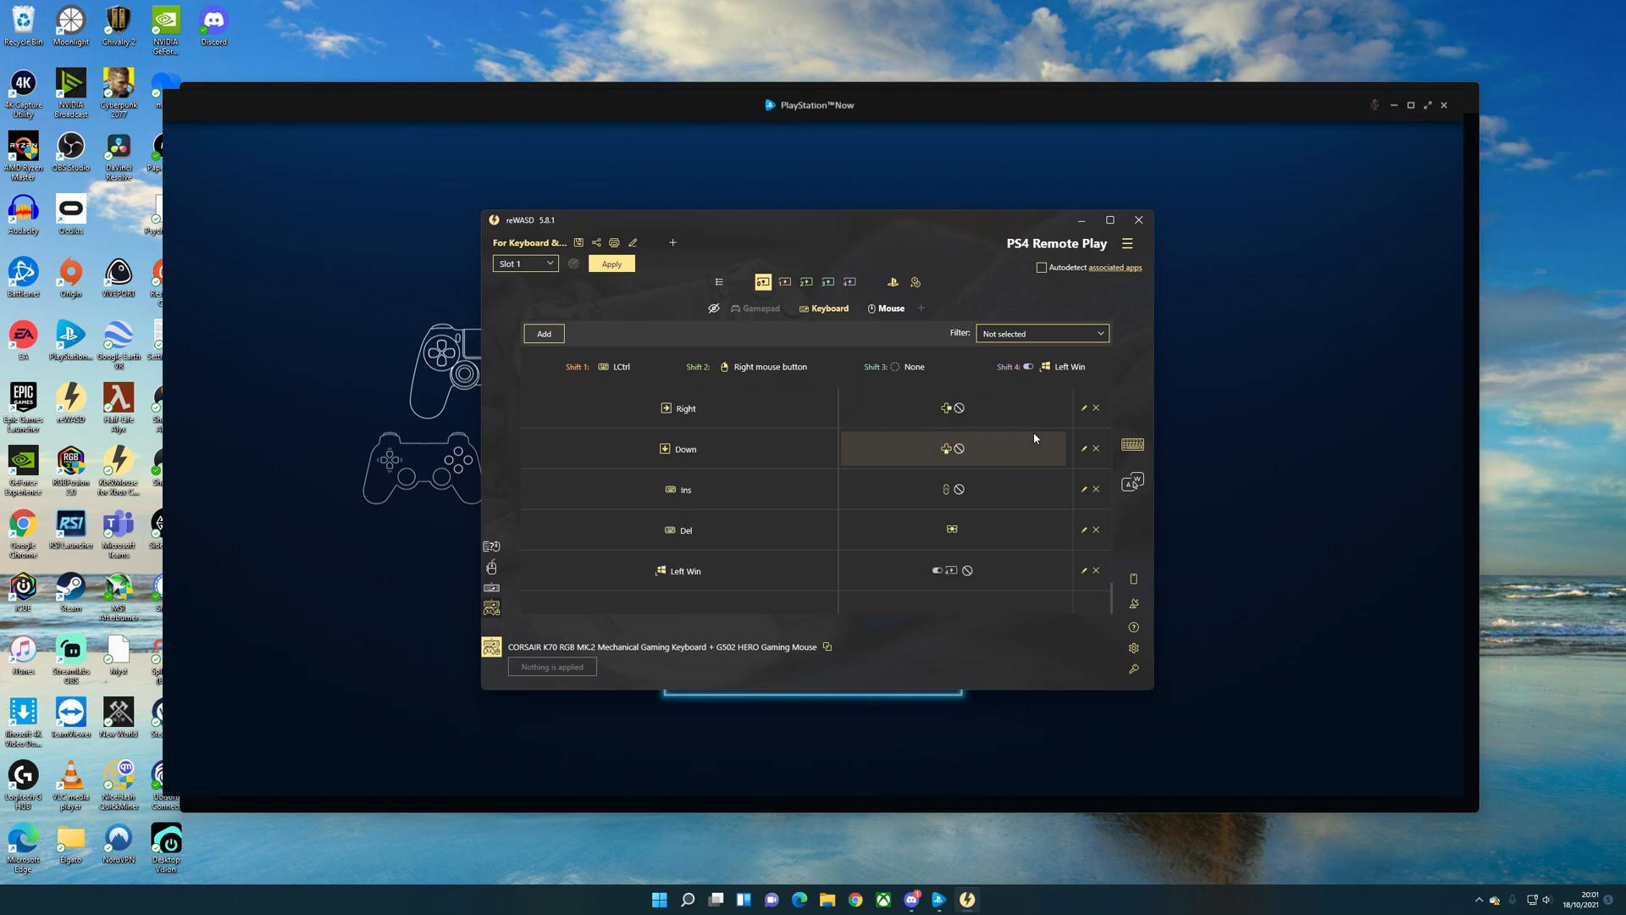
mouse_move(953, 530)
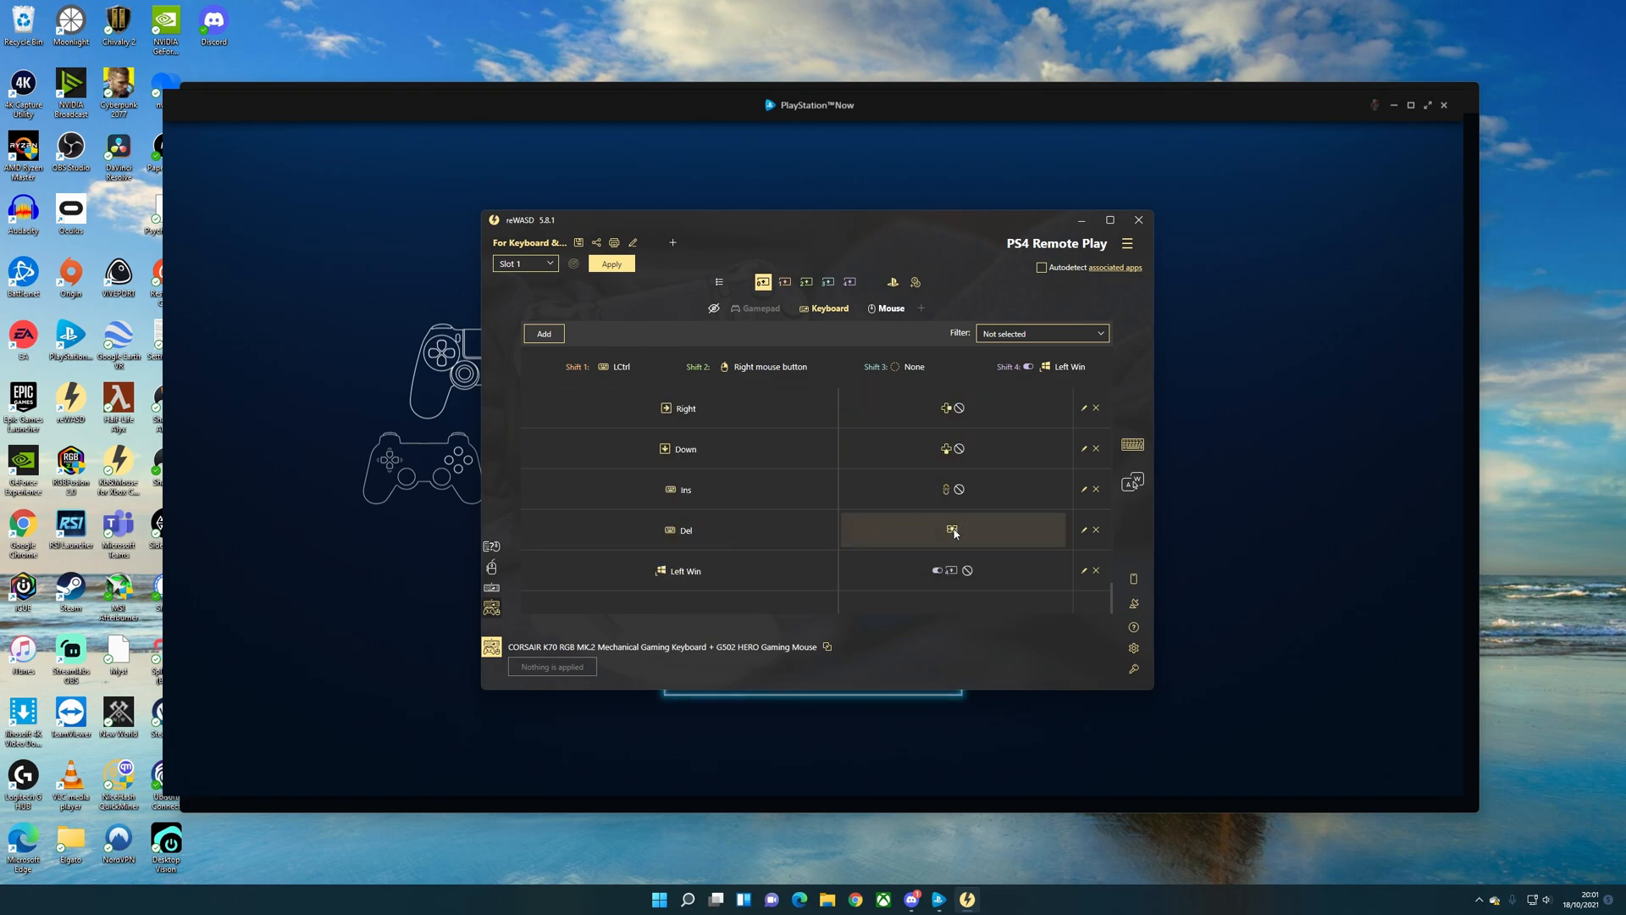
mouse_move(995, 529)
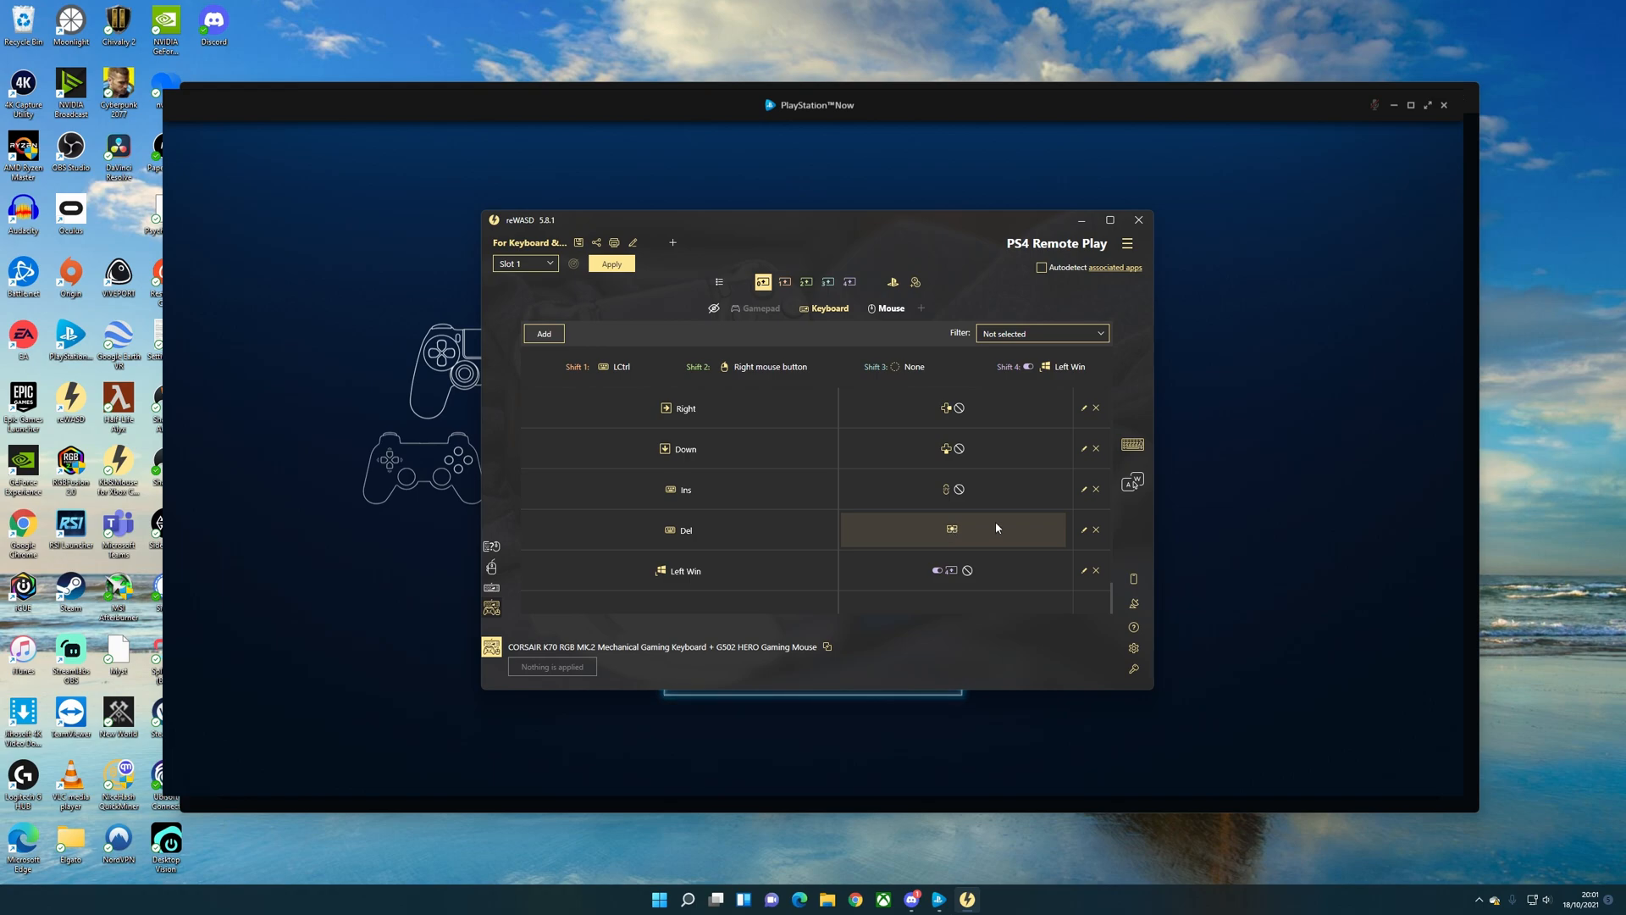
scroll(down, 3)
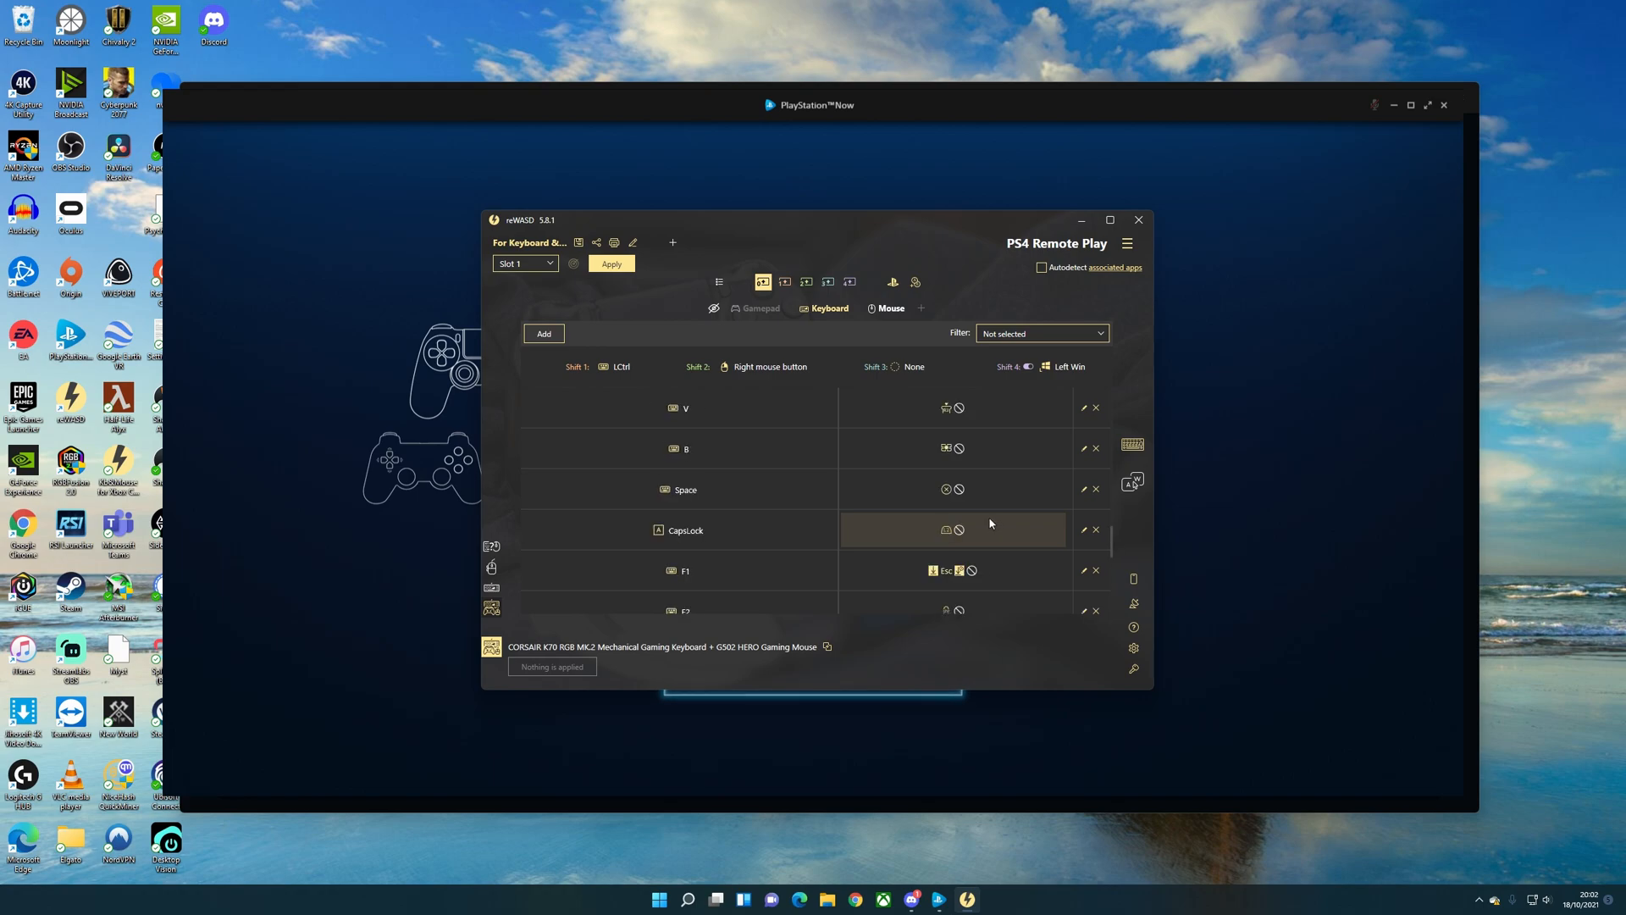
mouse_move(945, 452)
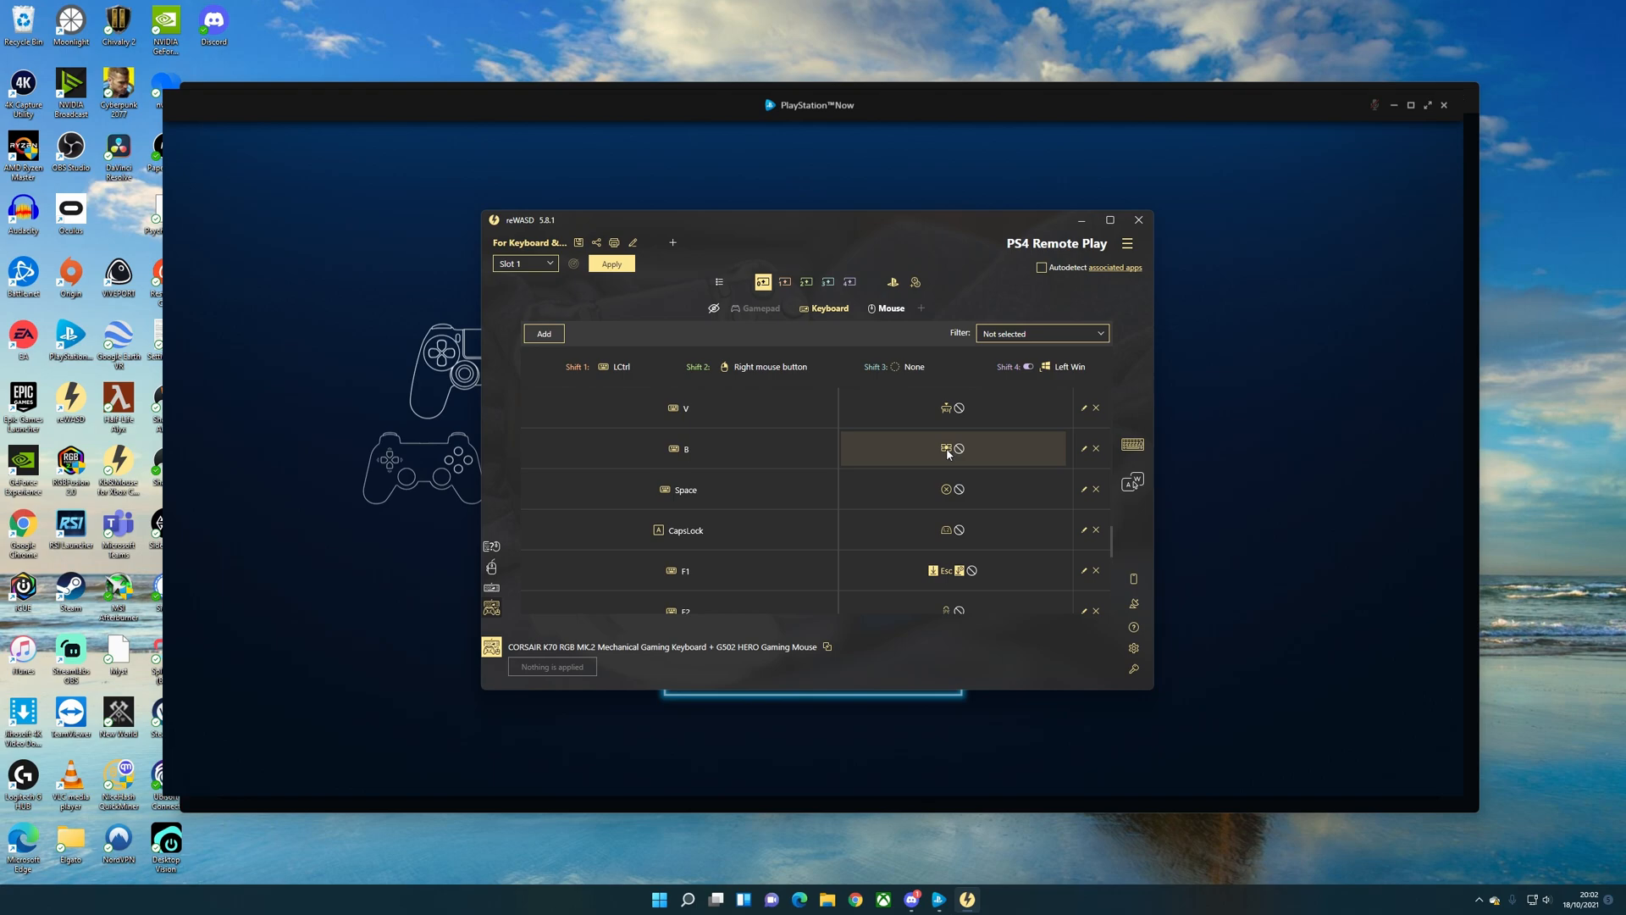
- Inspect the B key mapping without changes, then save the PS4 Remote Play configuration
click(951, 448)
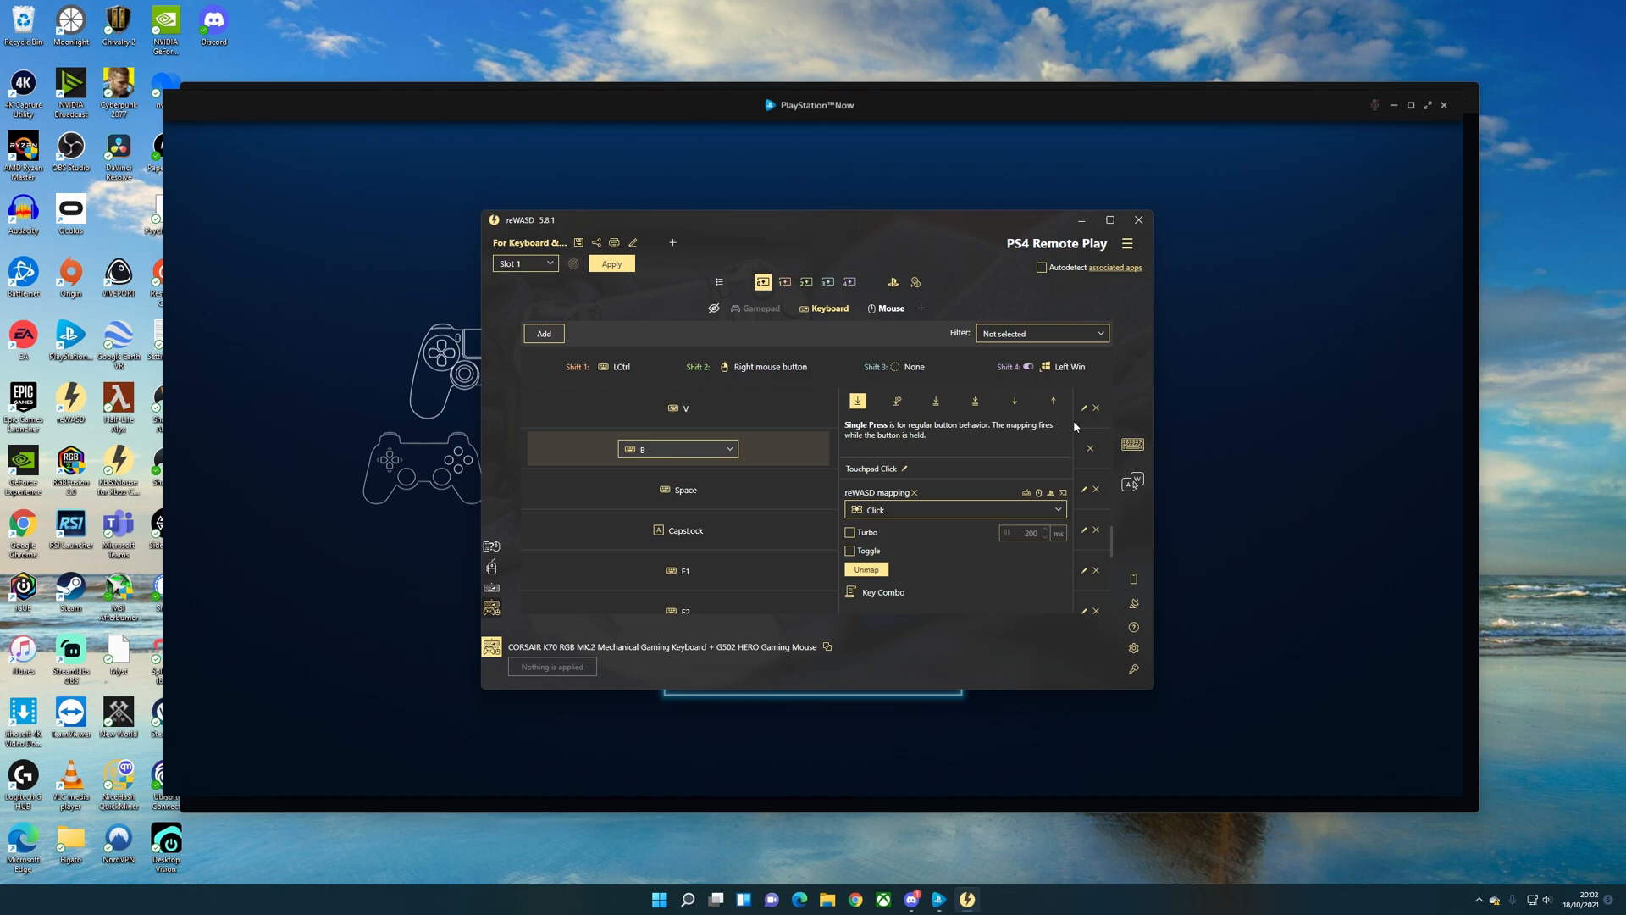
mouse_move(1142, 365)
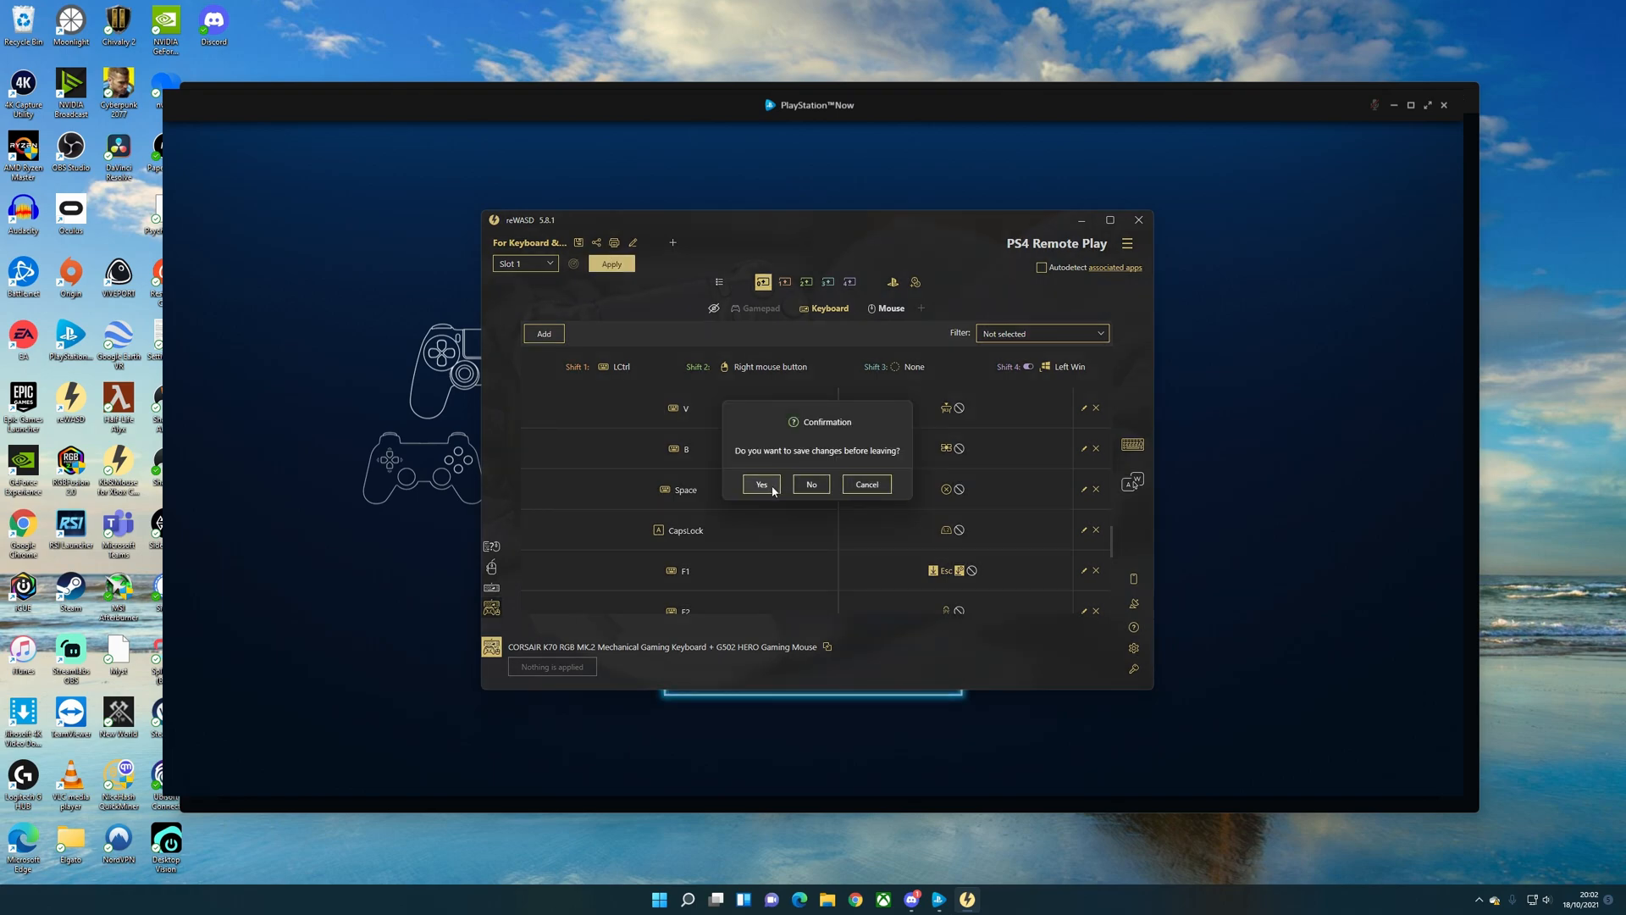
click(761, 485)
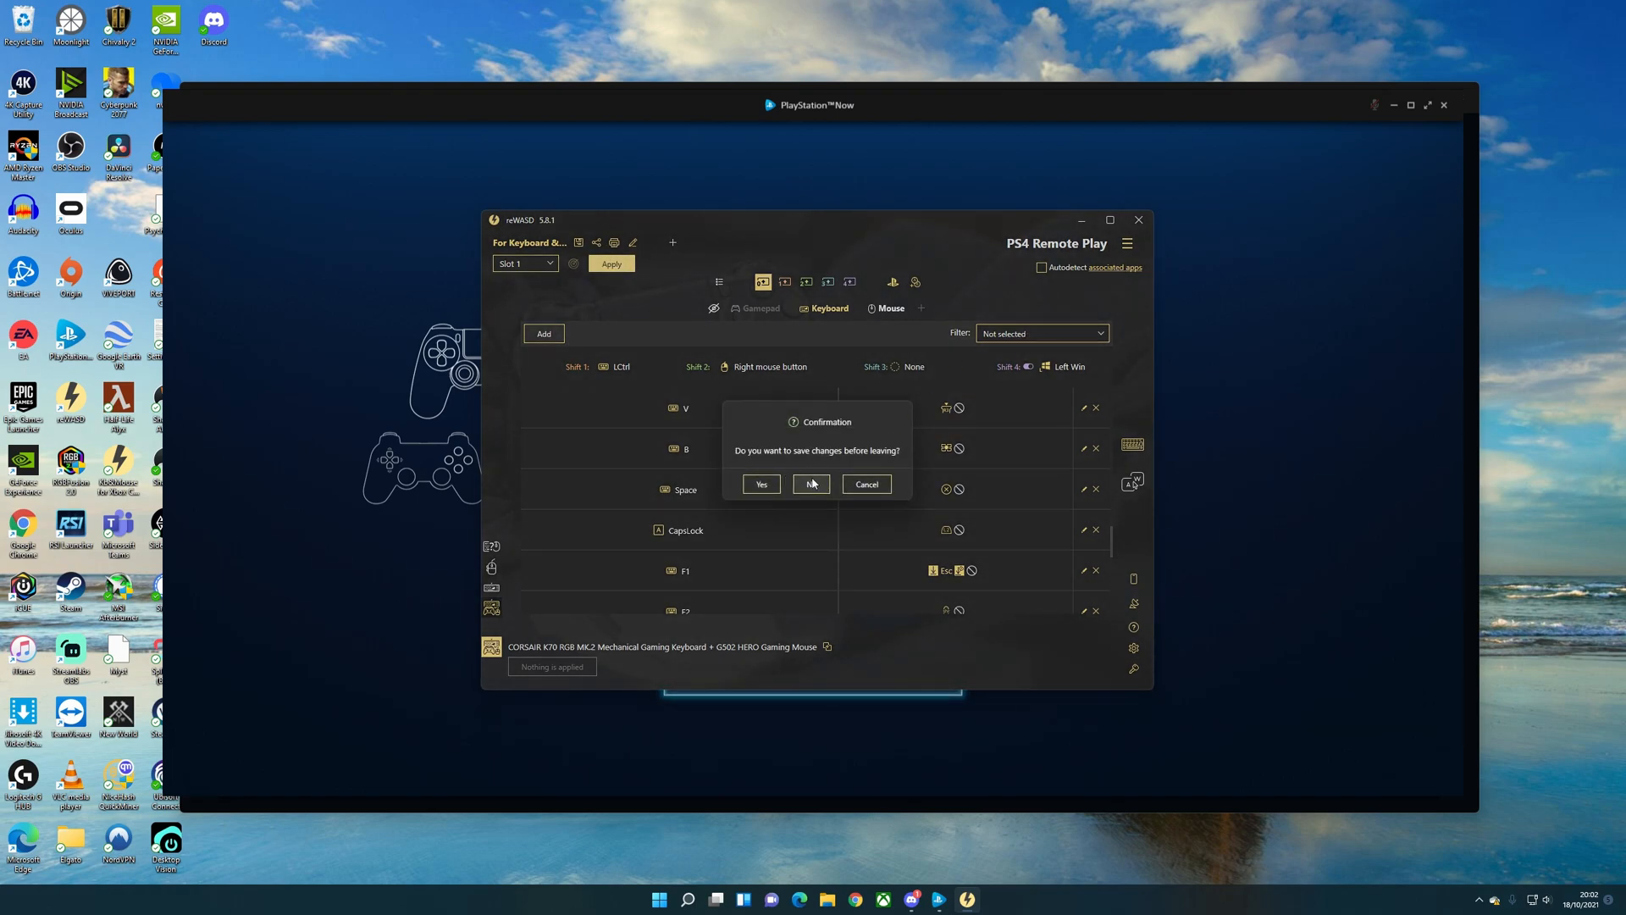
click(812, 484)
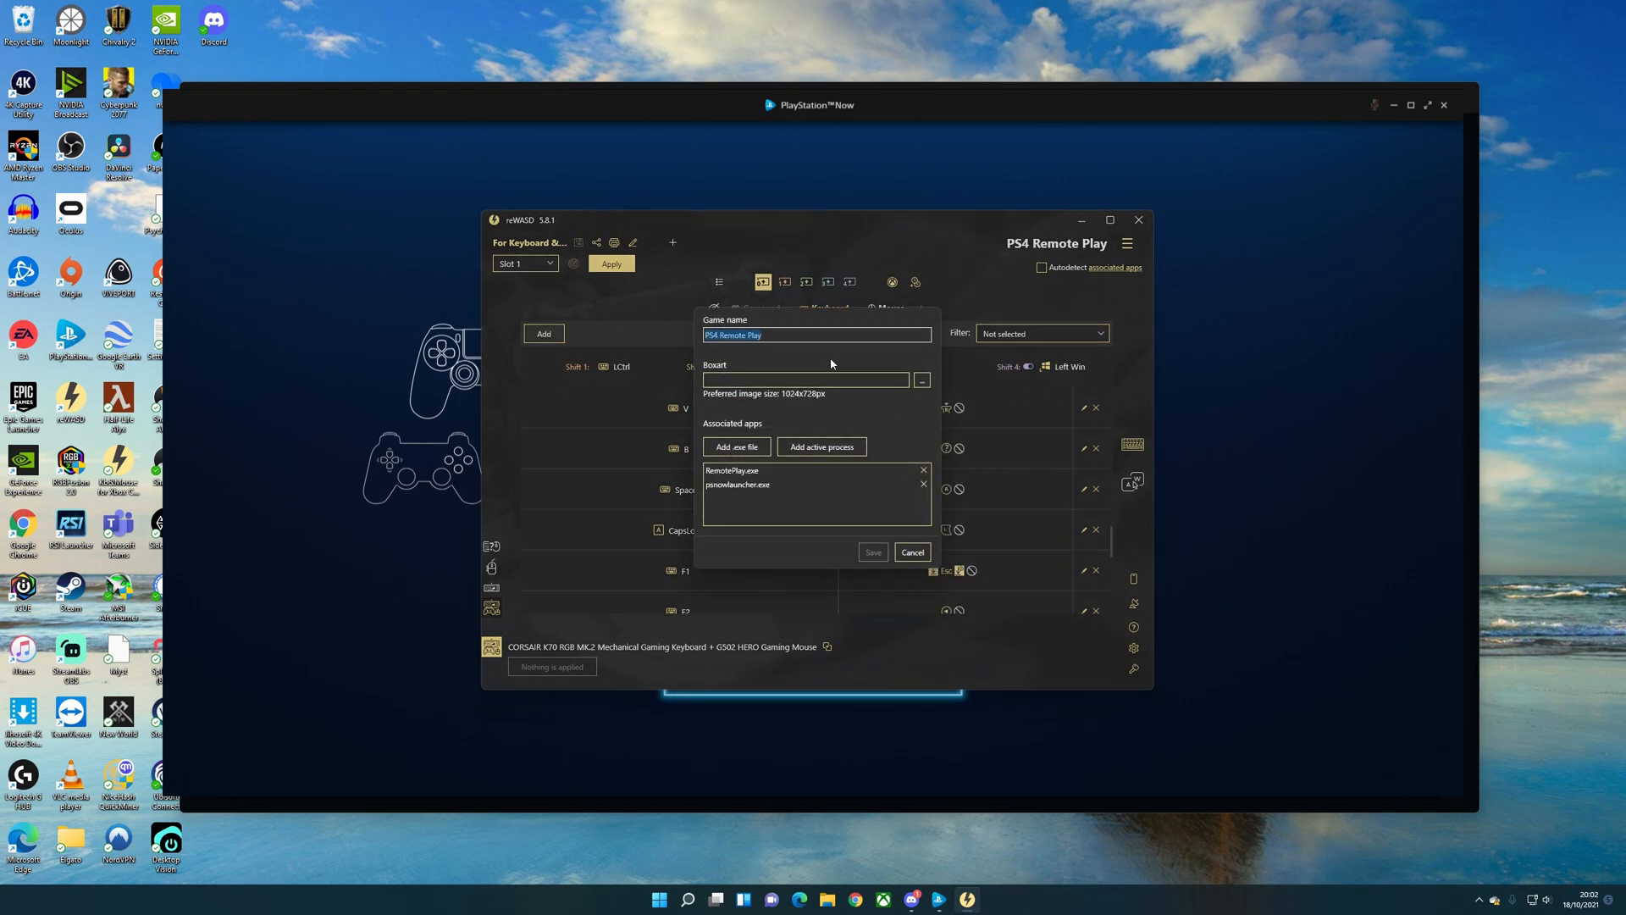
mouse_move(773, 478)
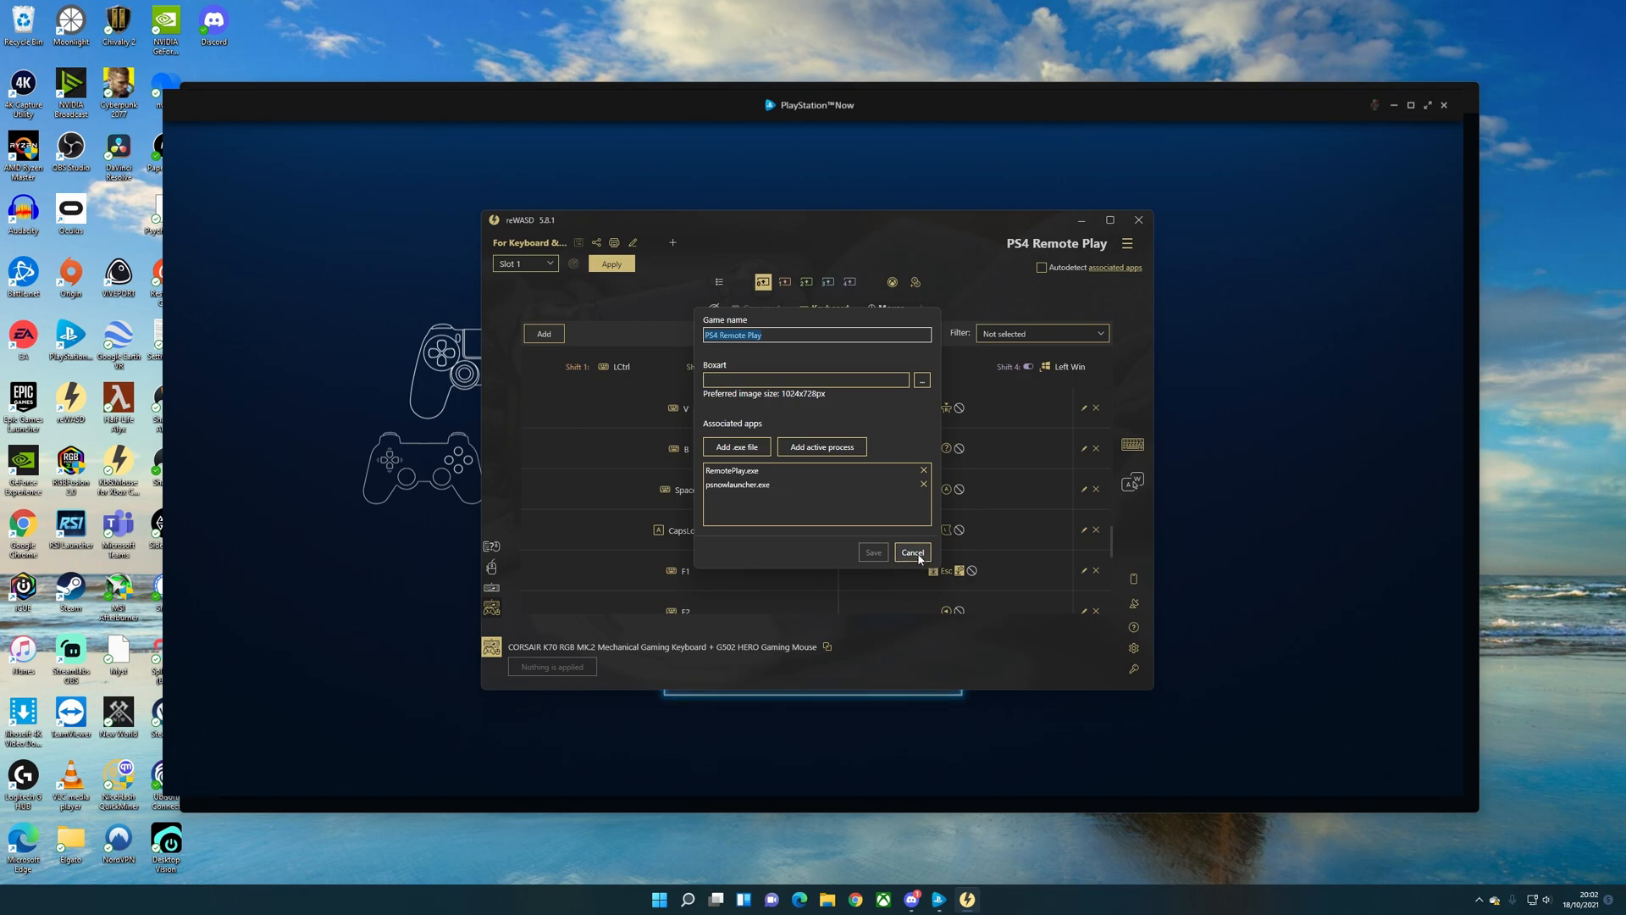
click(911, 553)
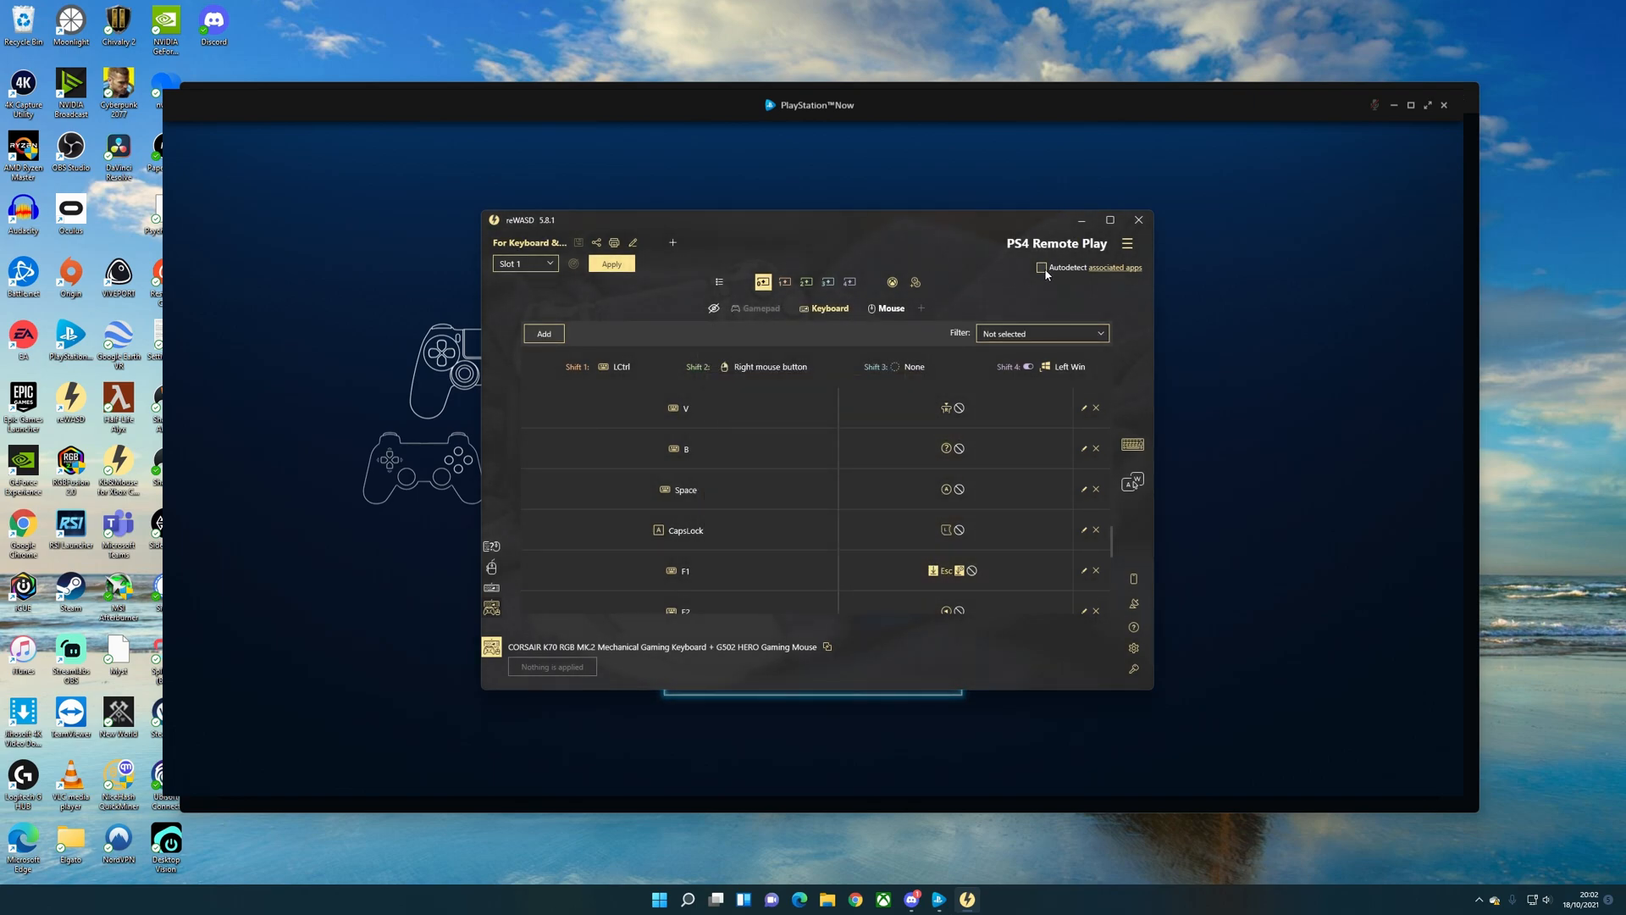
click(1041, 266)
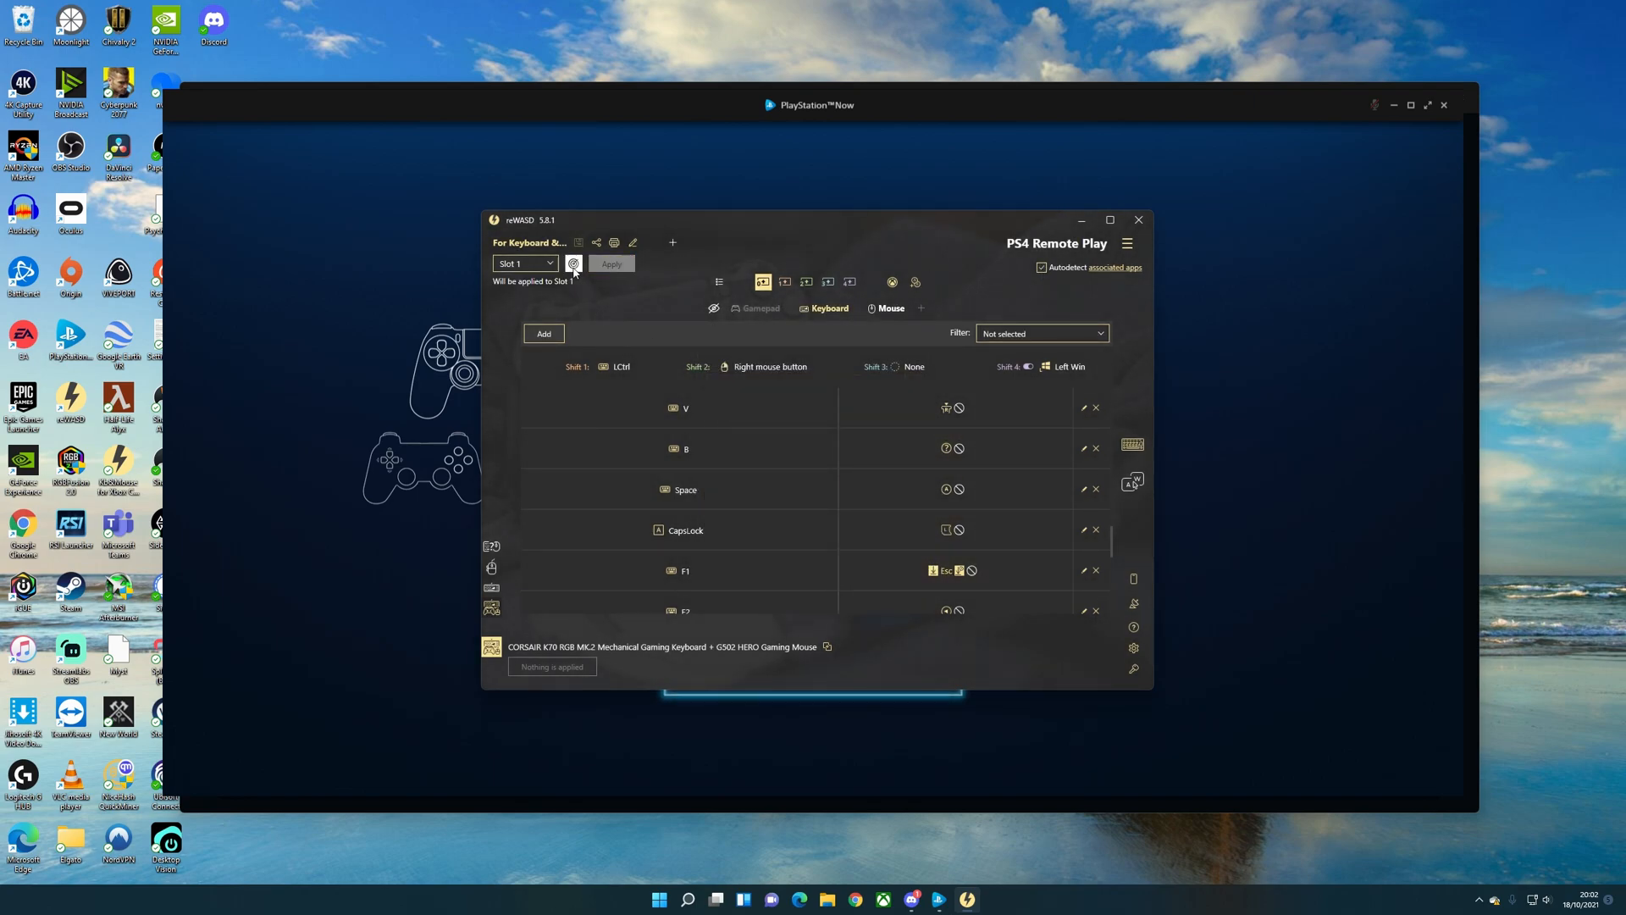
mouse_move(1282, 339)
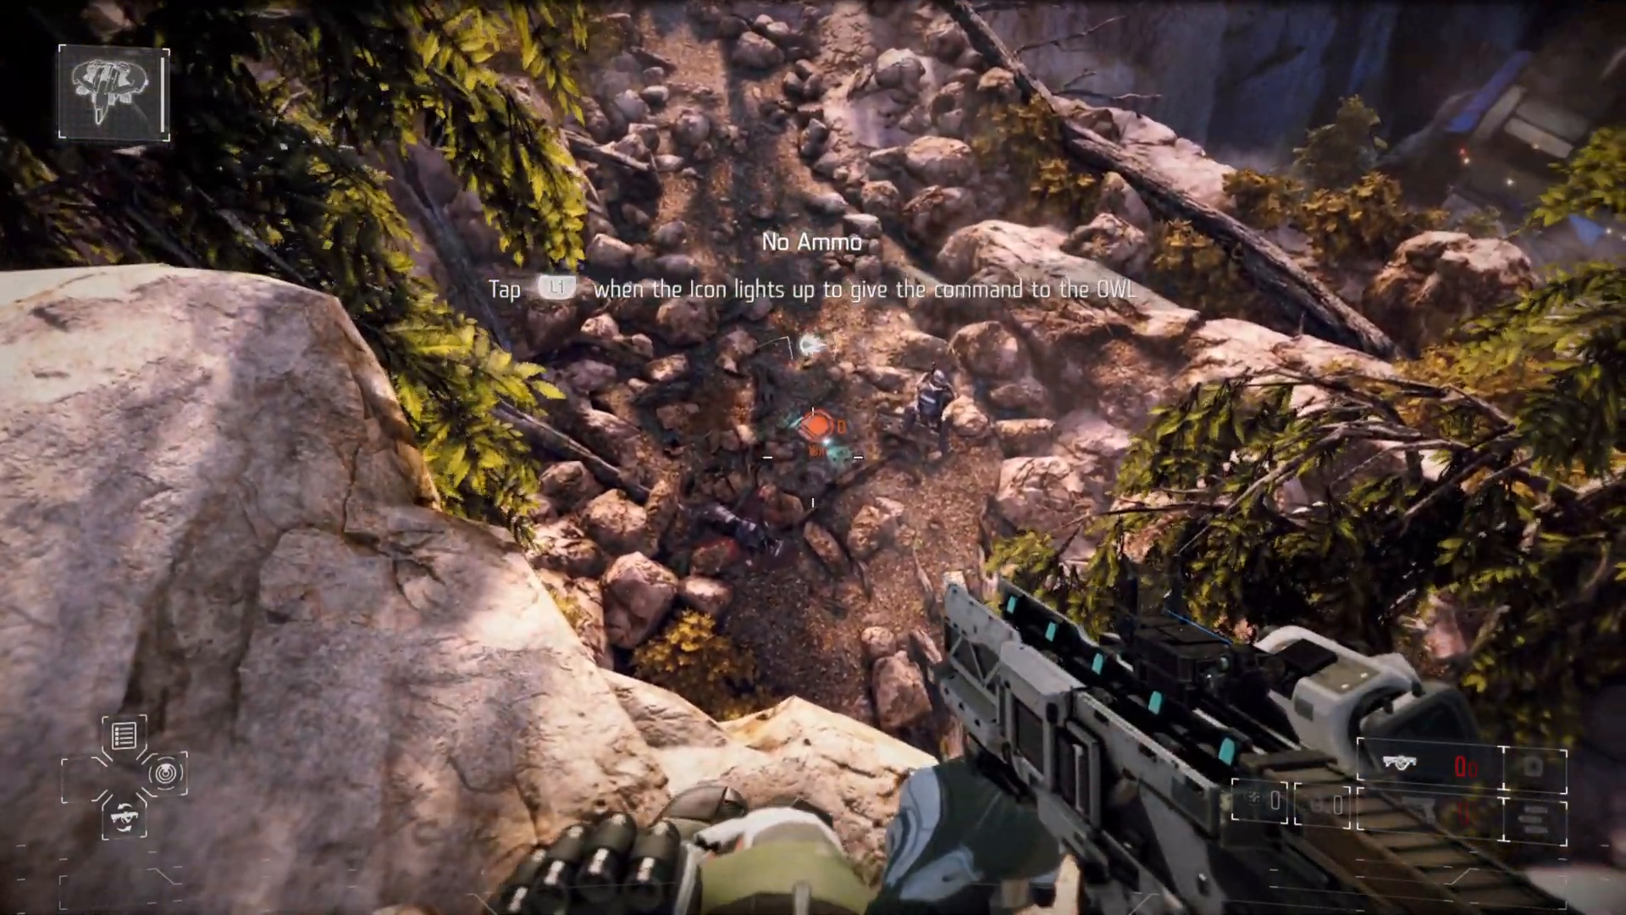
- Give the OWL drone its command with L1 in Killzone Shadow Fall
key(L1)
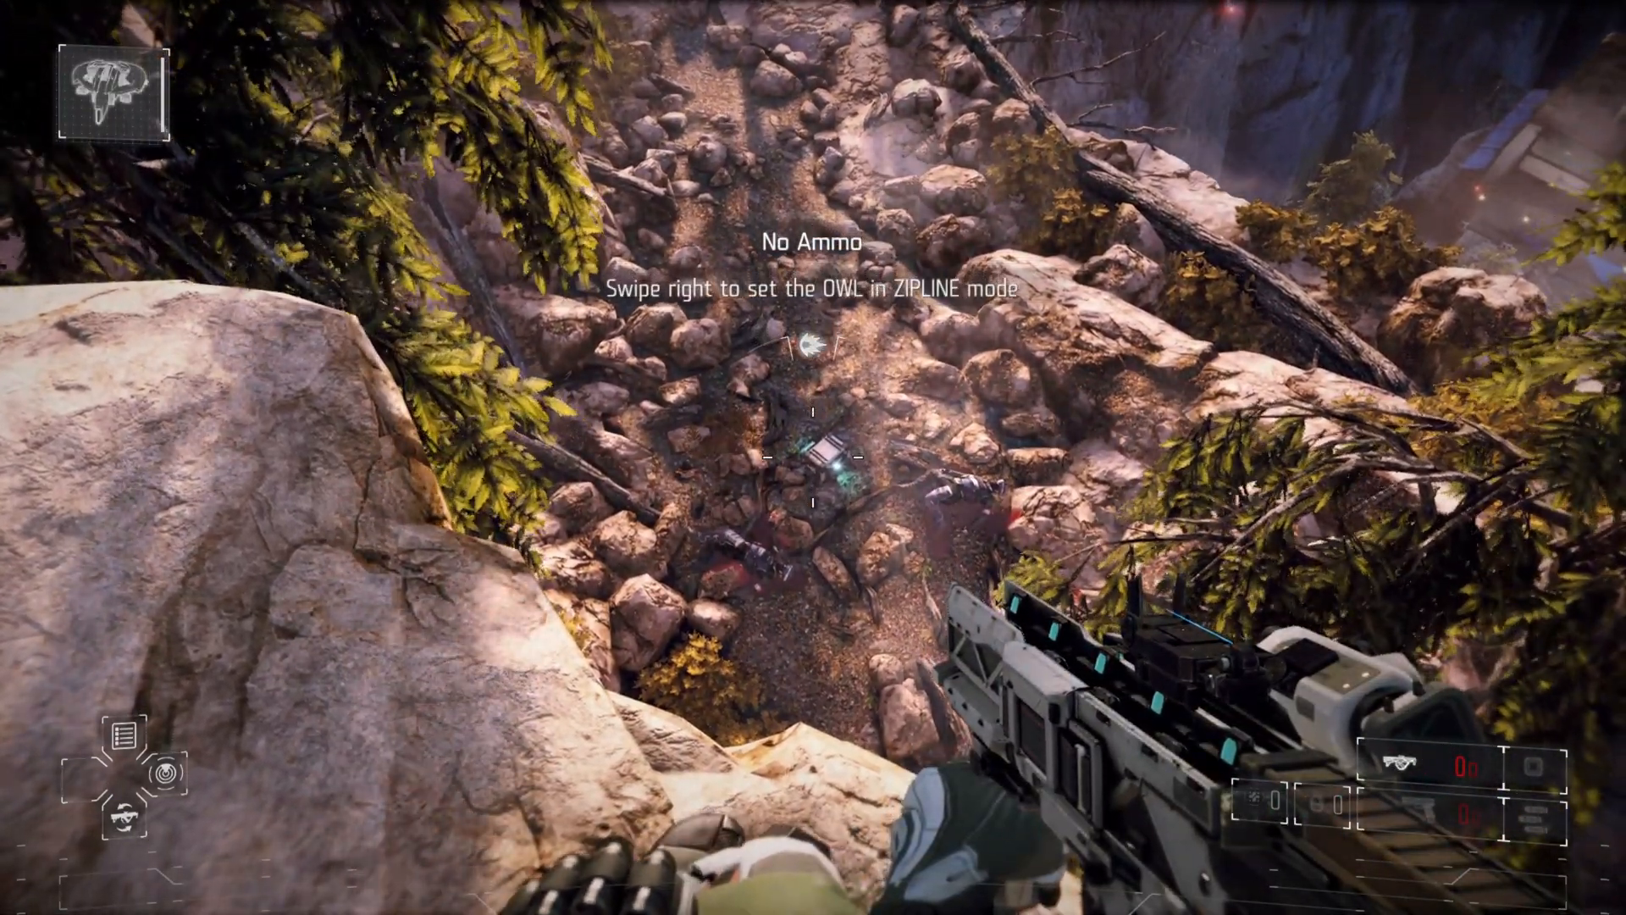
mouse_move(813, 458)
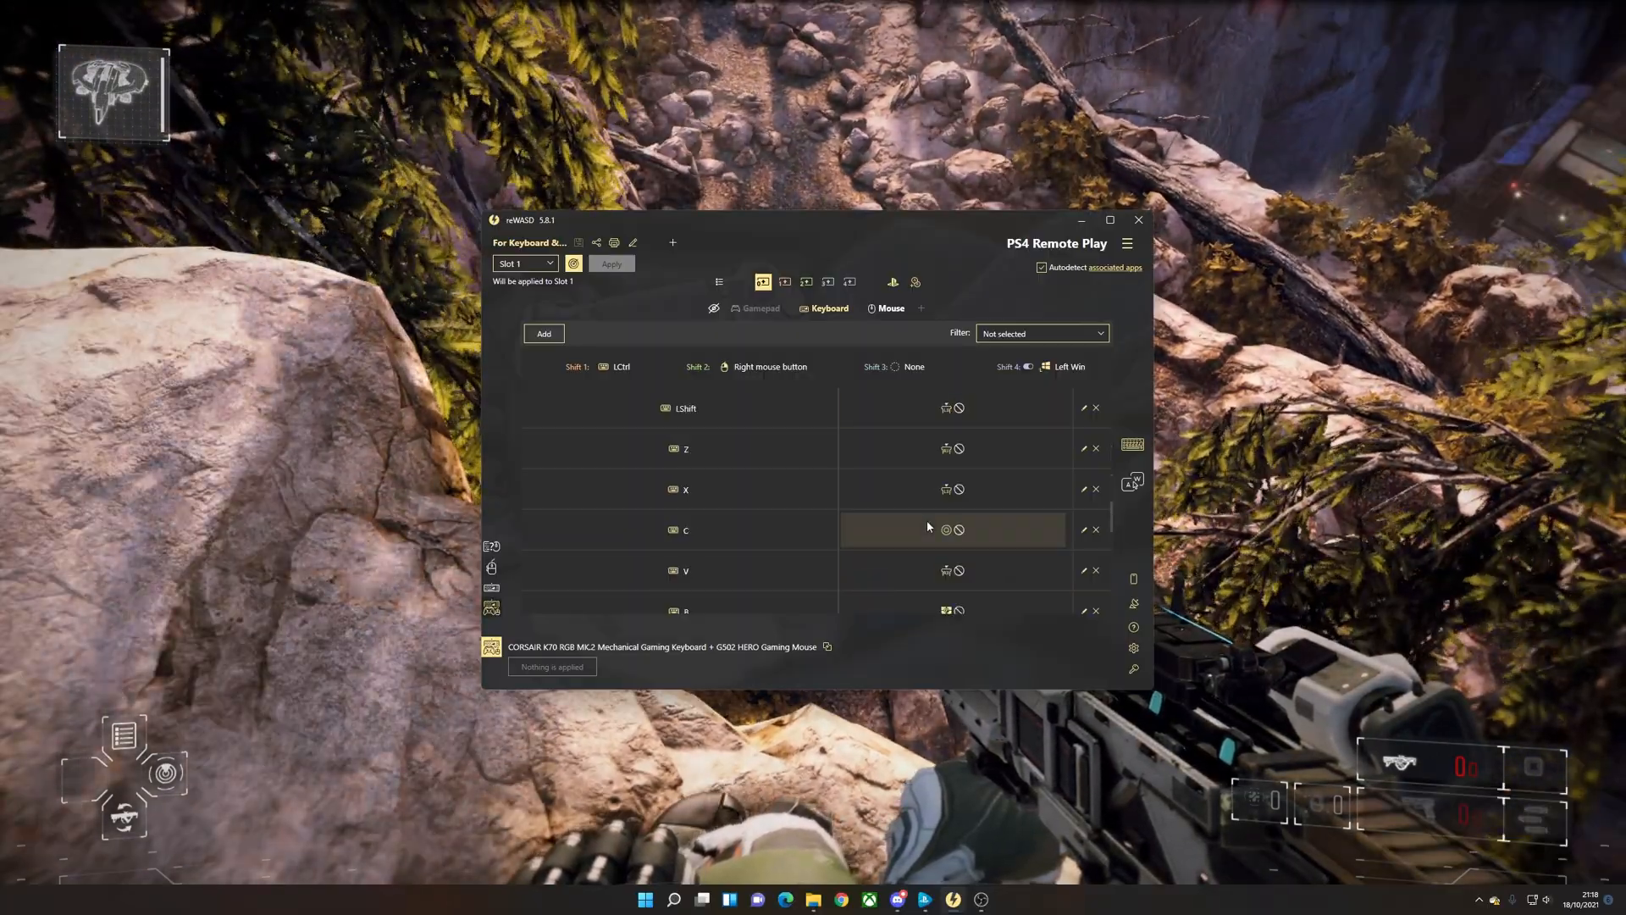
- Scroll the mapping list over the game and switch to the Shift 1 (LCtrl) layer
scroll(down, 3)
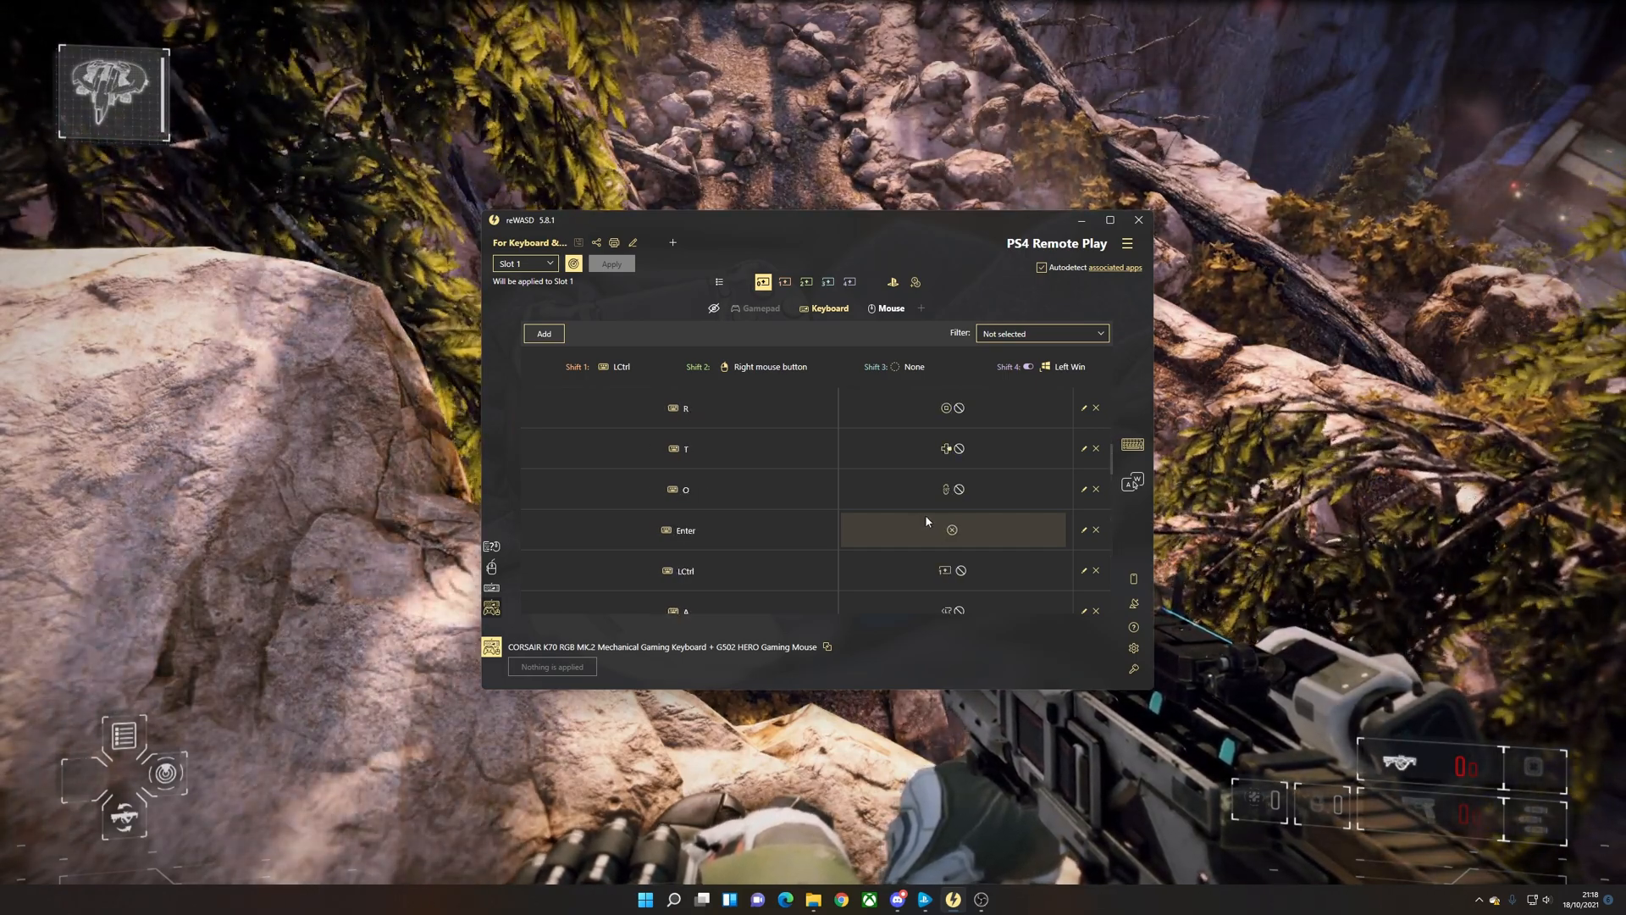
scroll(down, 3)
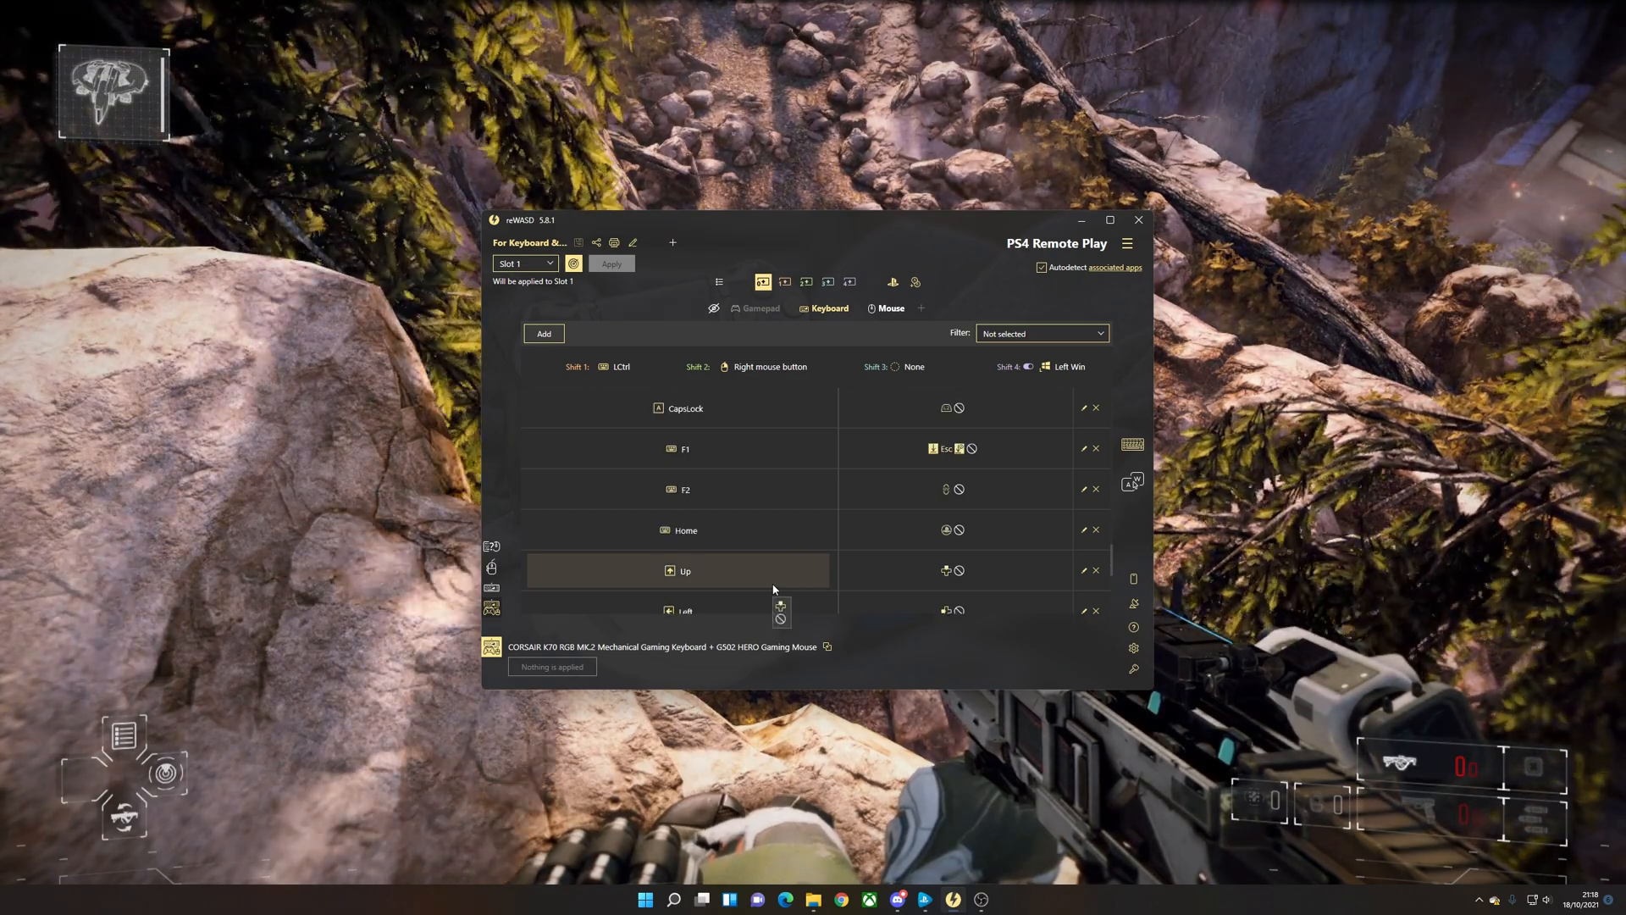
scroll(down, 3)
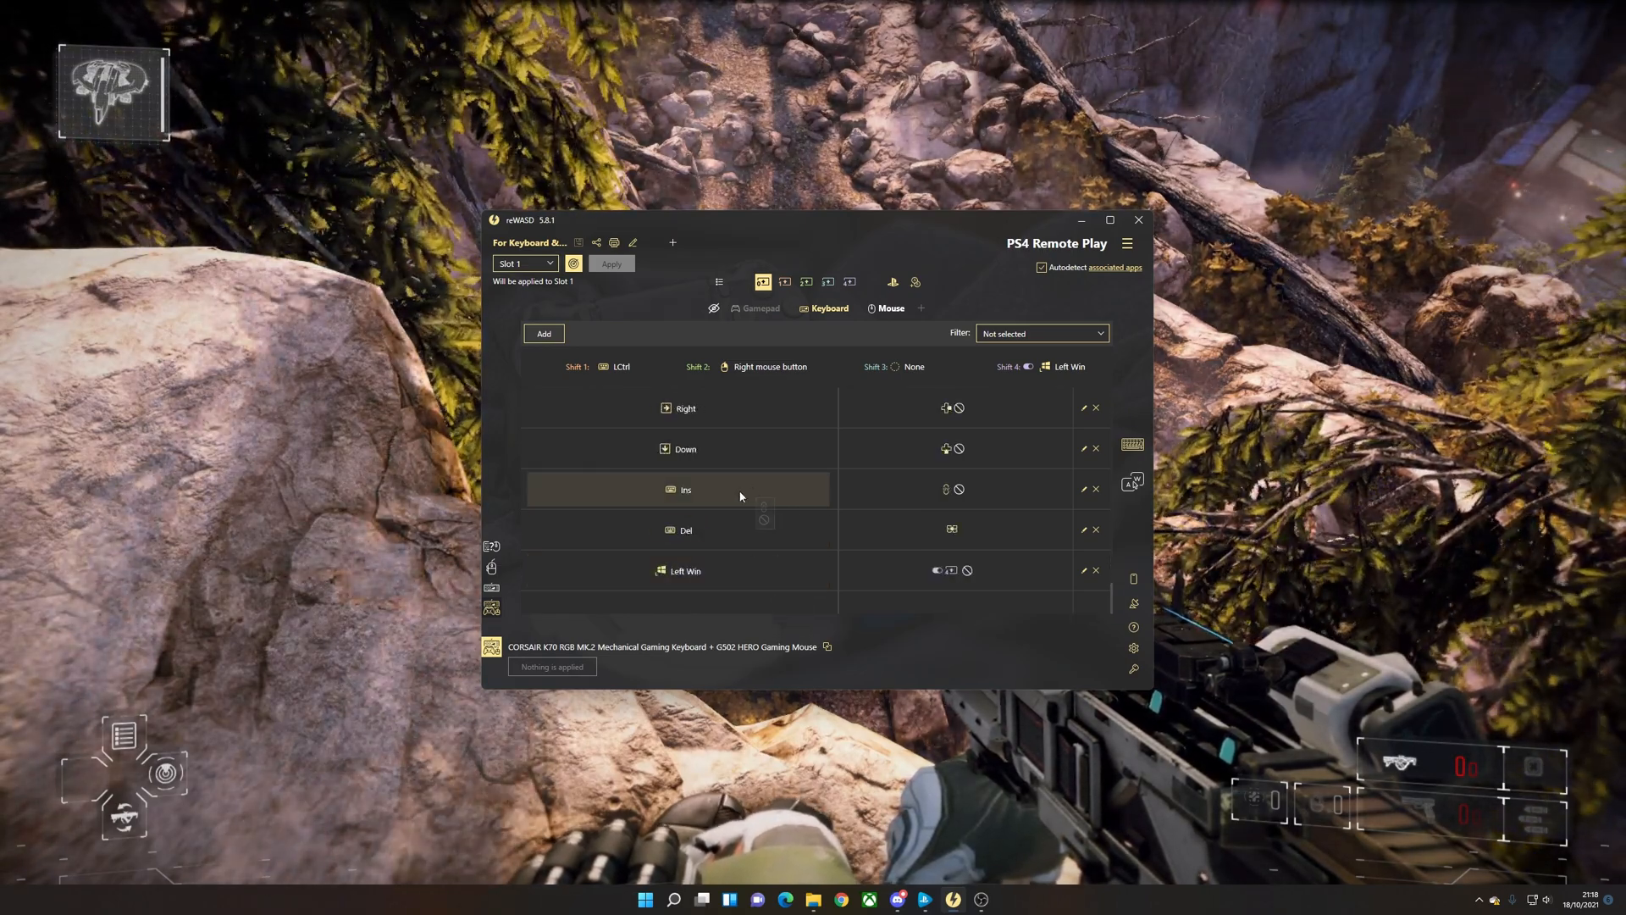
click(784, 281)
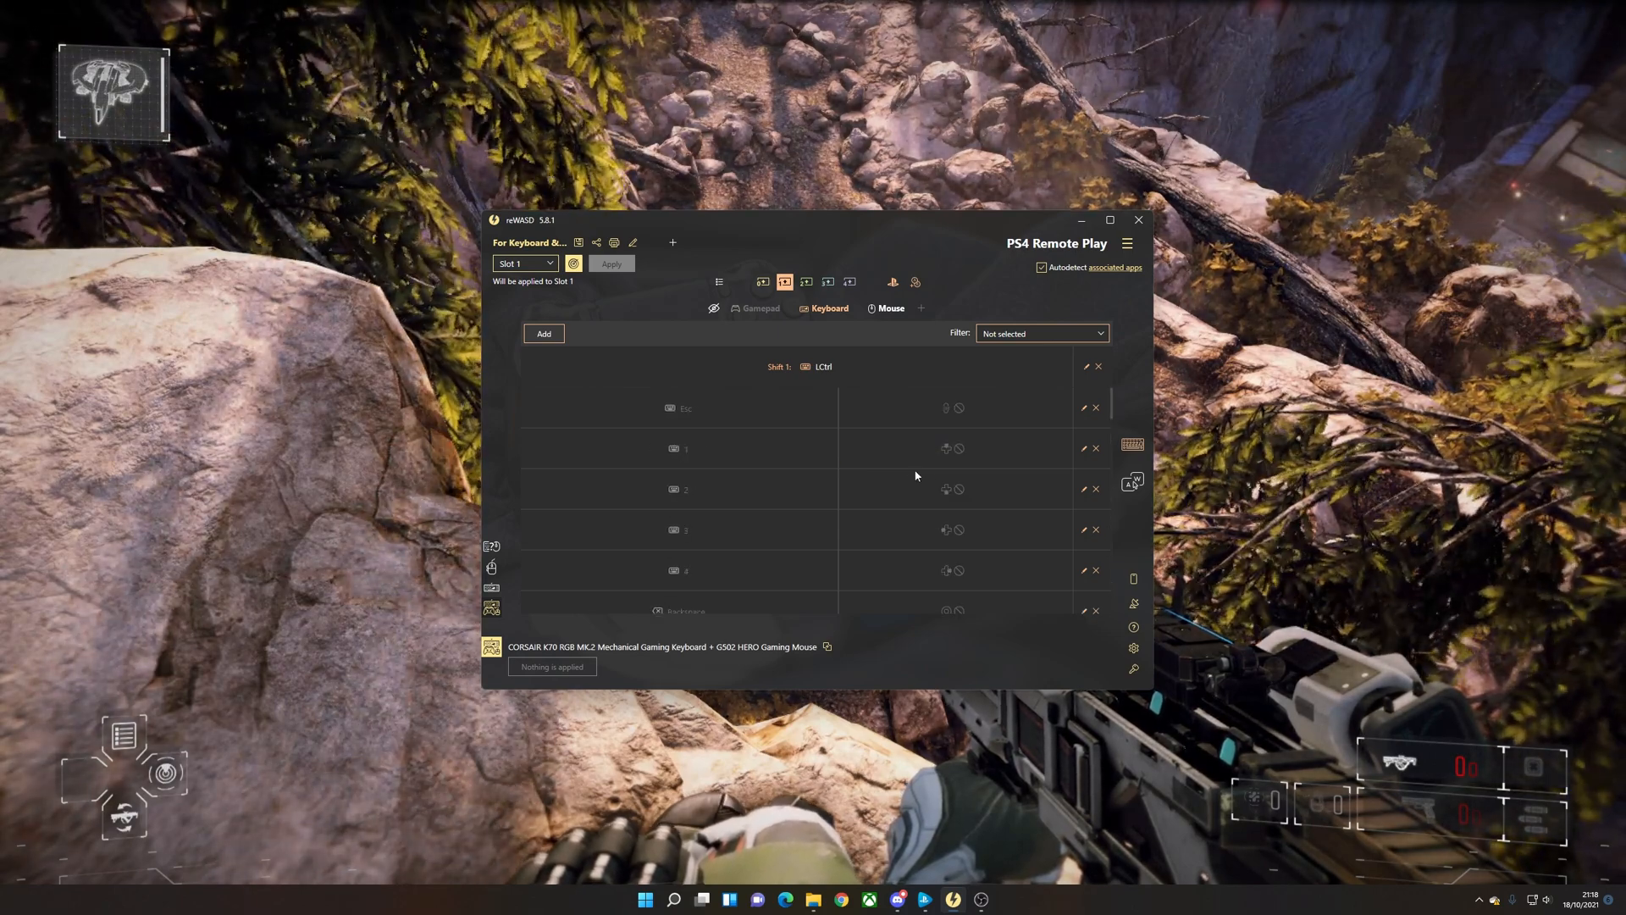
mouse_move(954, 407)
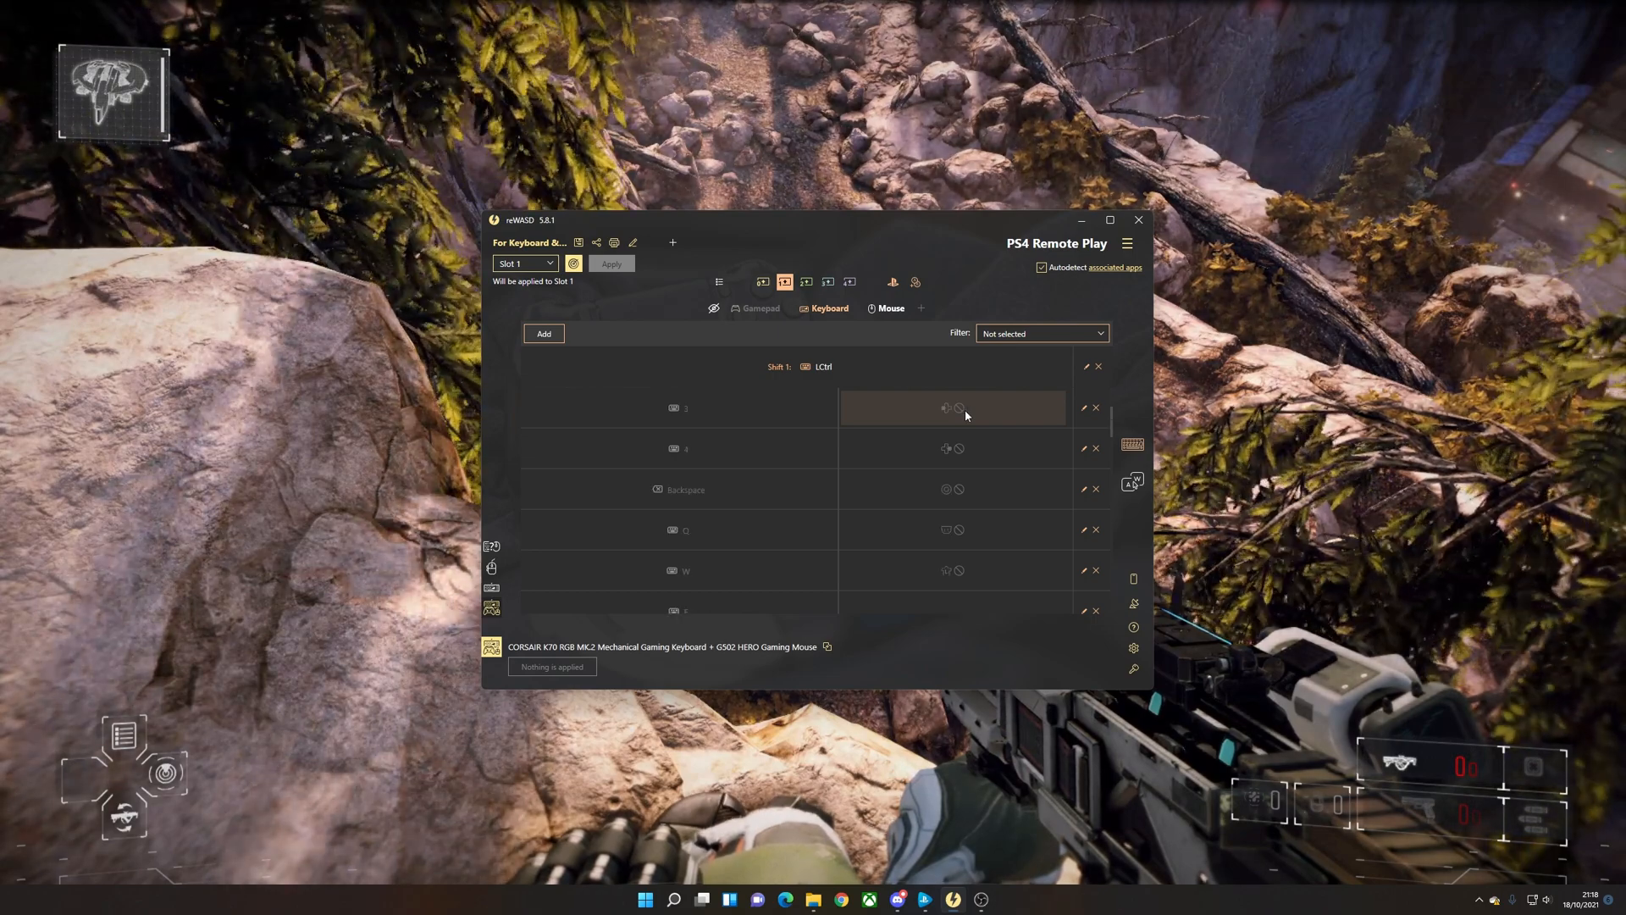
- Map W to Swipe Up and A to Swipe Left in Shift 1, then leave the layer
scroll(down, 3)
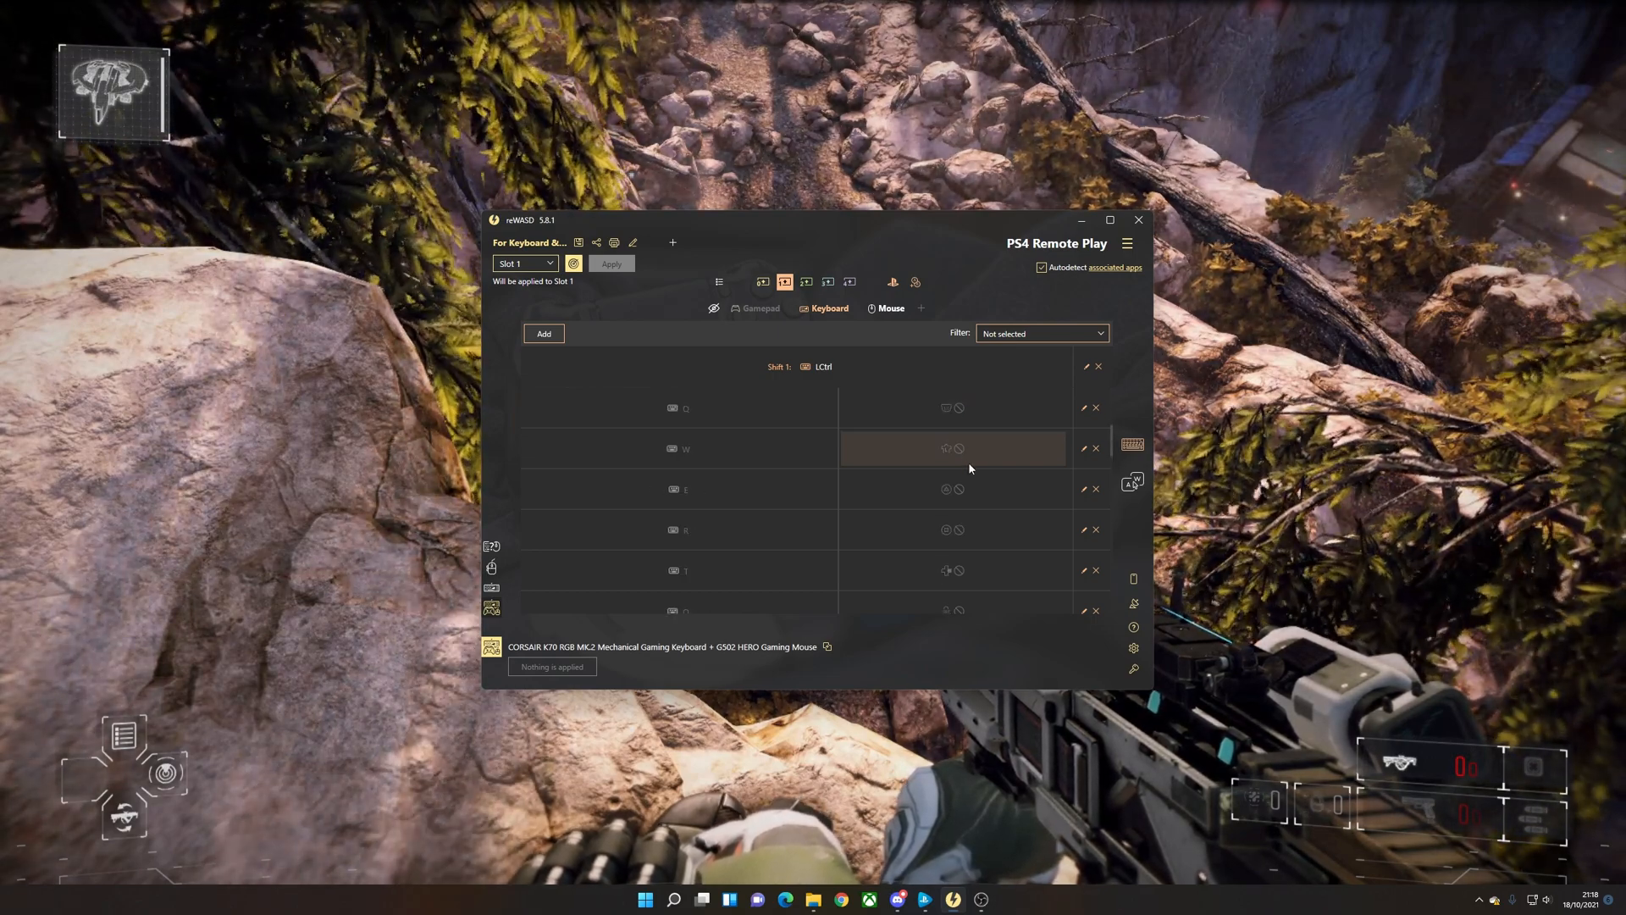
click(952, 447)
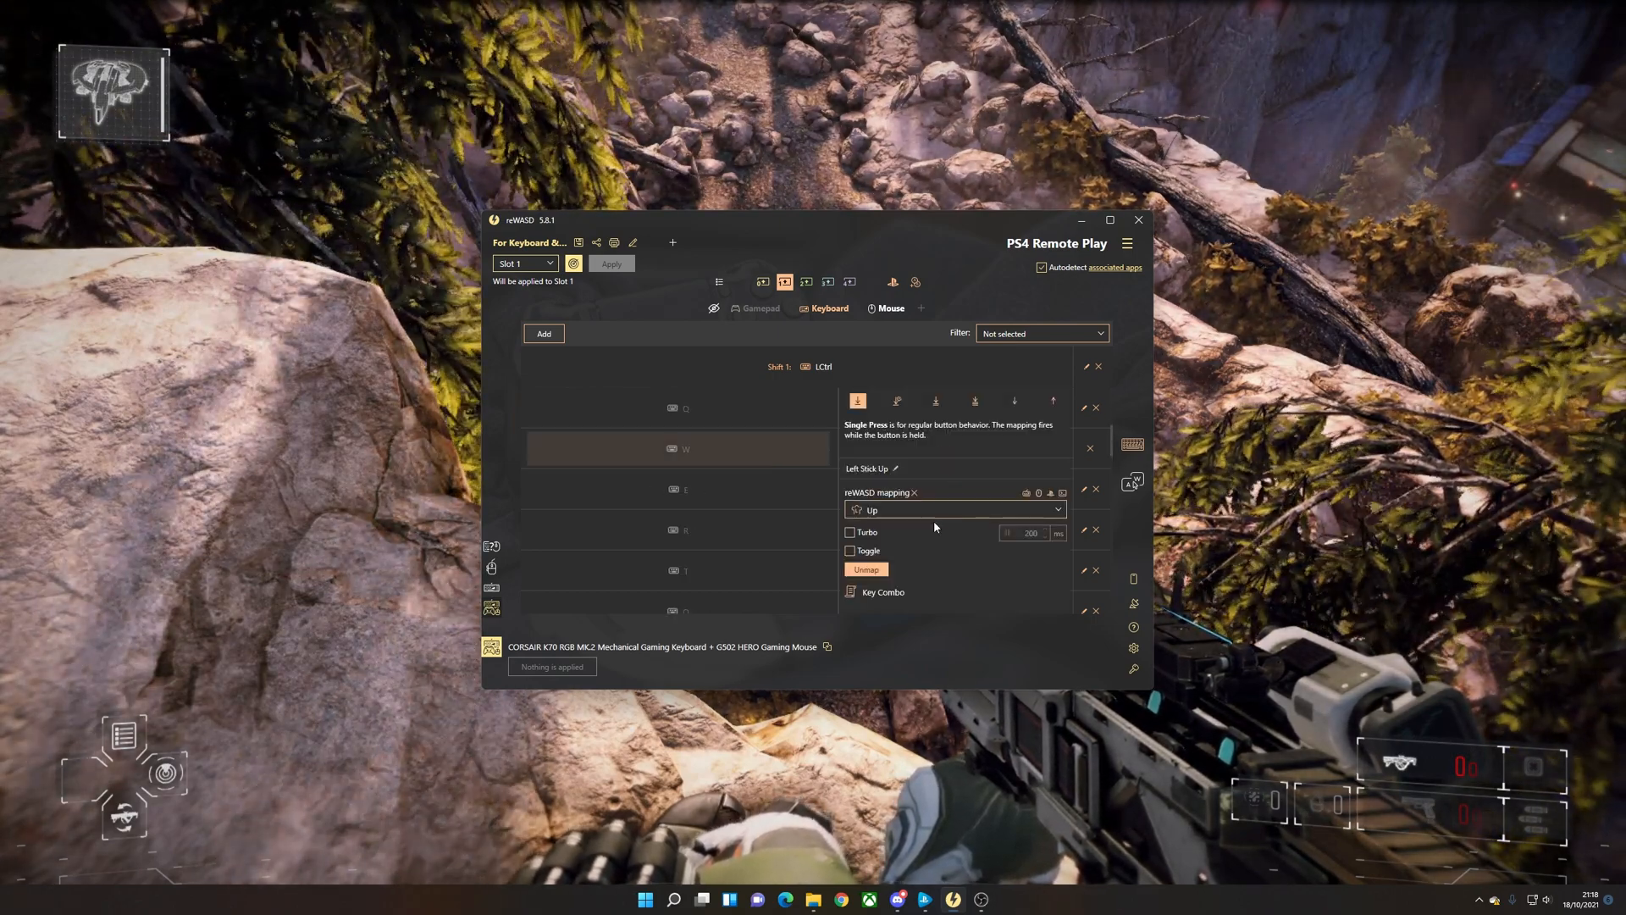
click(952, 510)
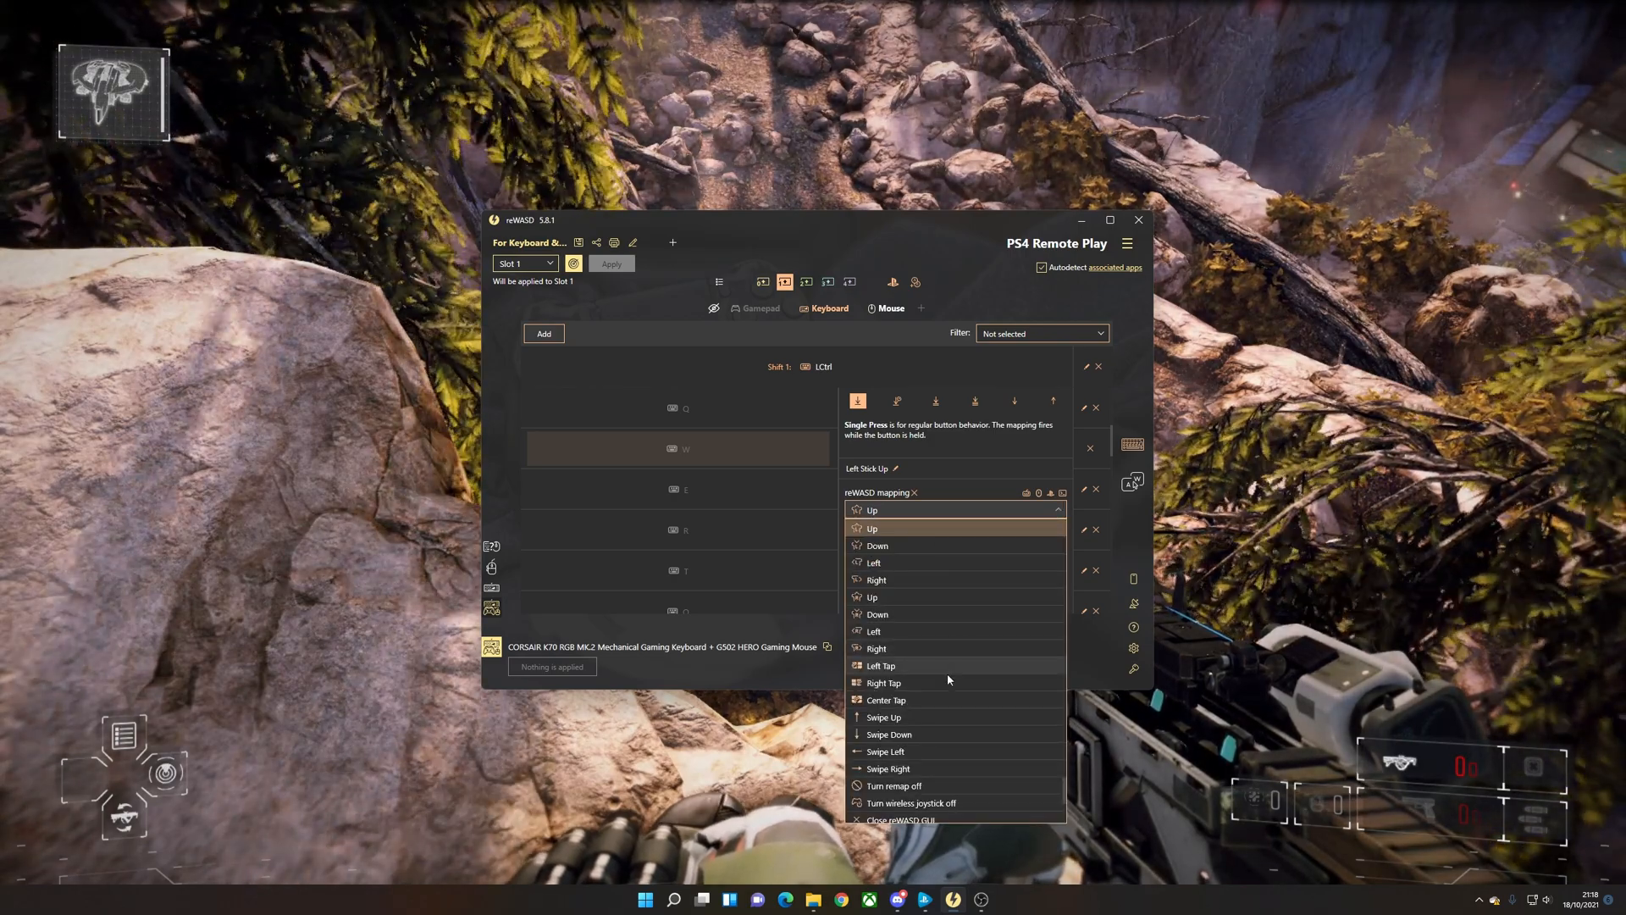
scroll(down, 3)
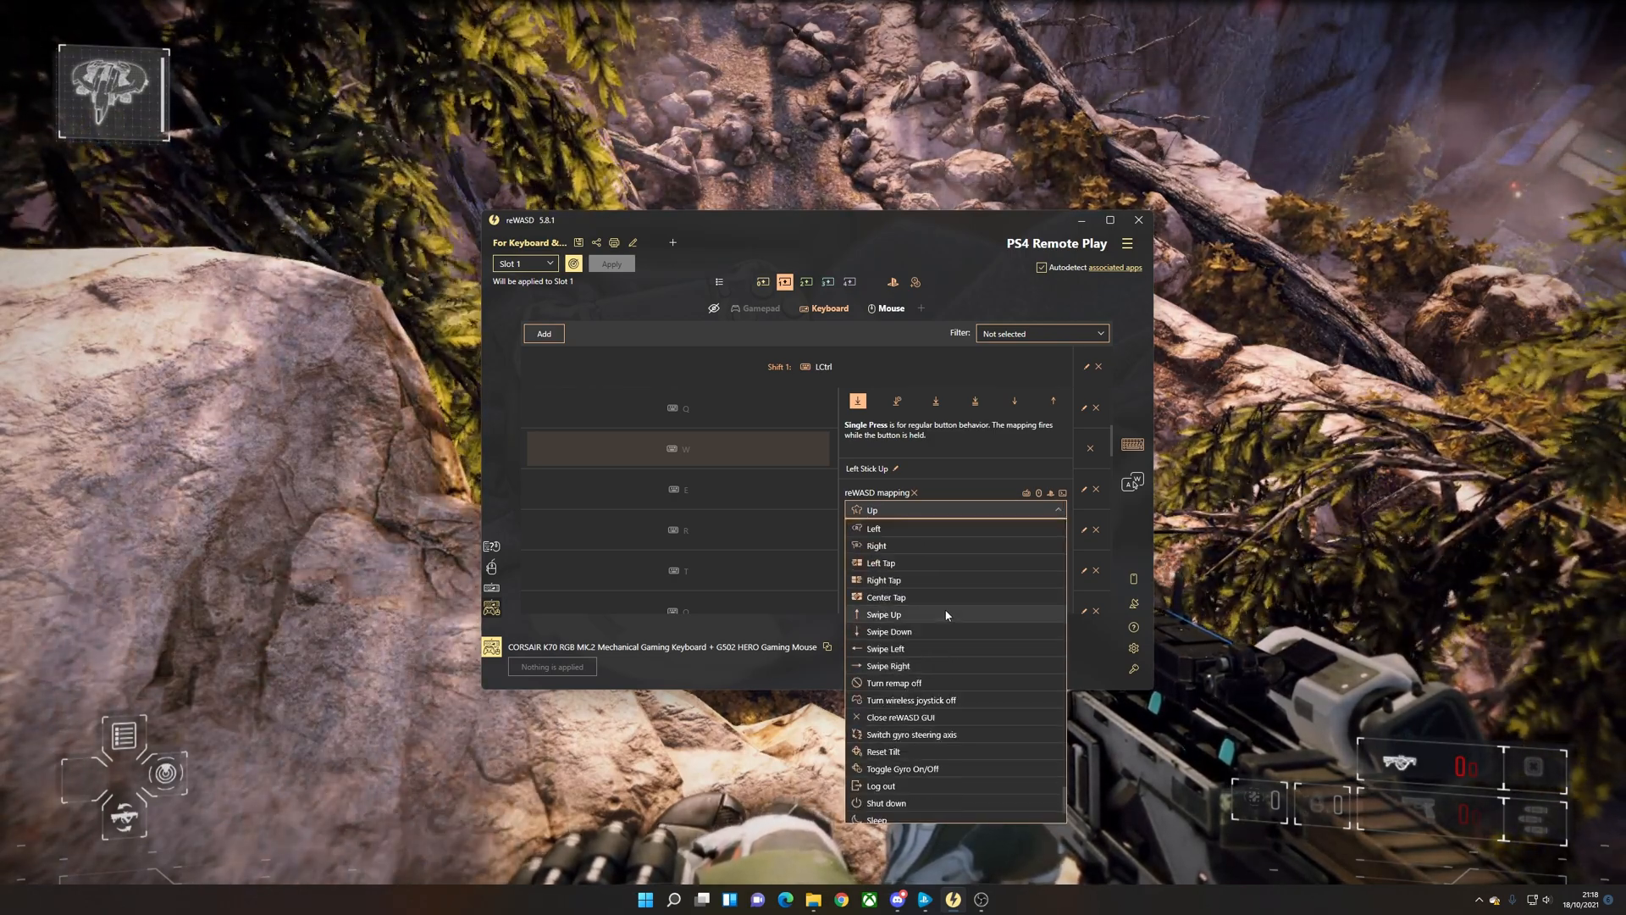
click(883, 613)
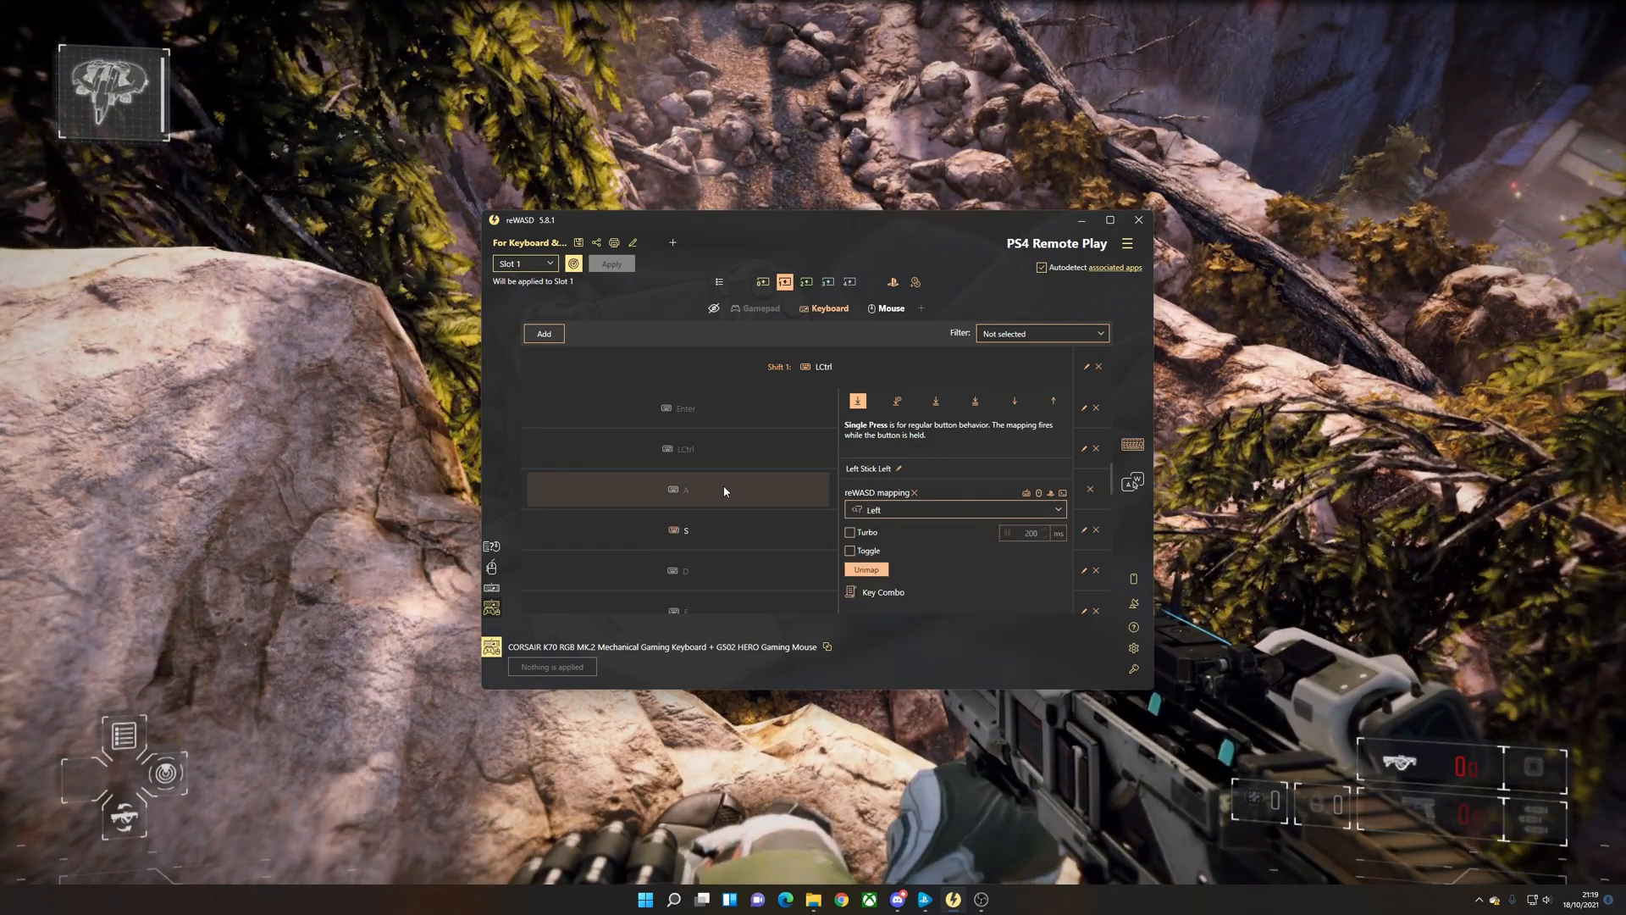
click(949, 509)
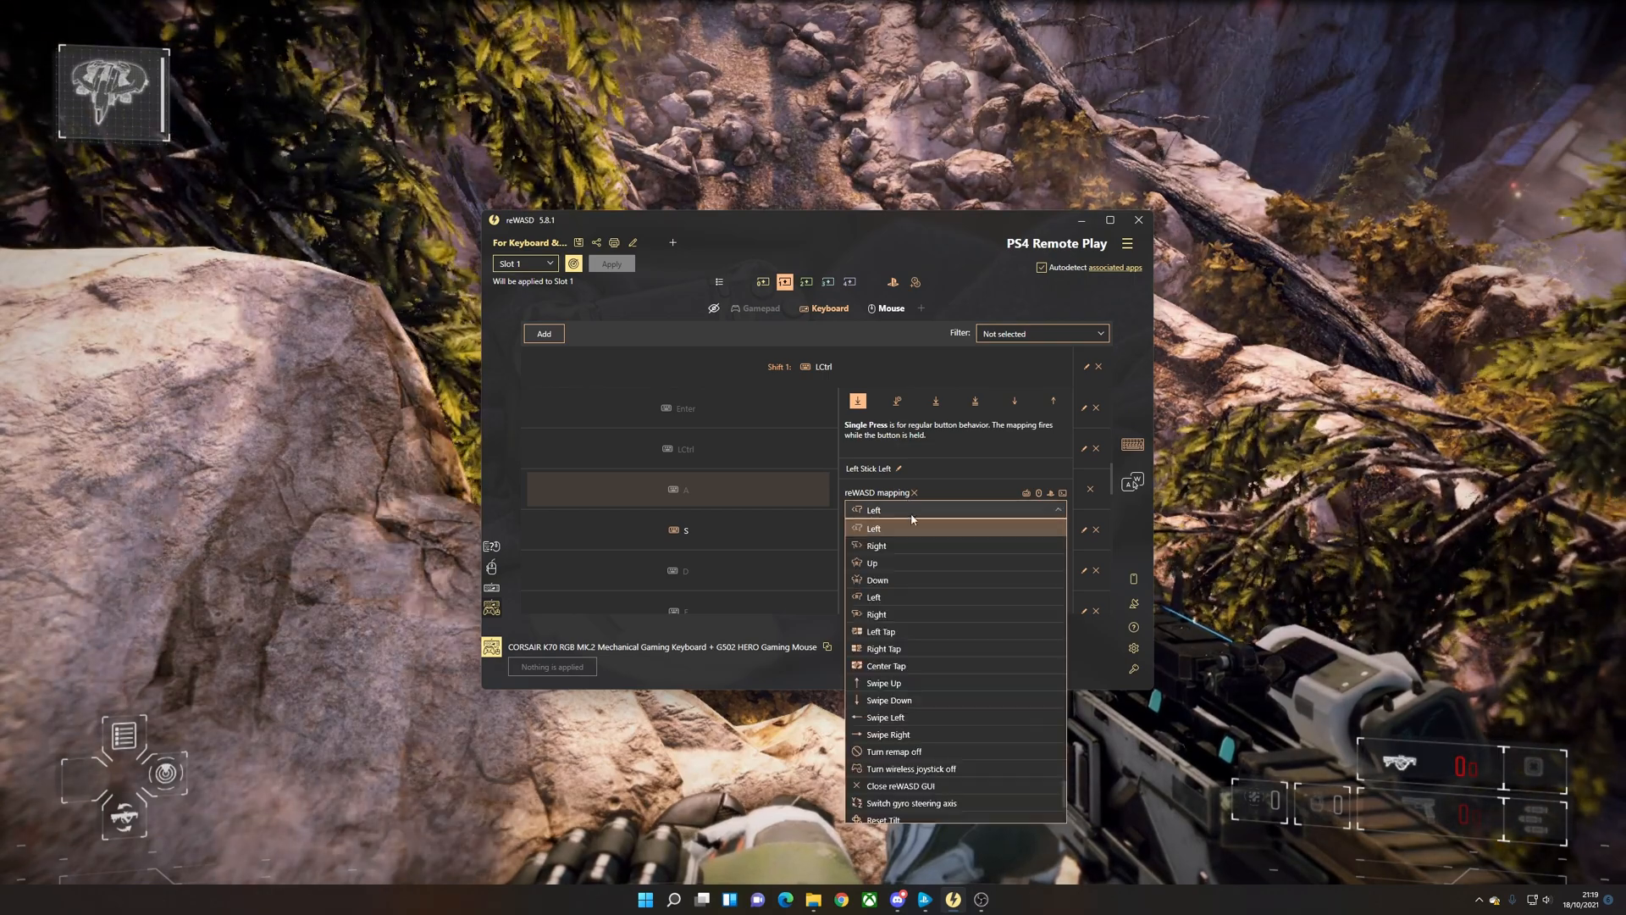
click(886, 717)
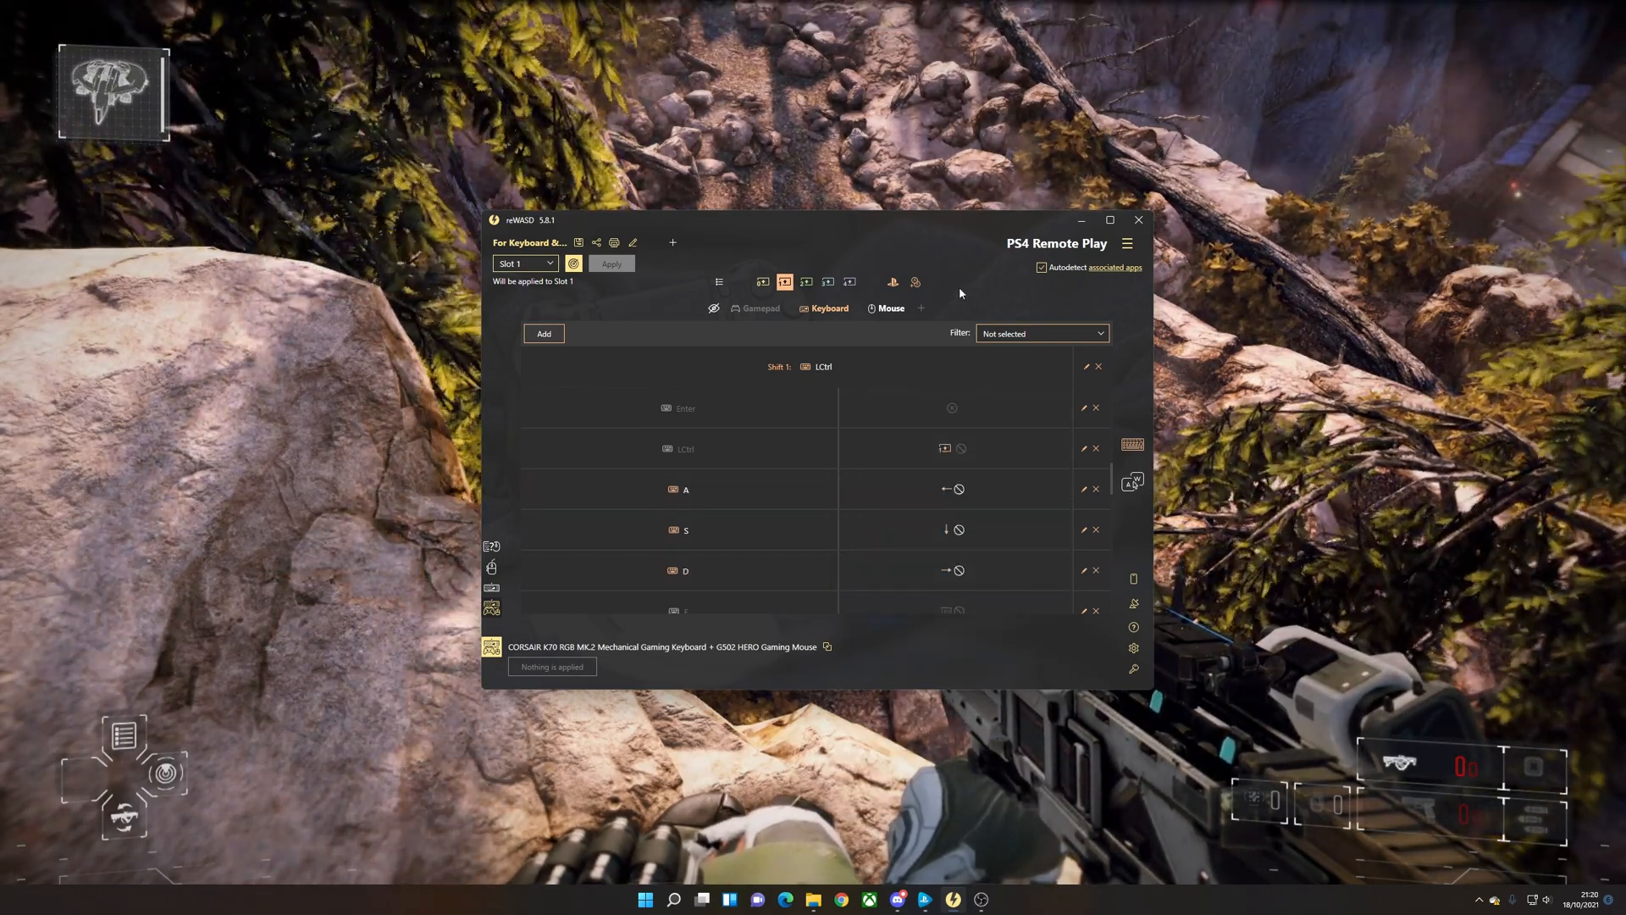
click(763, 281)
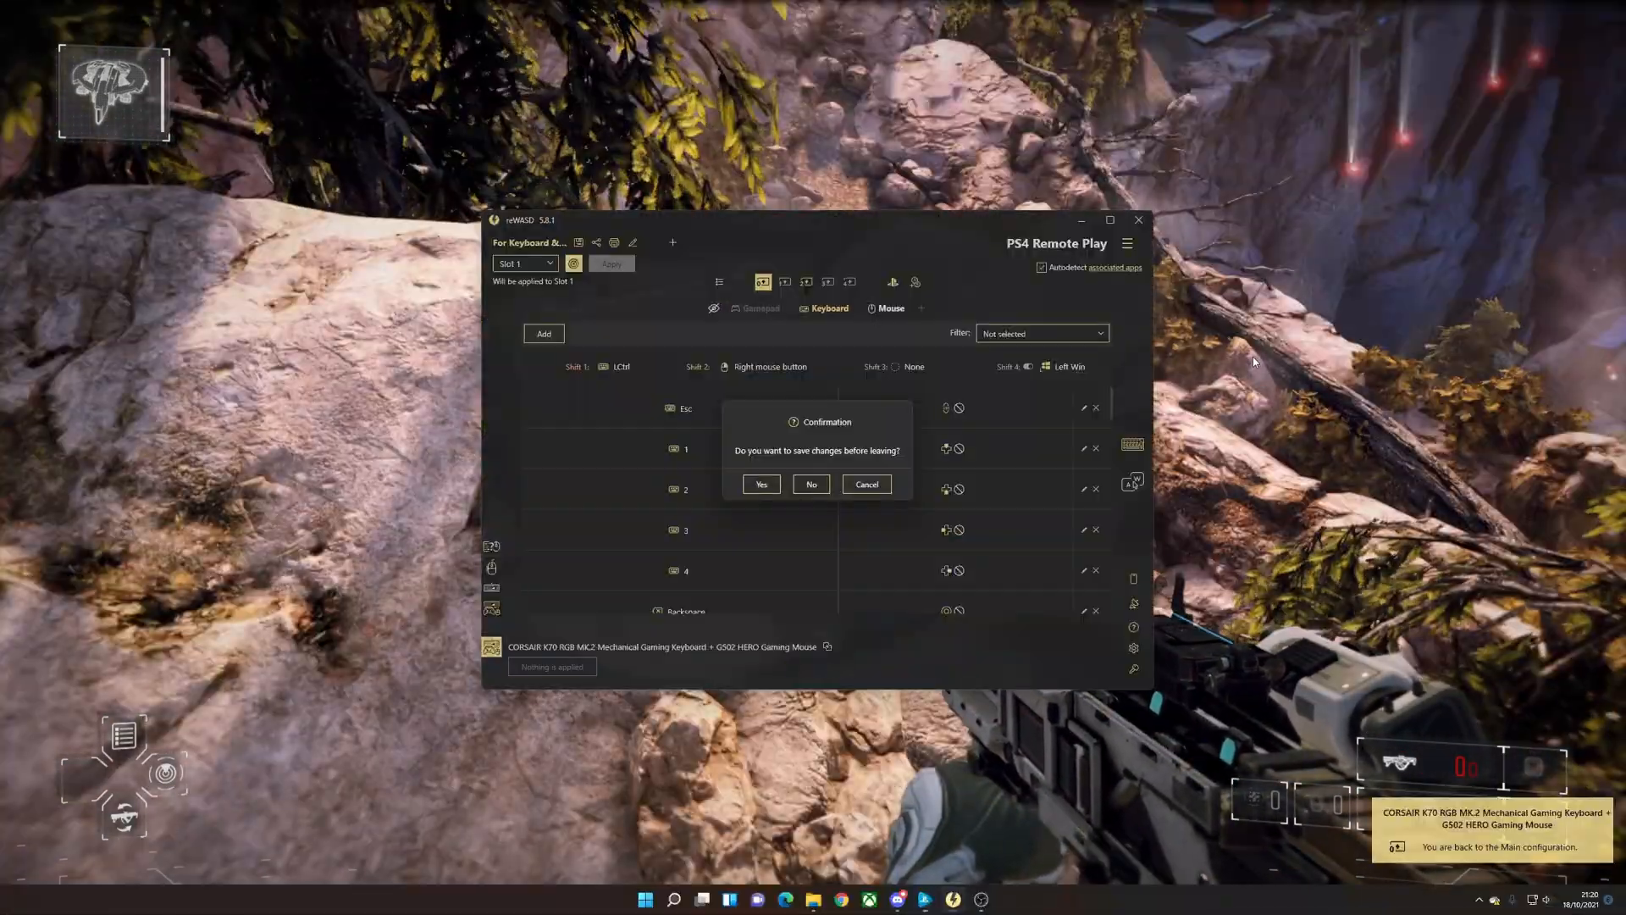
- Confirm Yes to save the Shift 1 swipe mappings before leaving
click(812, 485)
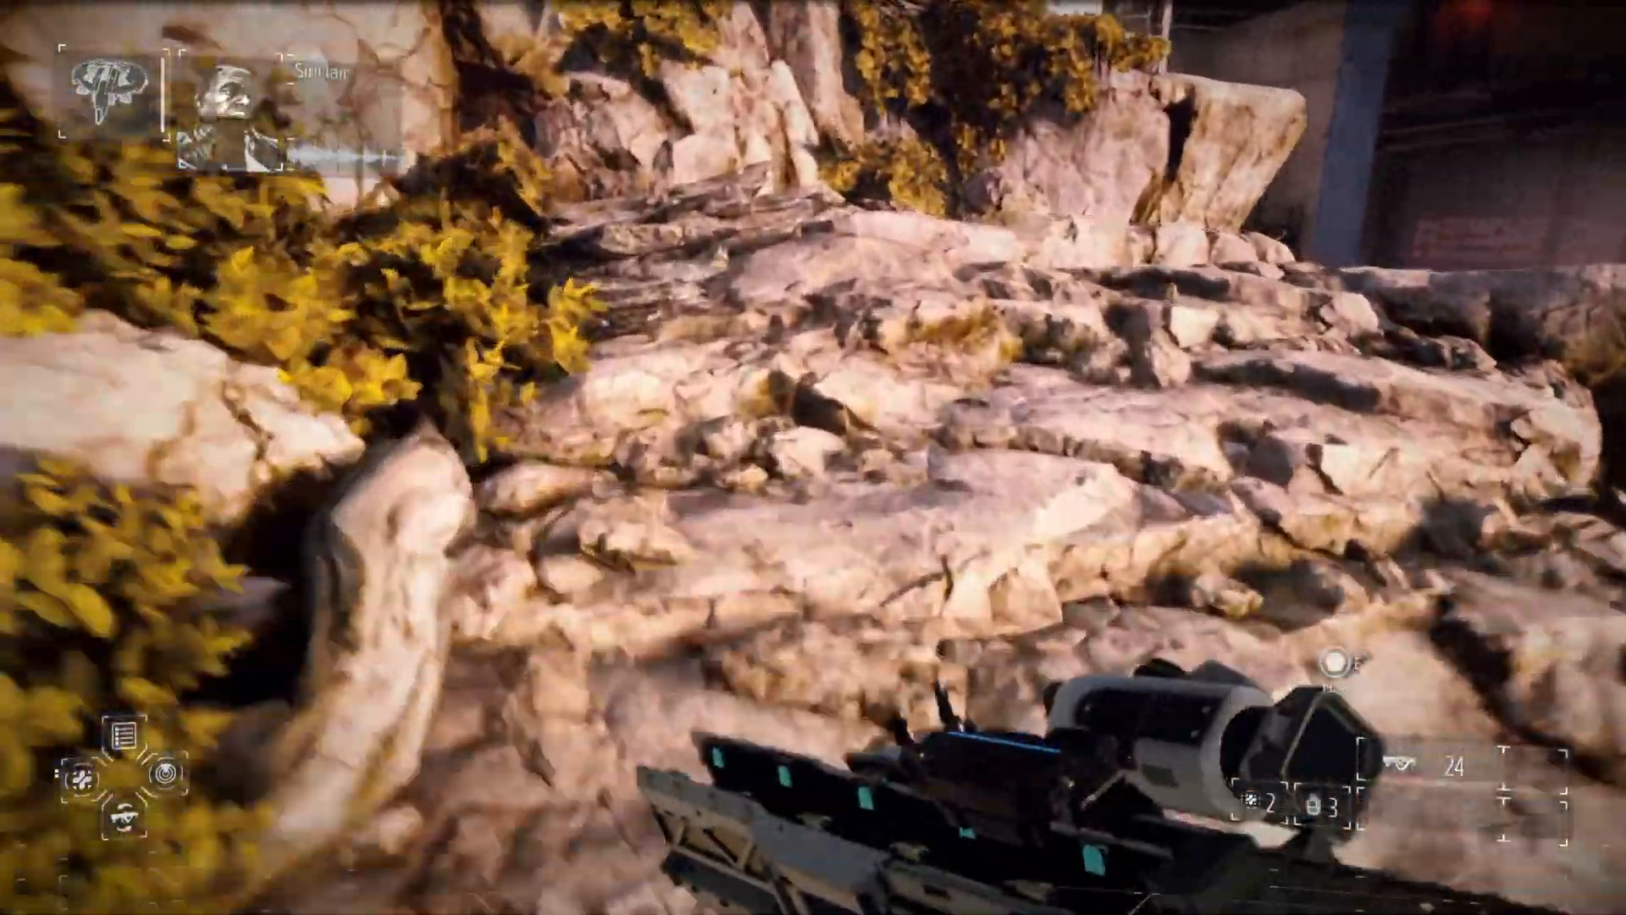
mouse_move(813, 458)
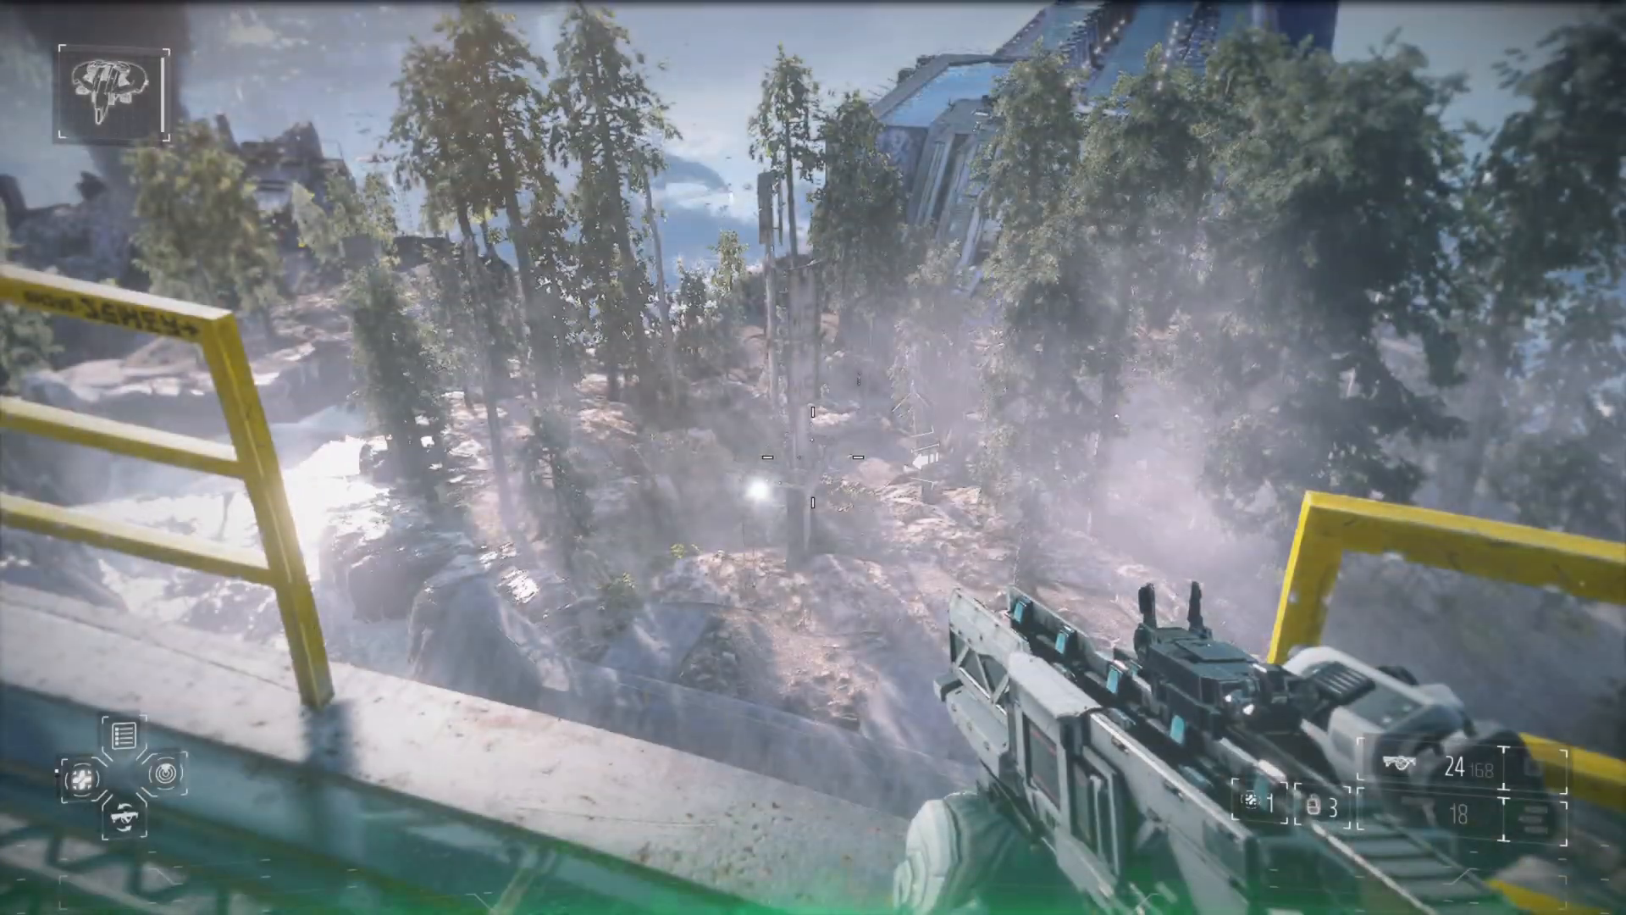
- Aim down the scope with right-click and shoot enemies with left-click in the forest
right_click(813, 457)
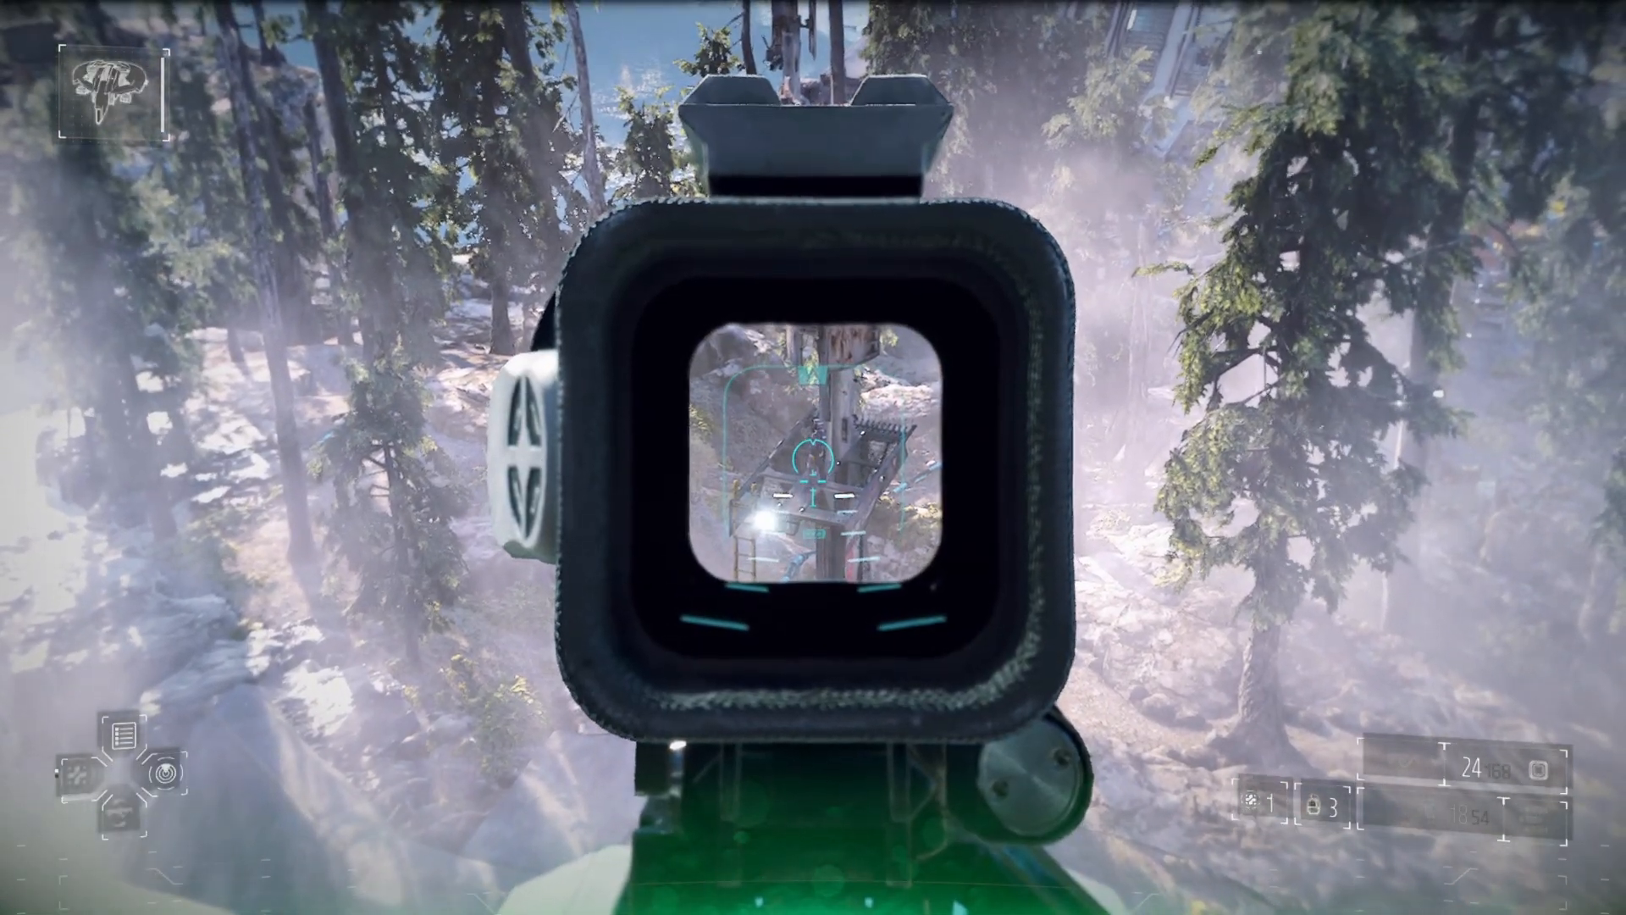
click(813, 458)
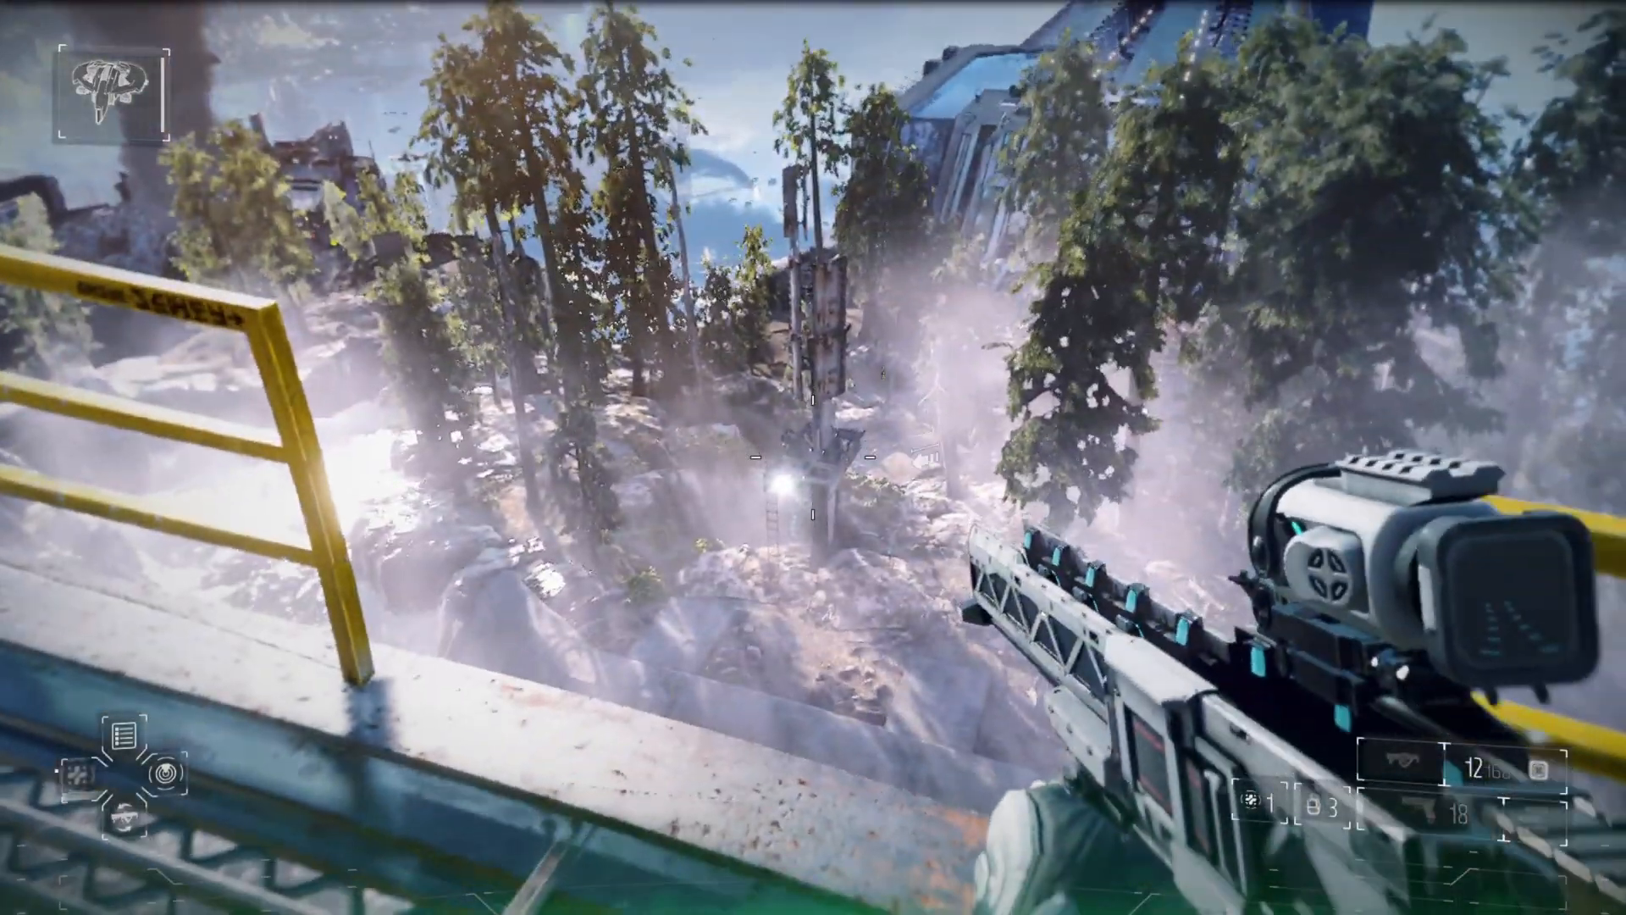
mouse_move(813, 458)
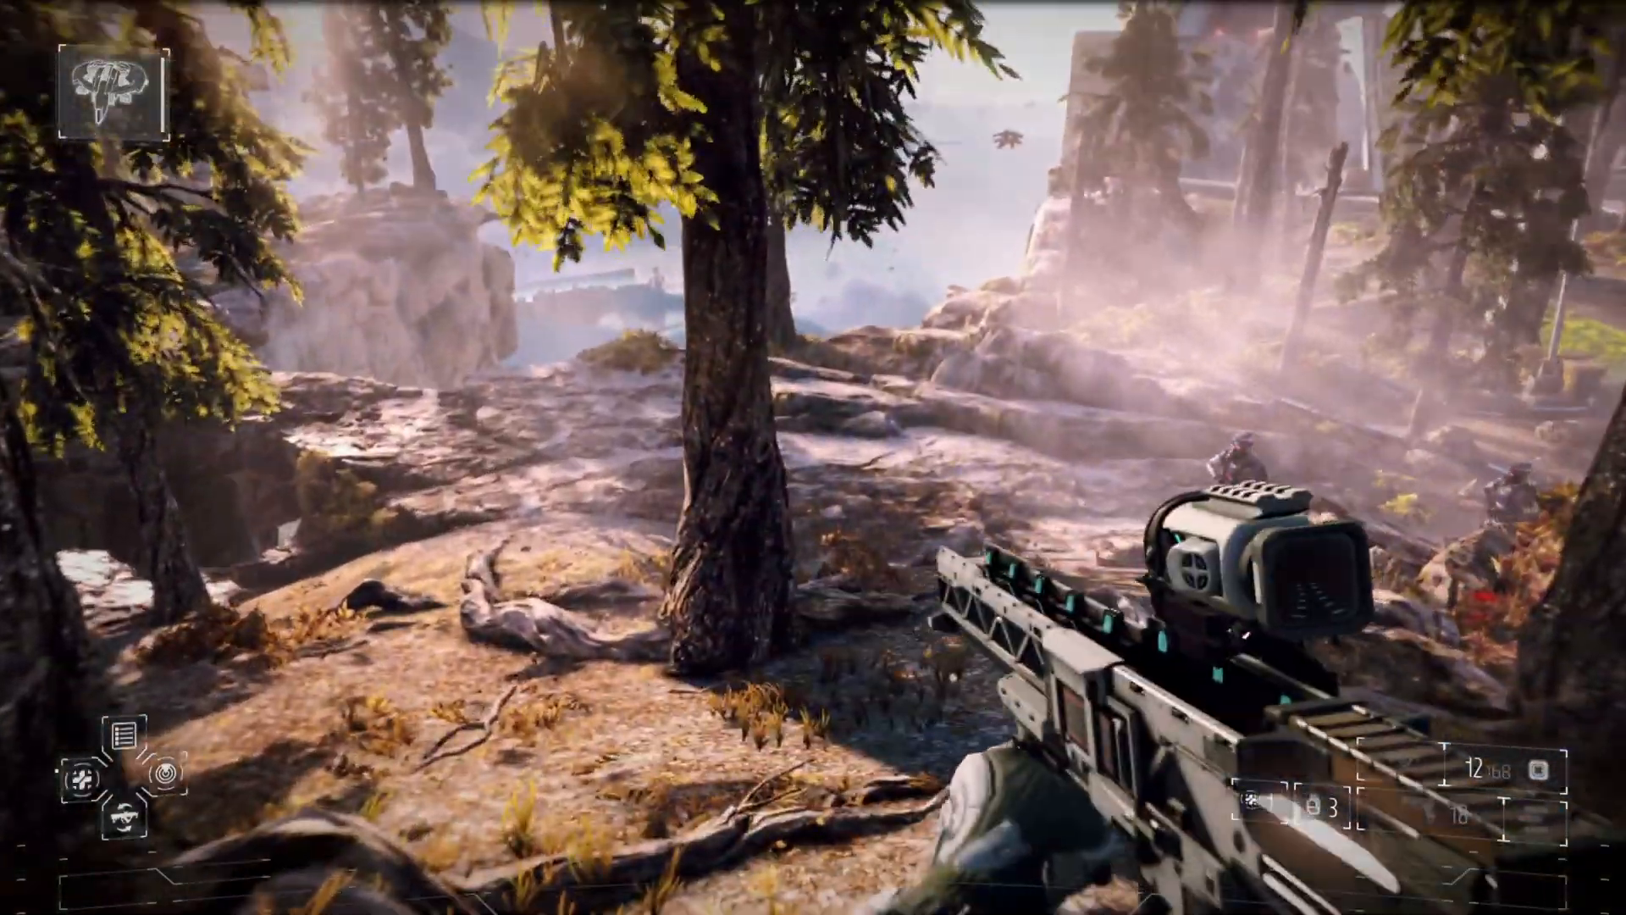
right_click(813, 457)
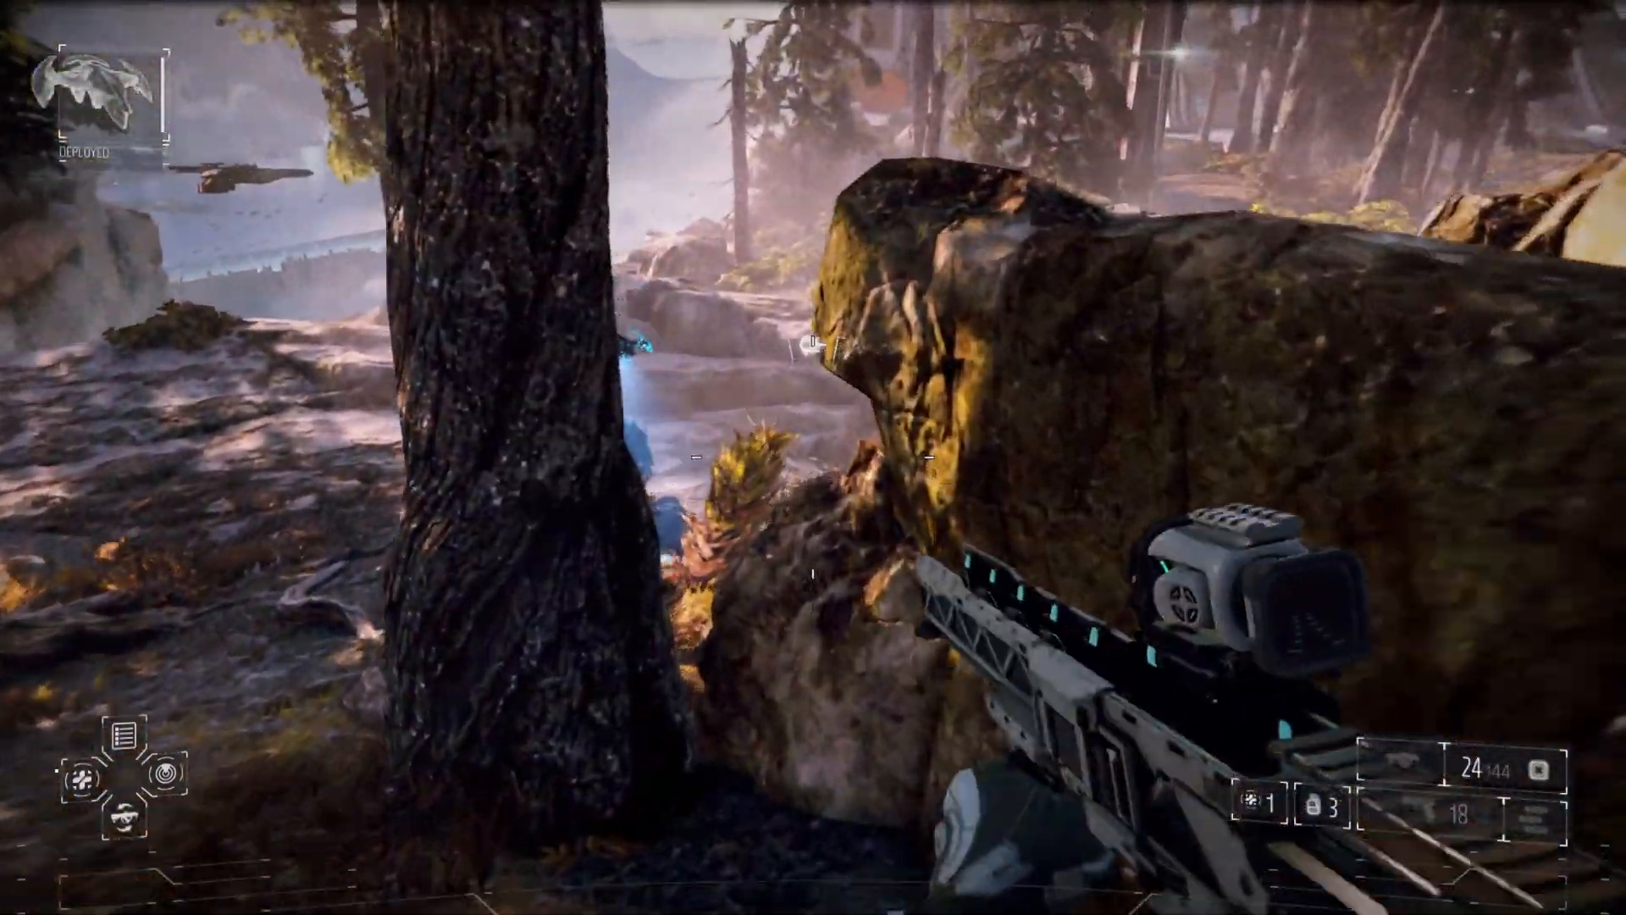
right_click(813, 457)
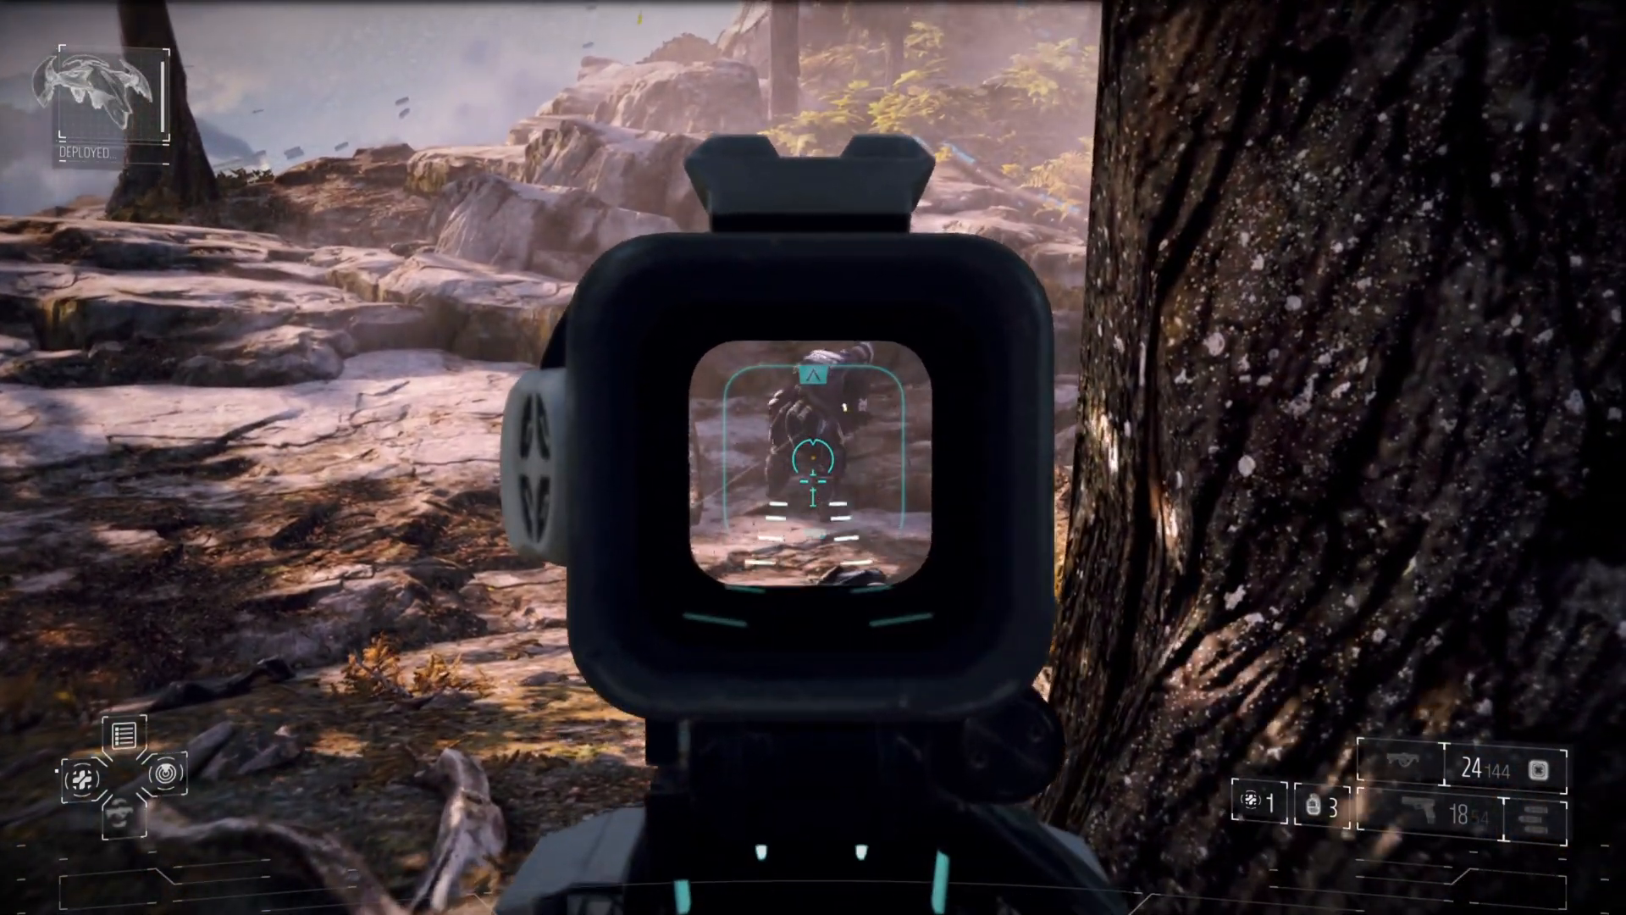
click(813, 457)
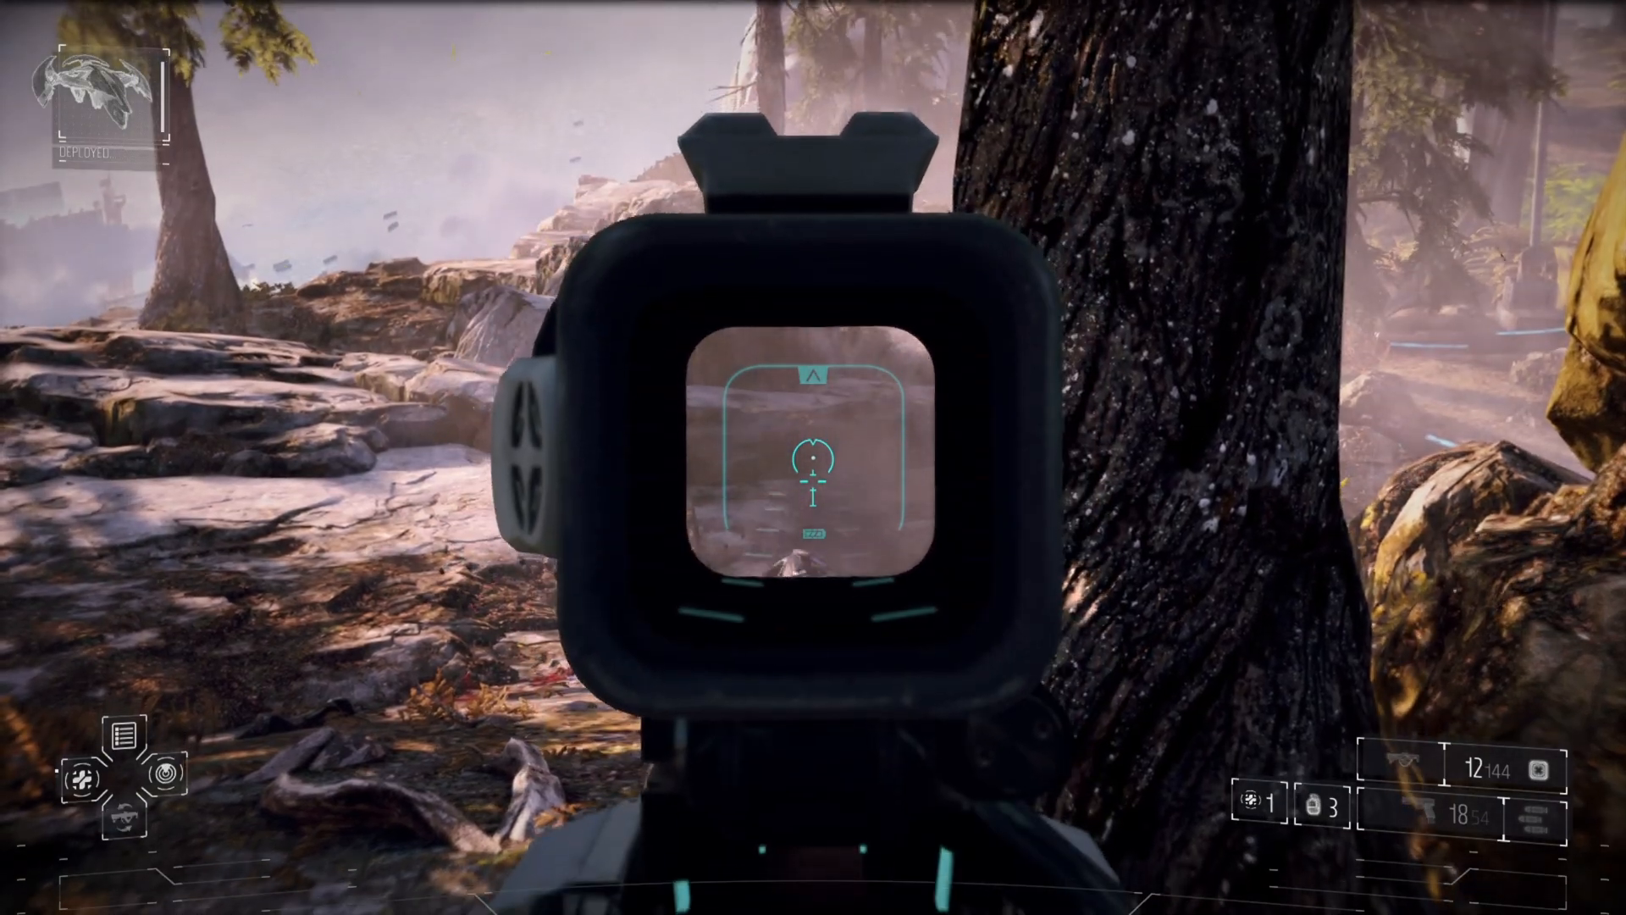
right_click(813, 457)
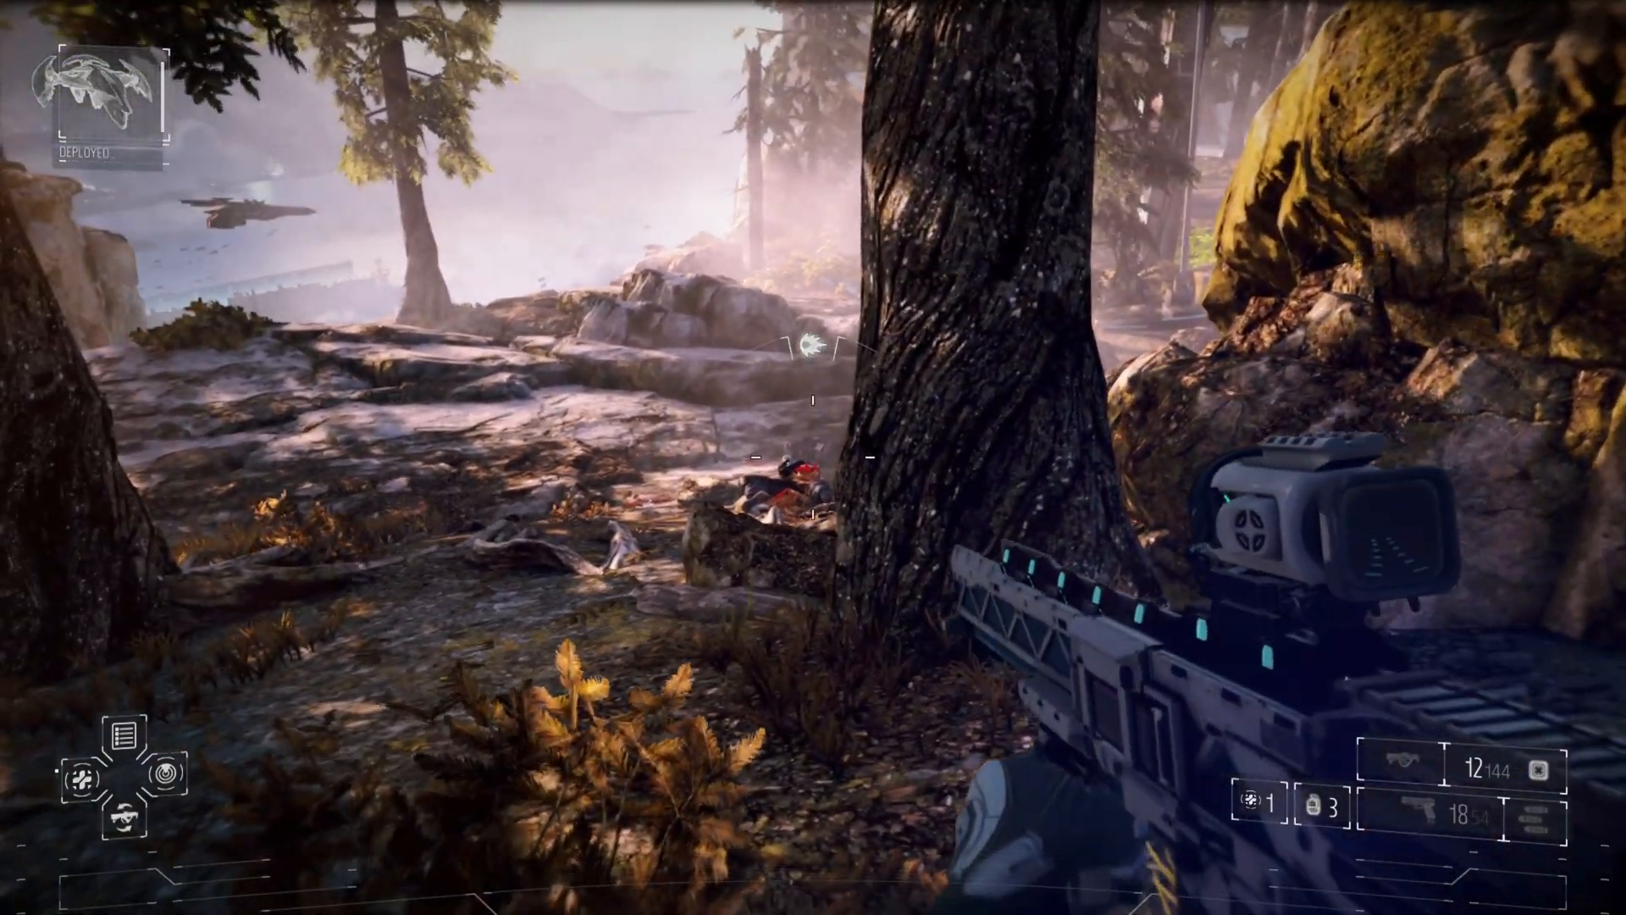